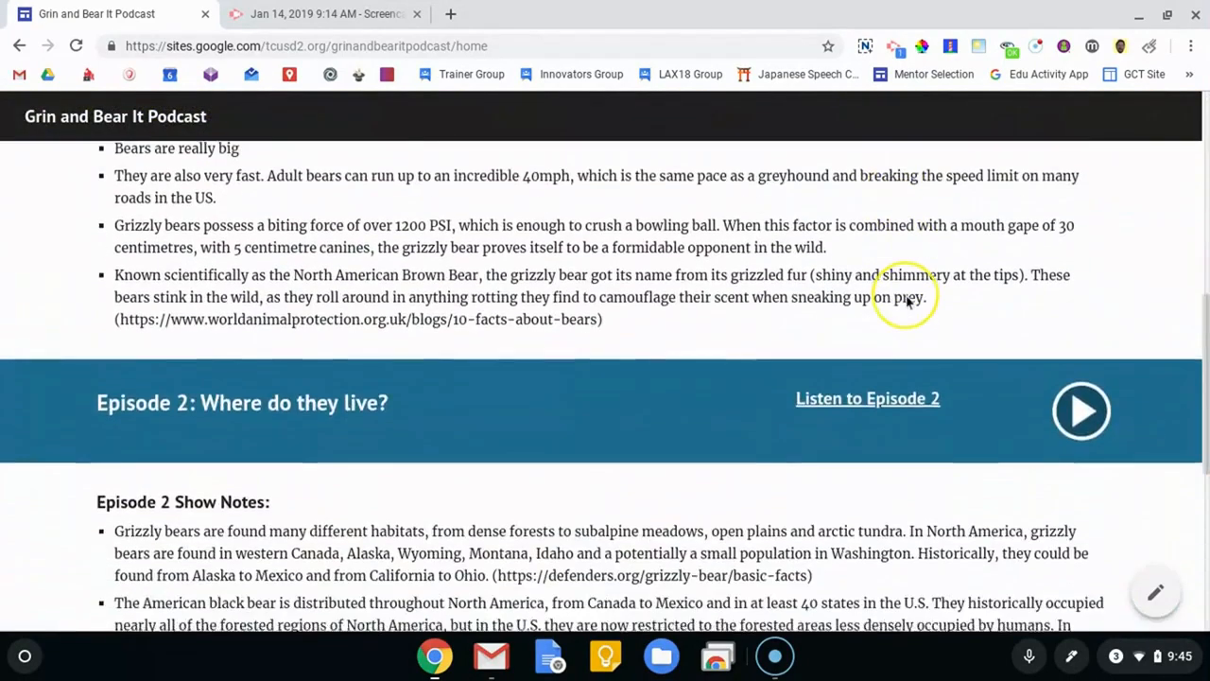
Step: Preview the 1:12 January 14 recording and download it as Jan 14, 2019 9_14 AM.webm
scroll("up", 3)
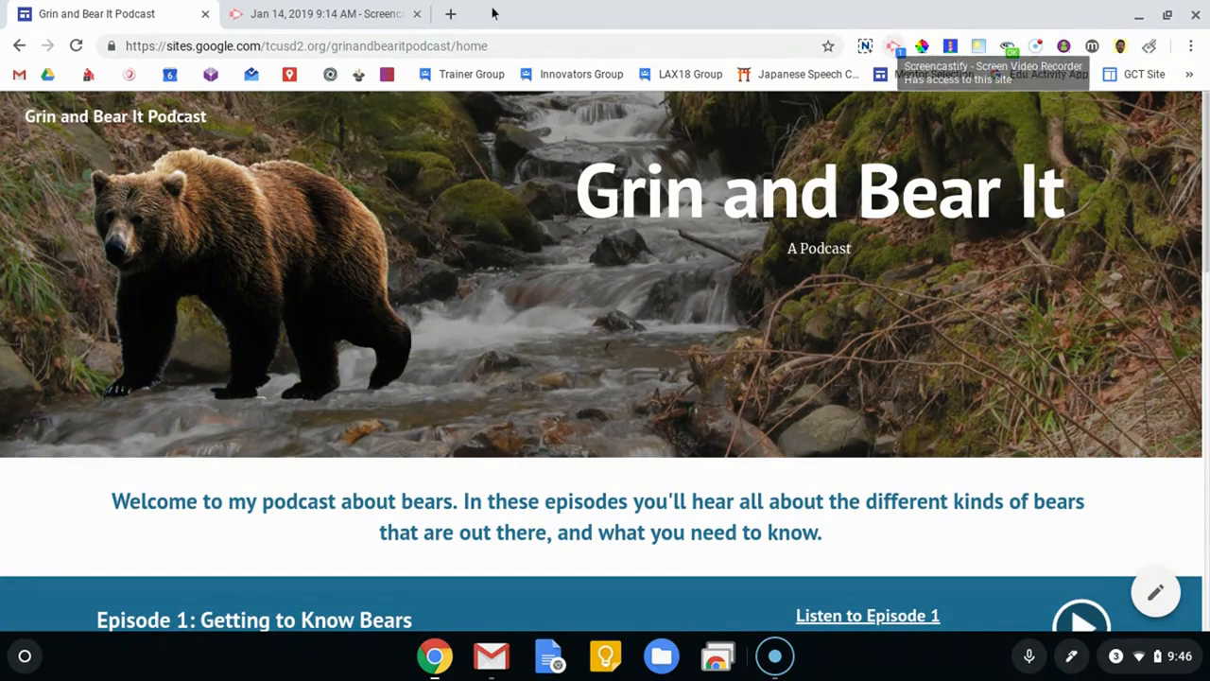
left_click(326, 13)
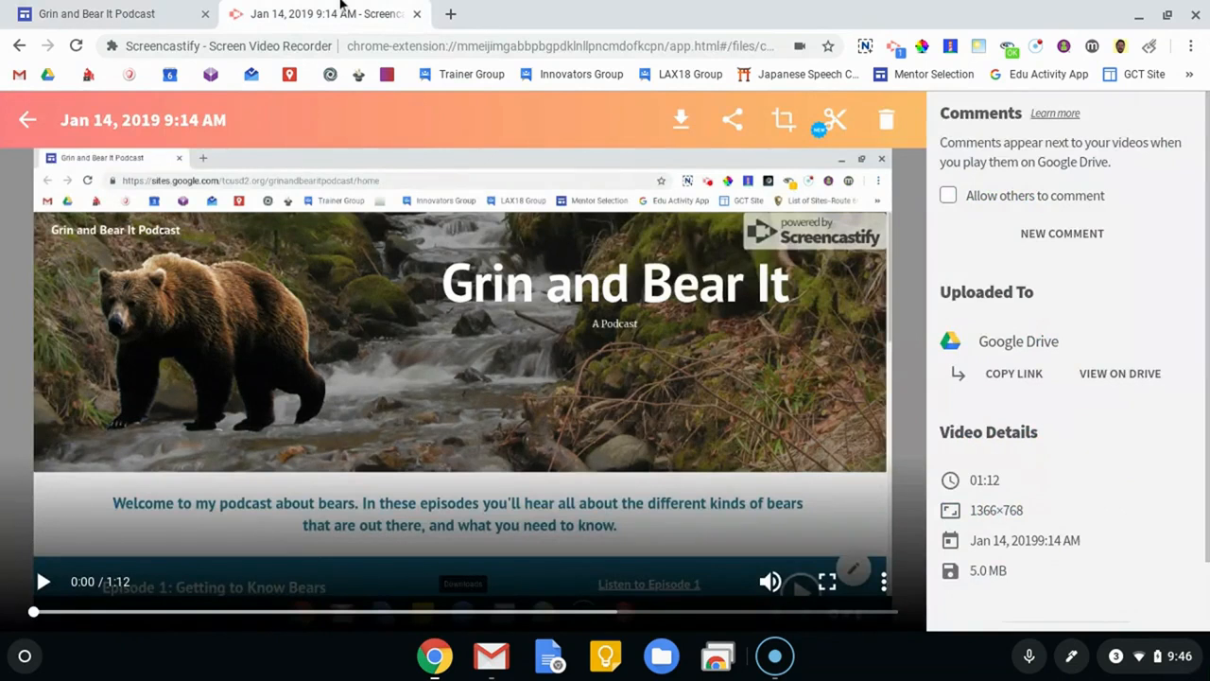
mouse_move(42, 671)
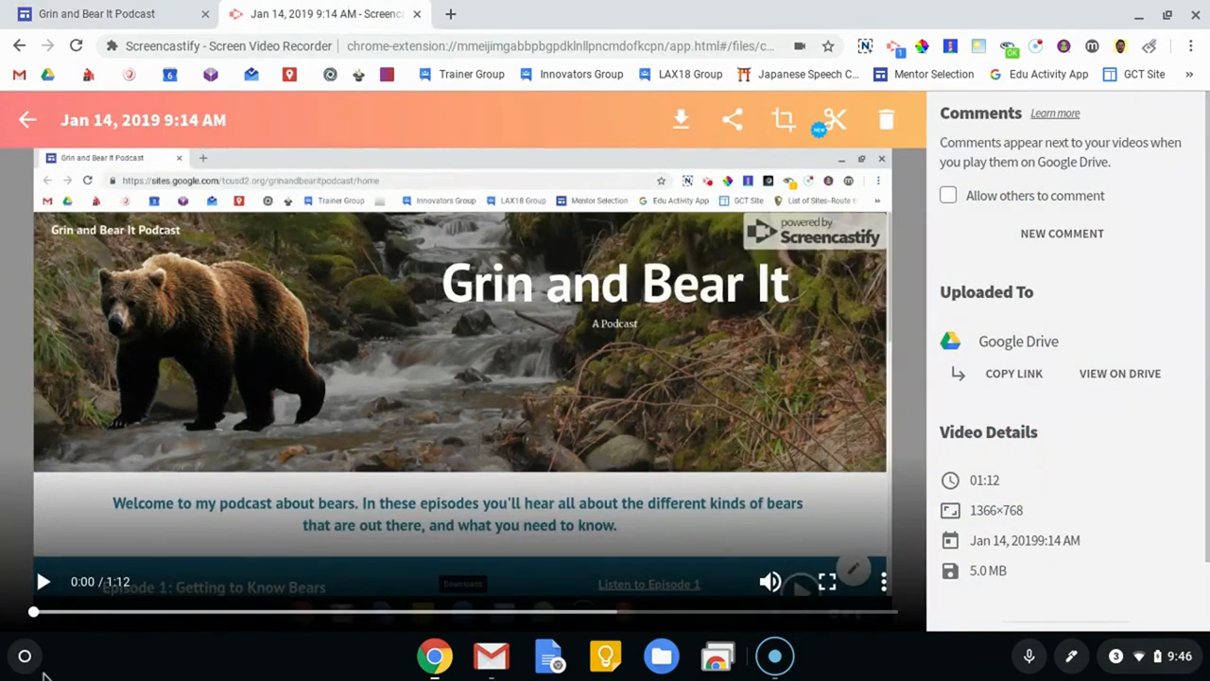
left_click(43, 580)
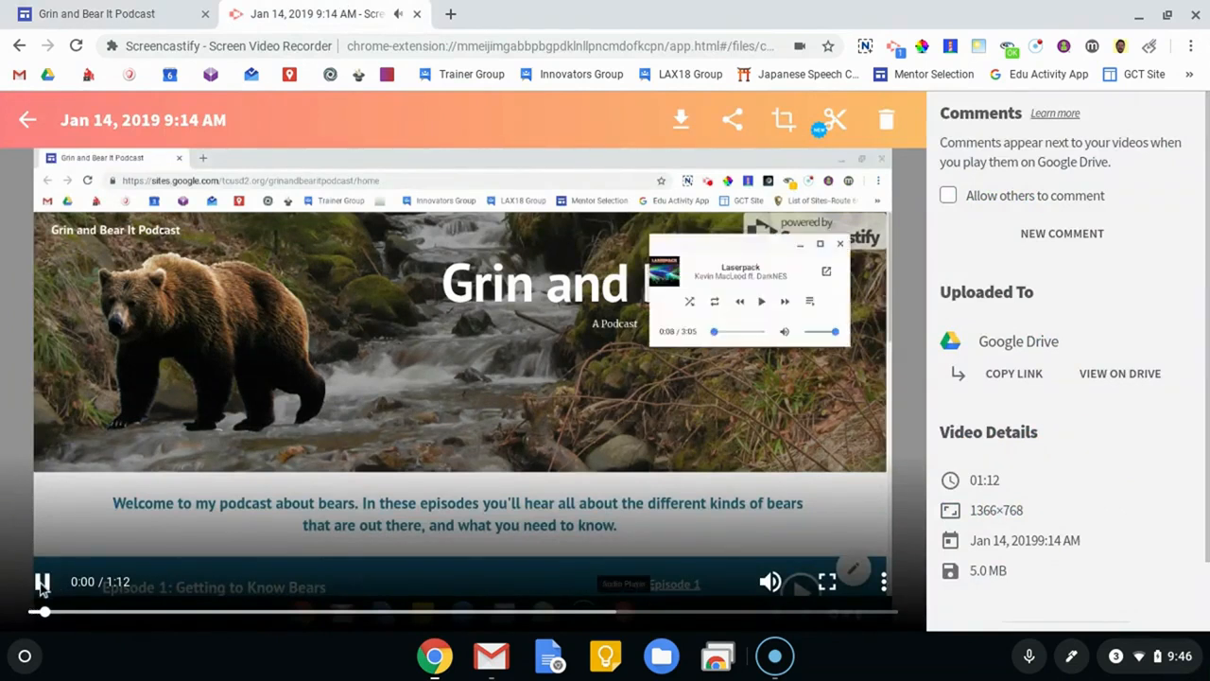
left_click(43, 581)
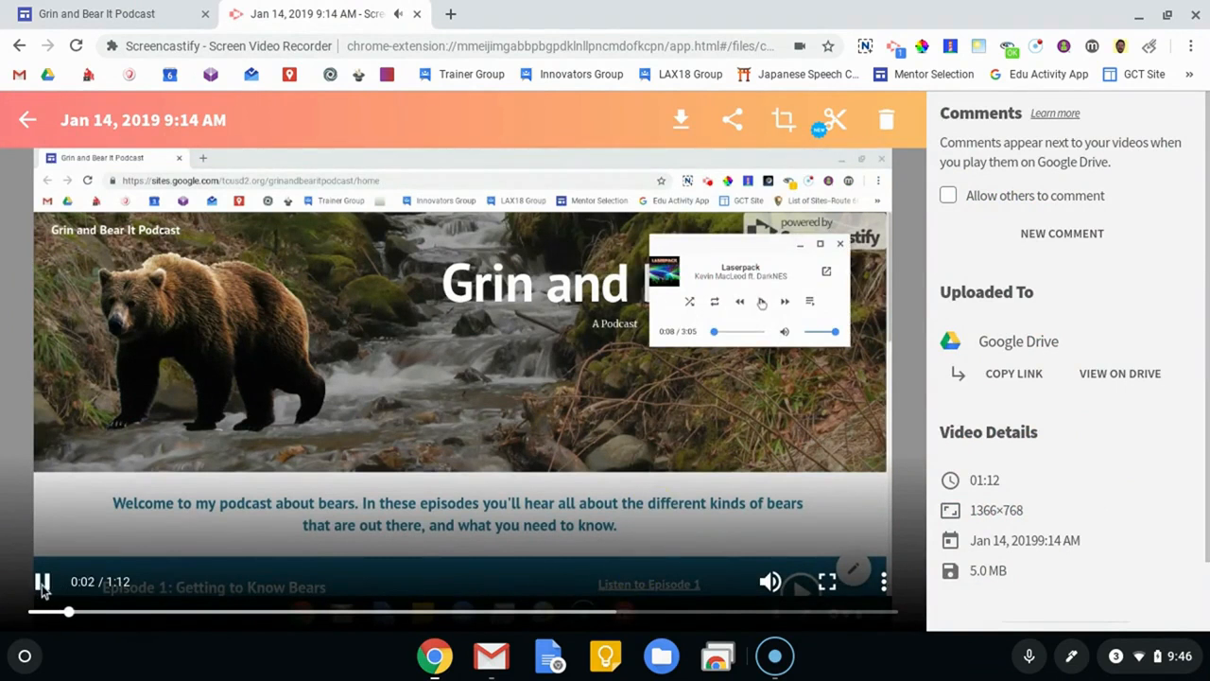
left_click(42, 581)
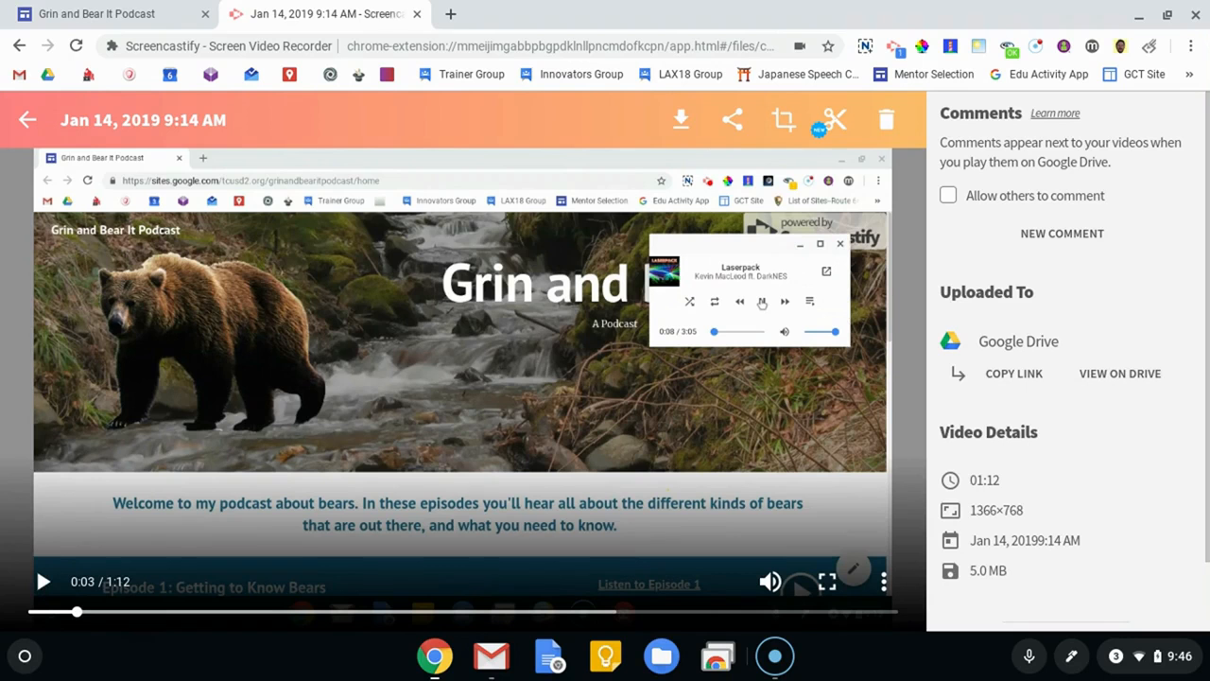
mouse_move(370, 485)
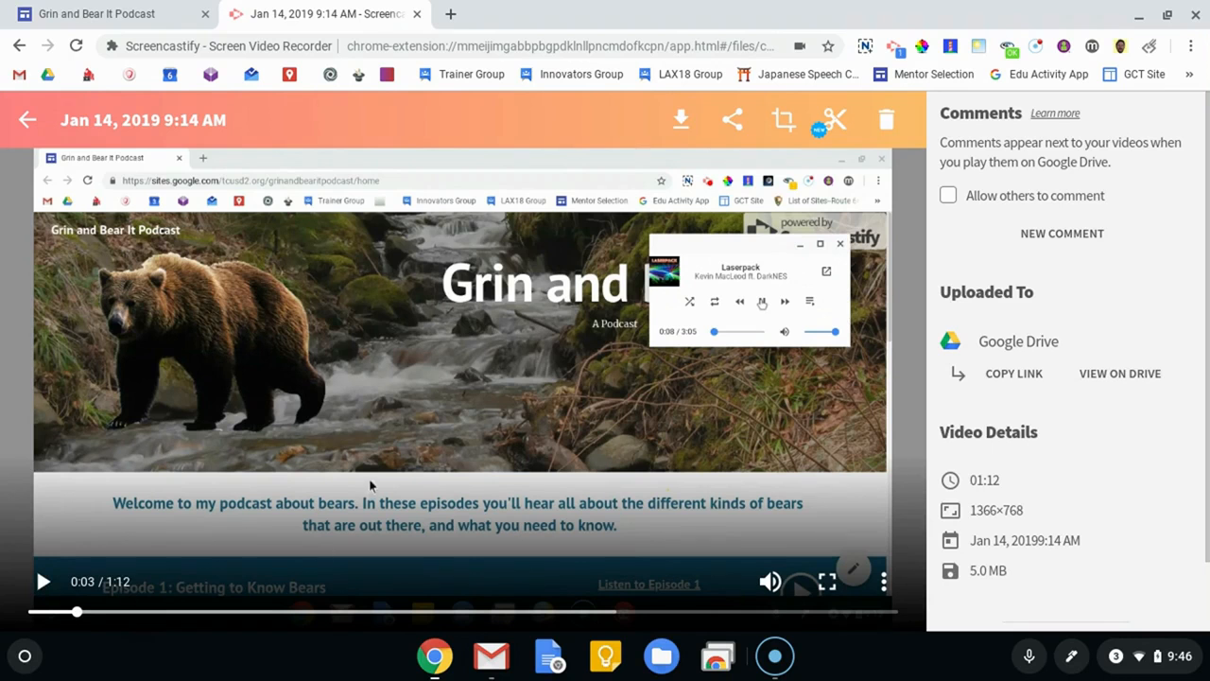
mouse_move(681, 119)
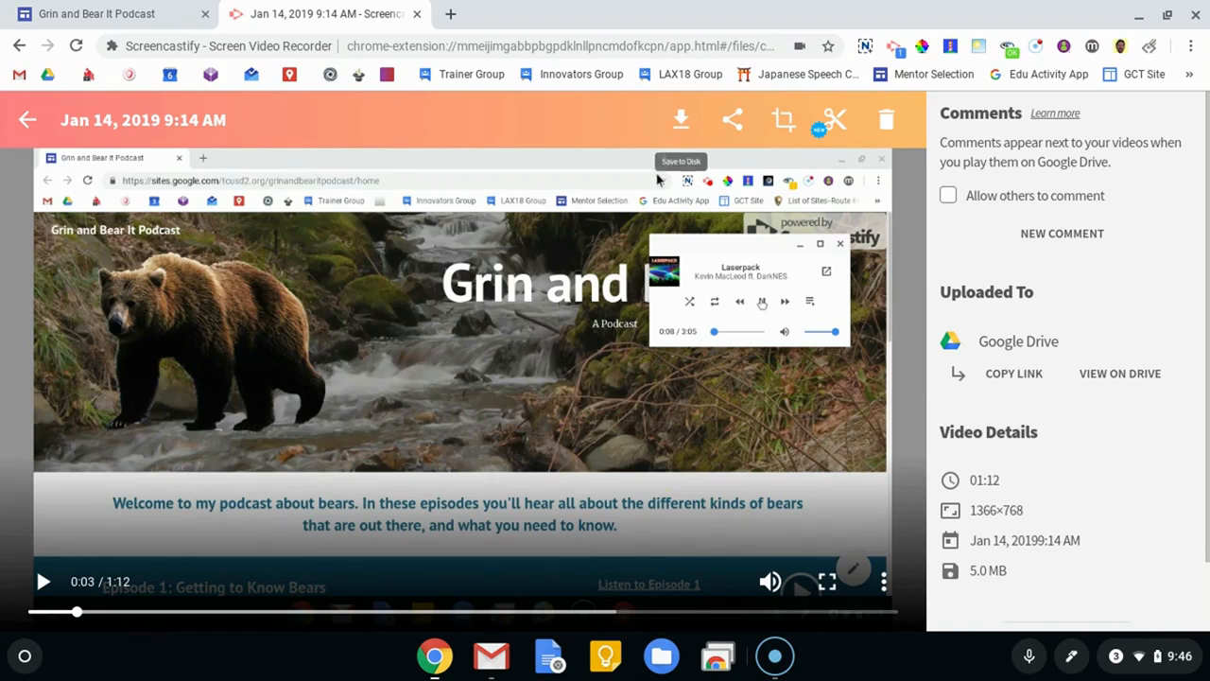
left_click(681, 119)
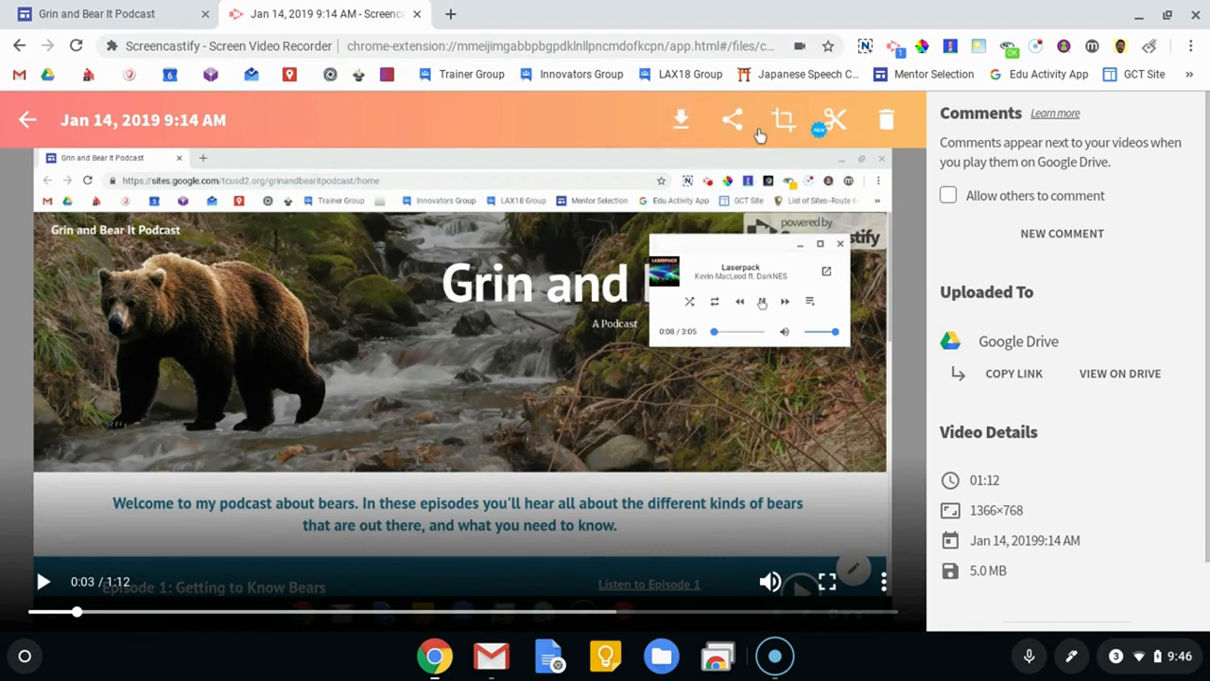
left_click(680, 119)
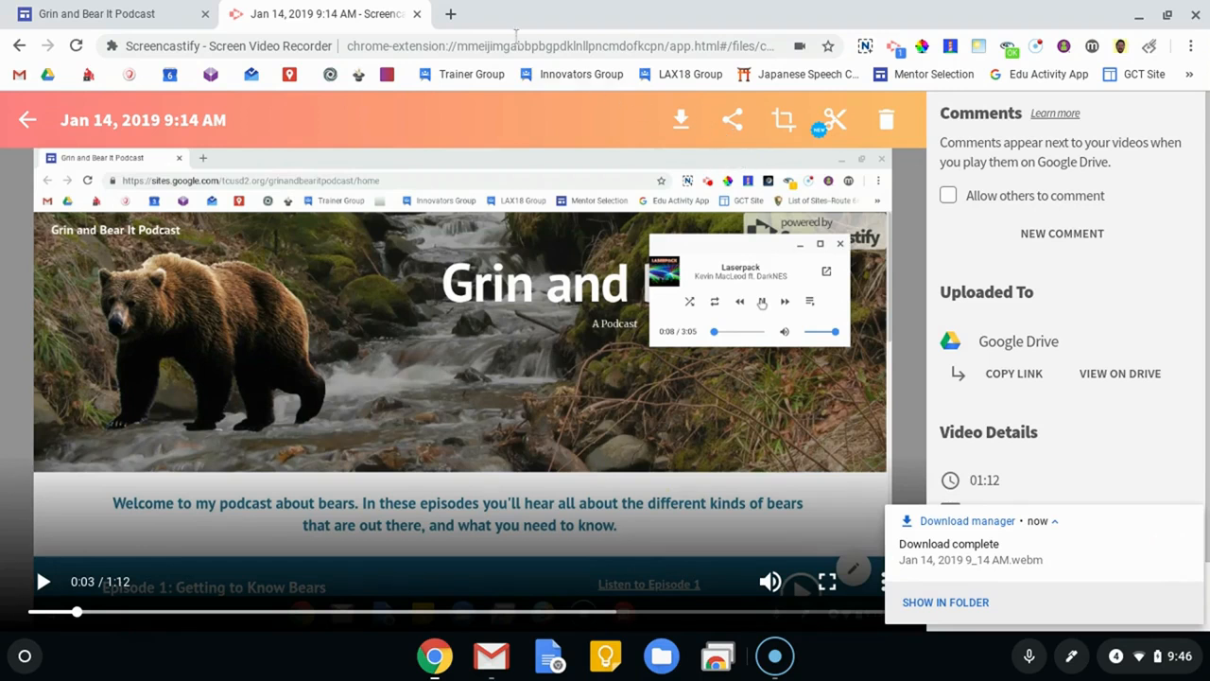
mouse_move(450, 13)
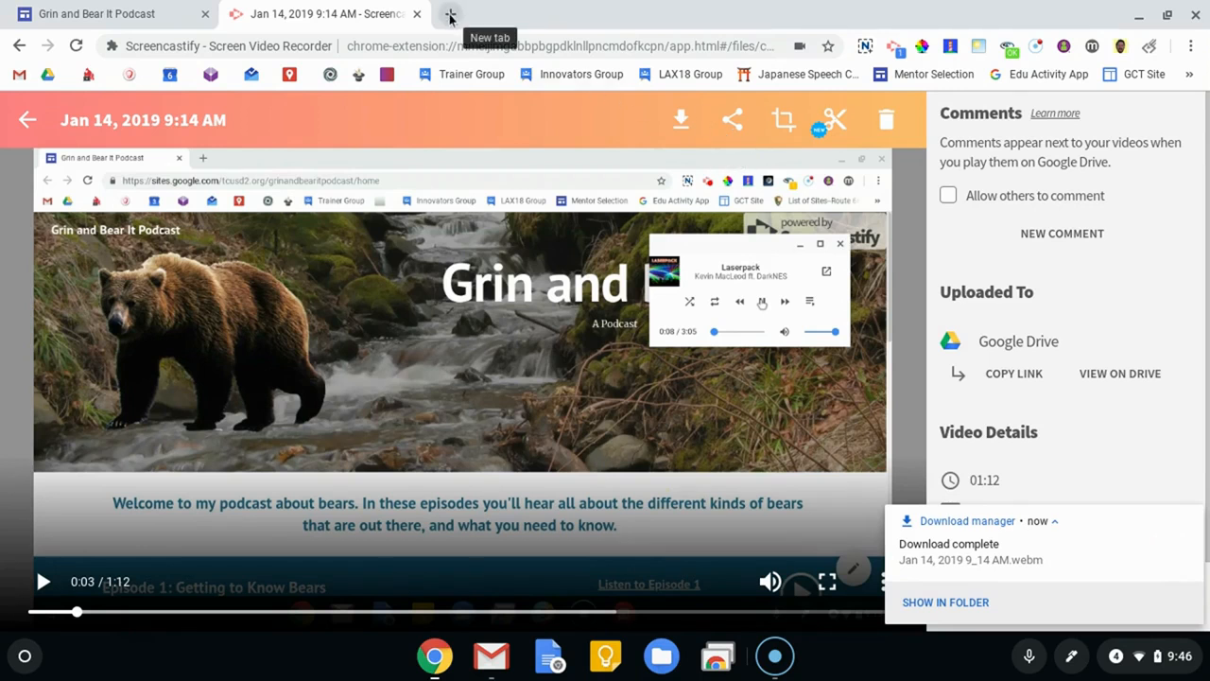
Step: Search Google for 'chrome web store' in a new tab and go to the store's extensions page
left_click(450, 13)
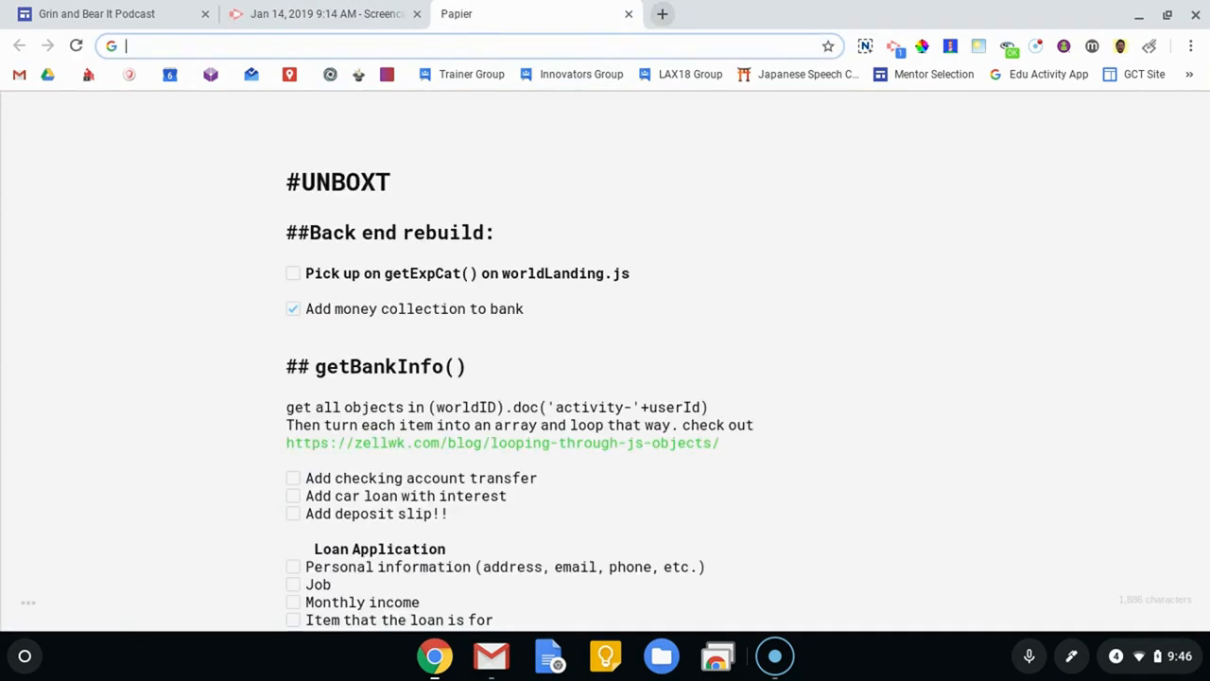
mouse_move(1092, 46)
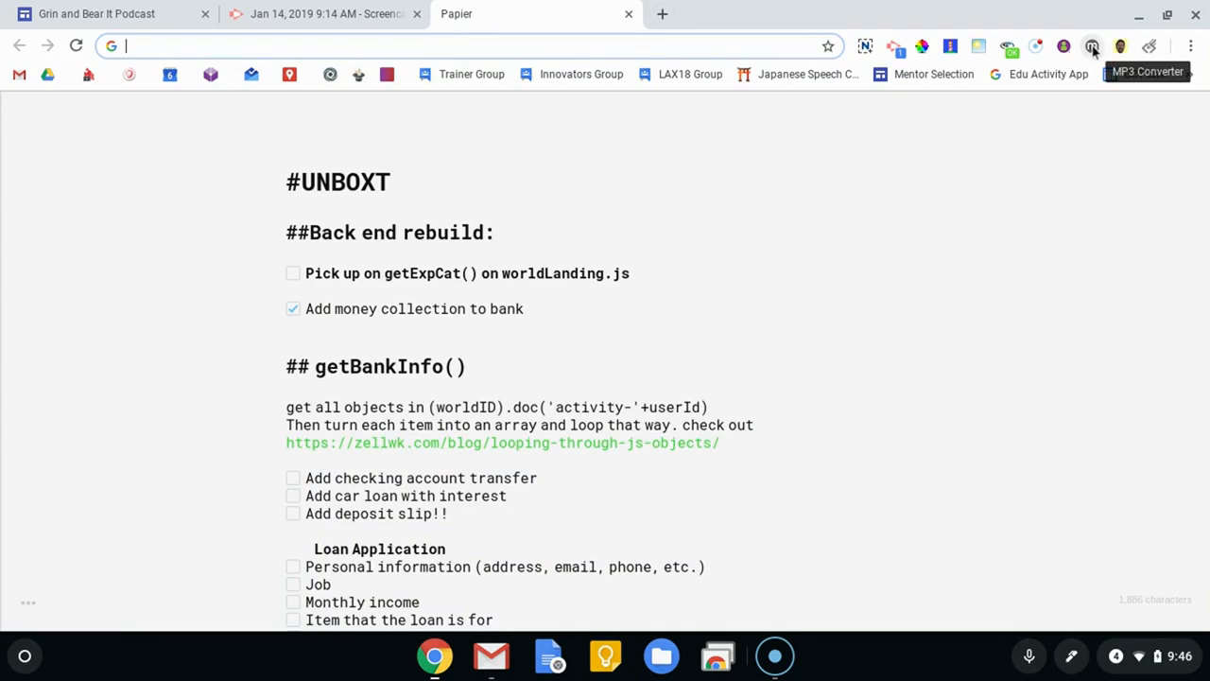
left_click(1092, 47)
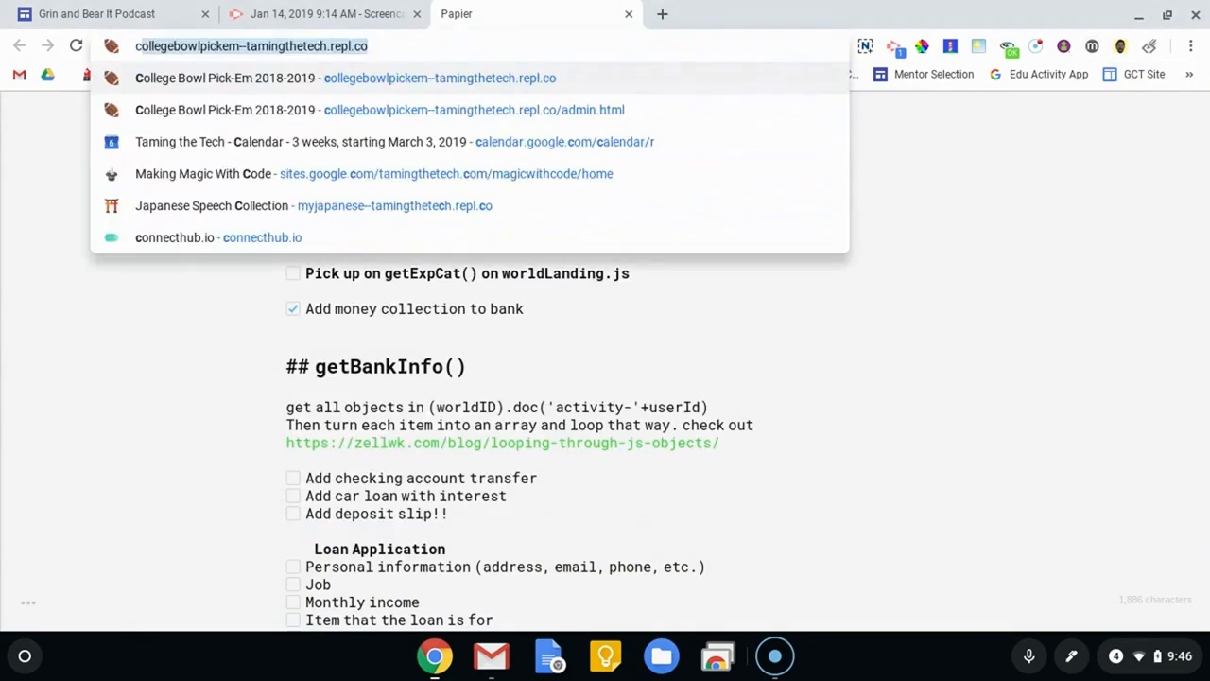
type("chrome web store")
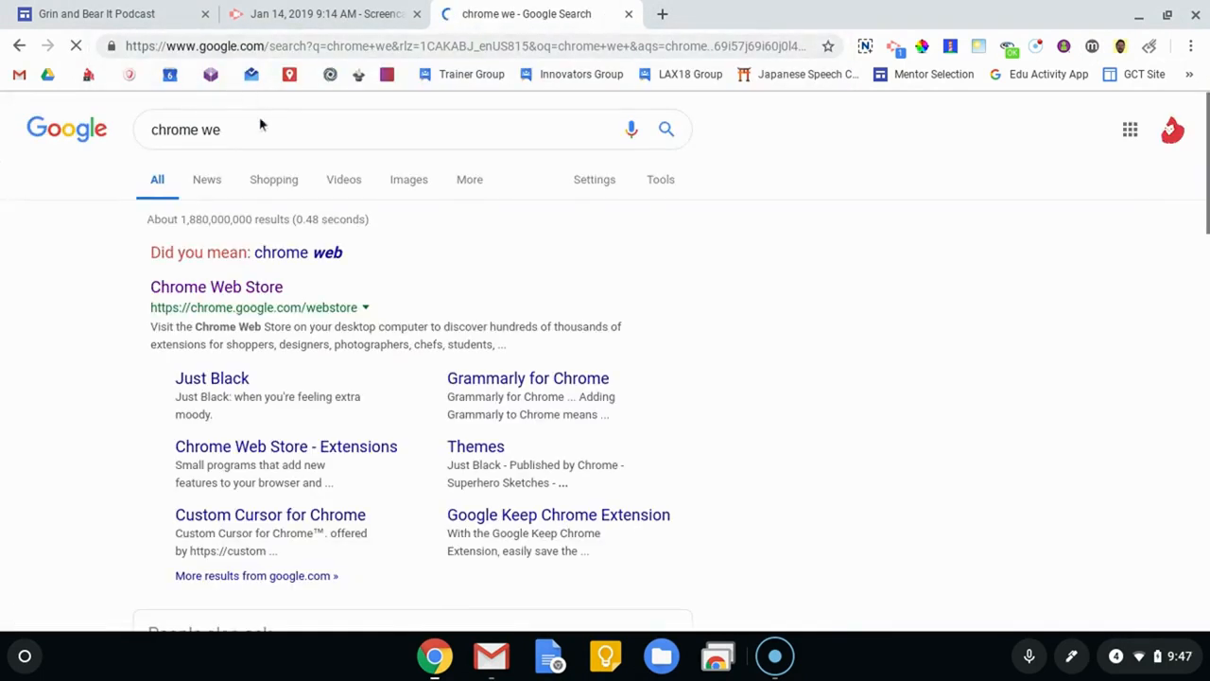
left_click(213, 130)
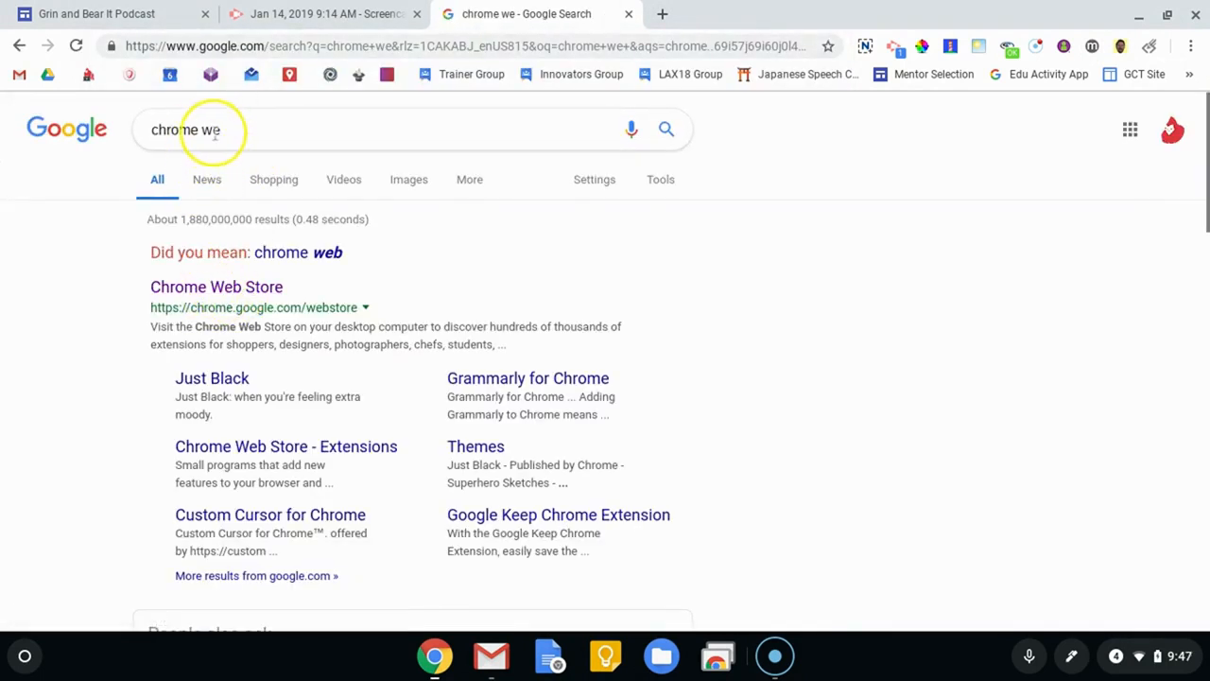
left_click(216, 286)
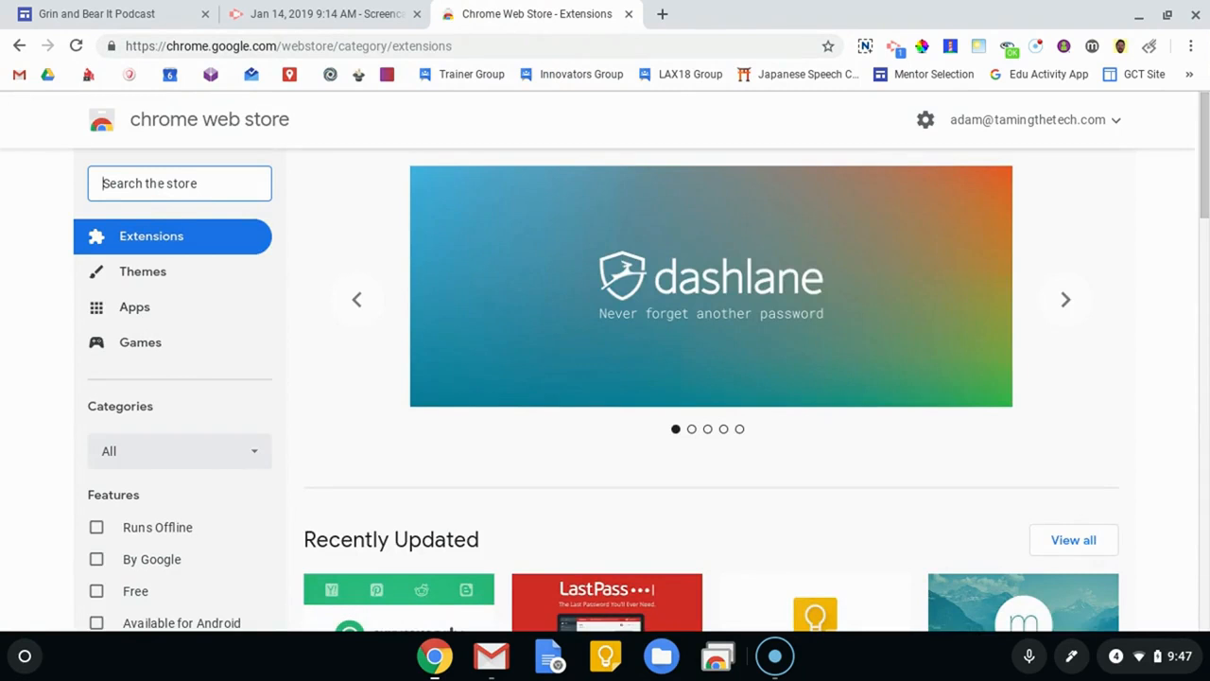
Step: Search the store for 'mp3 converter' and scroll to the already-added MP3 Converter extension
type("mp3 converter")
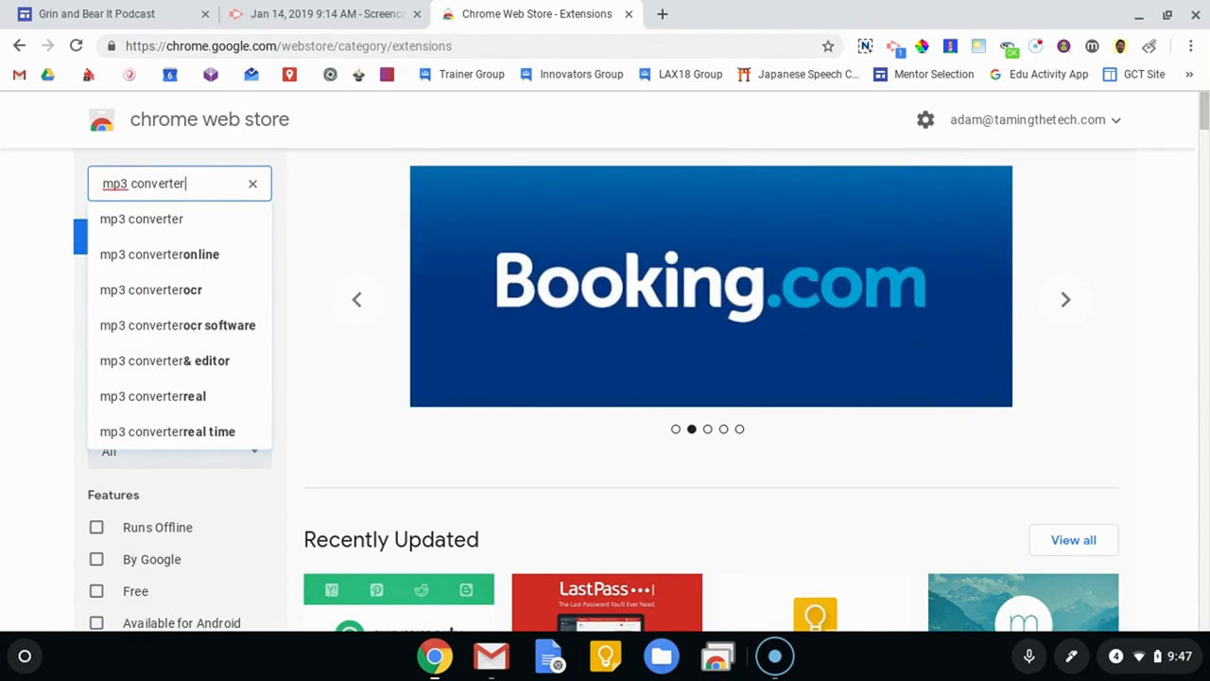
key("Enter")
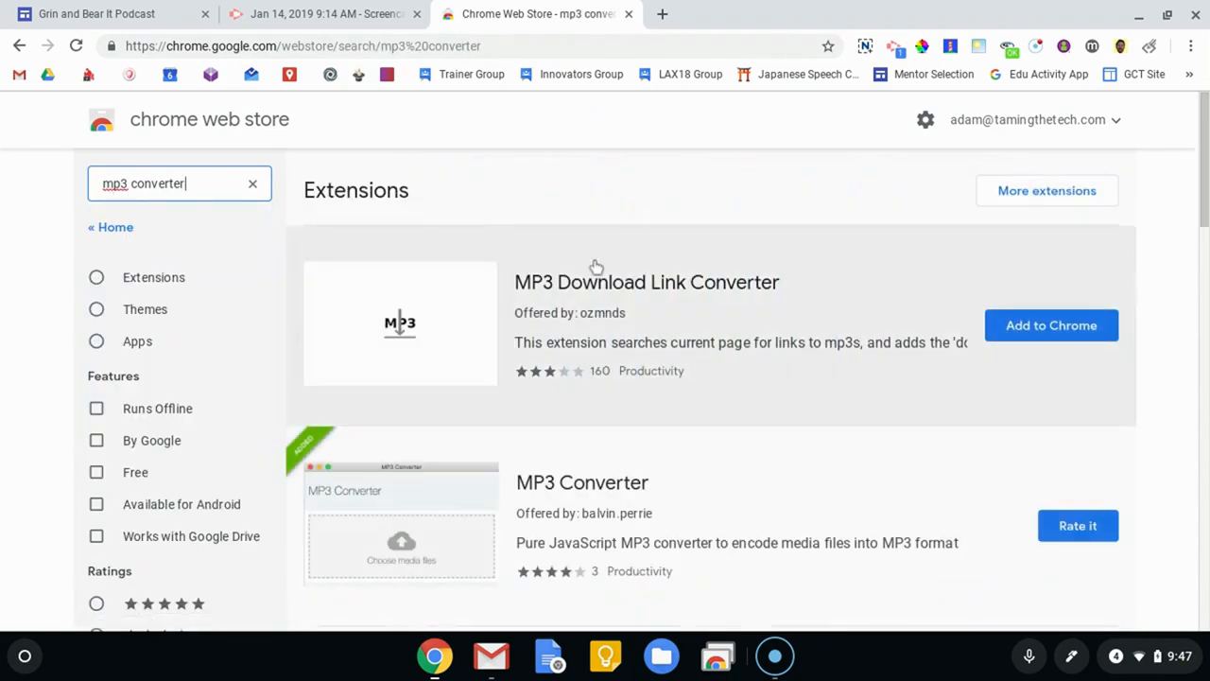
scroll("down", 3)
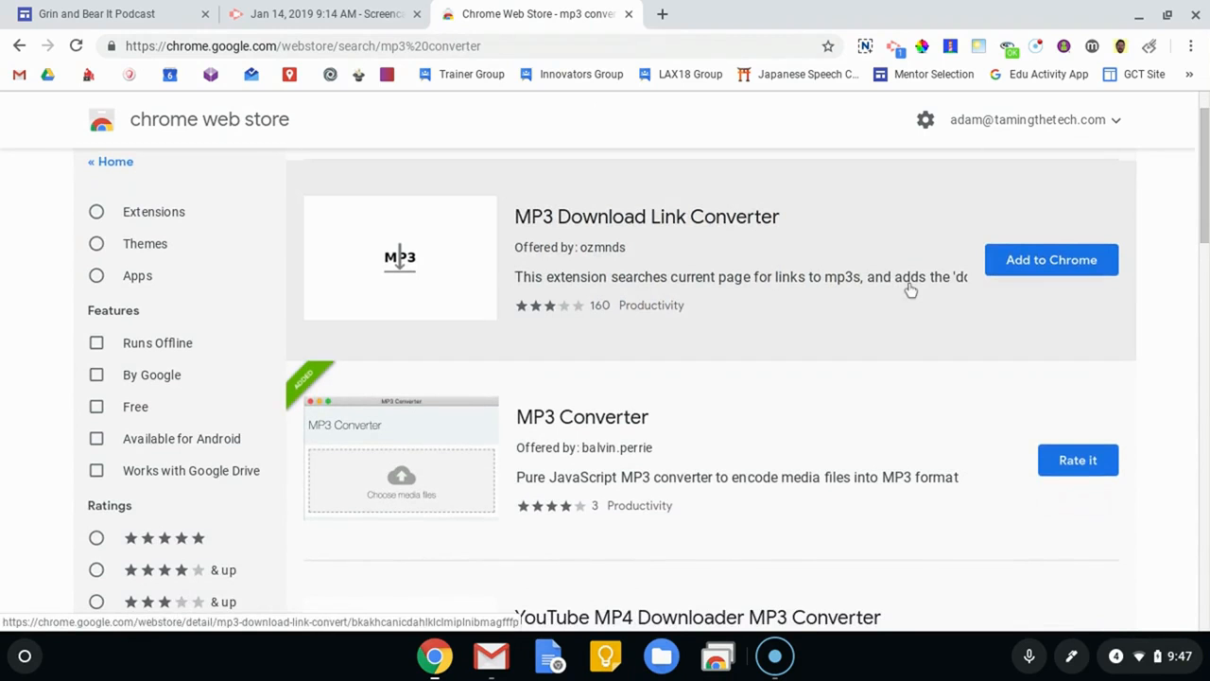
scroll("down", 3)
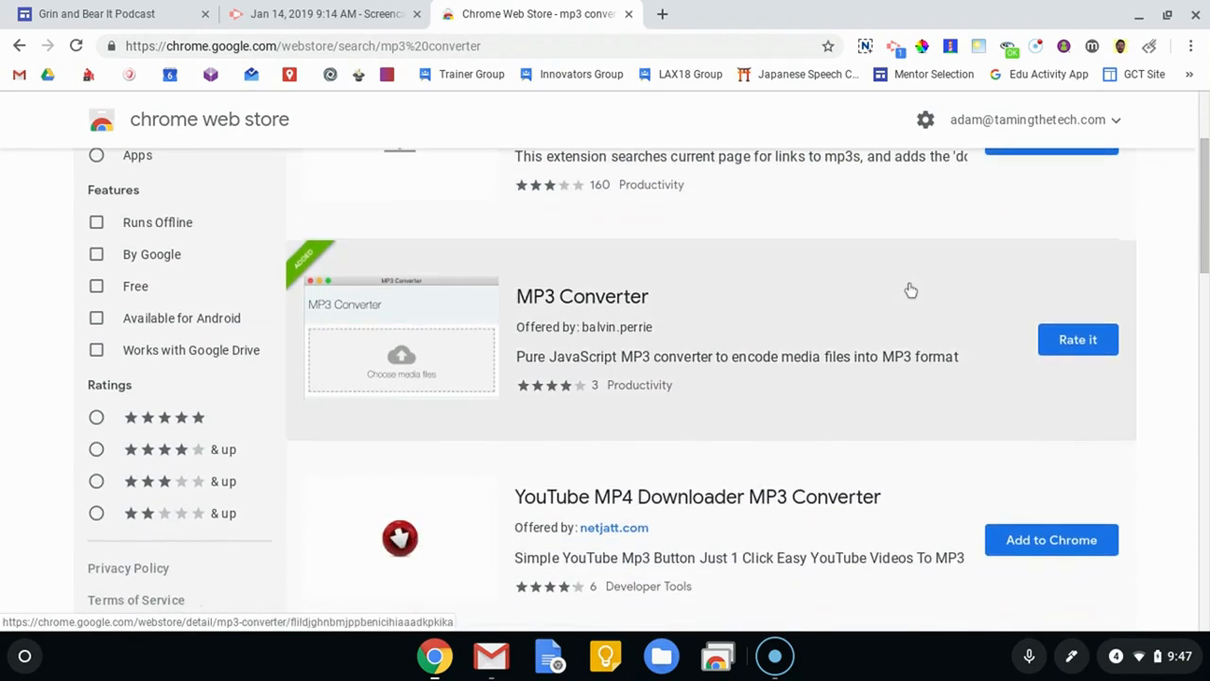
mouse_move(338, 281)
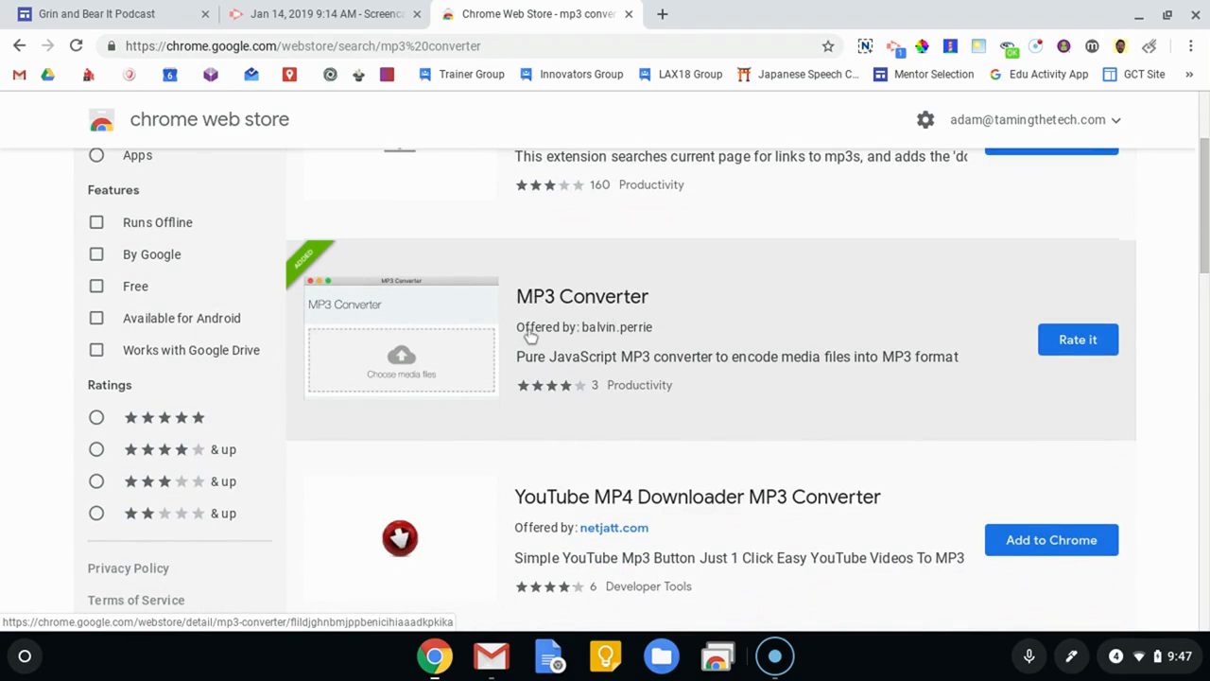
mouse_move(612, 343)
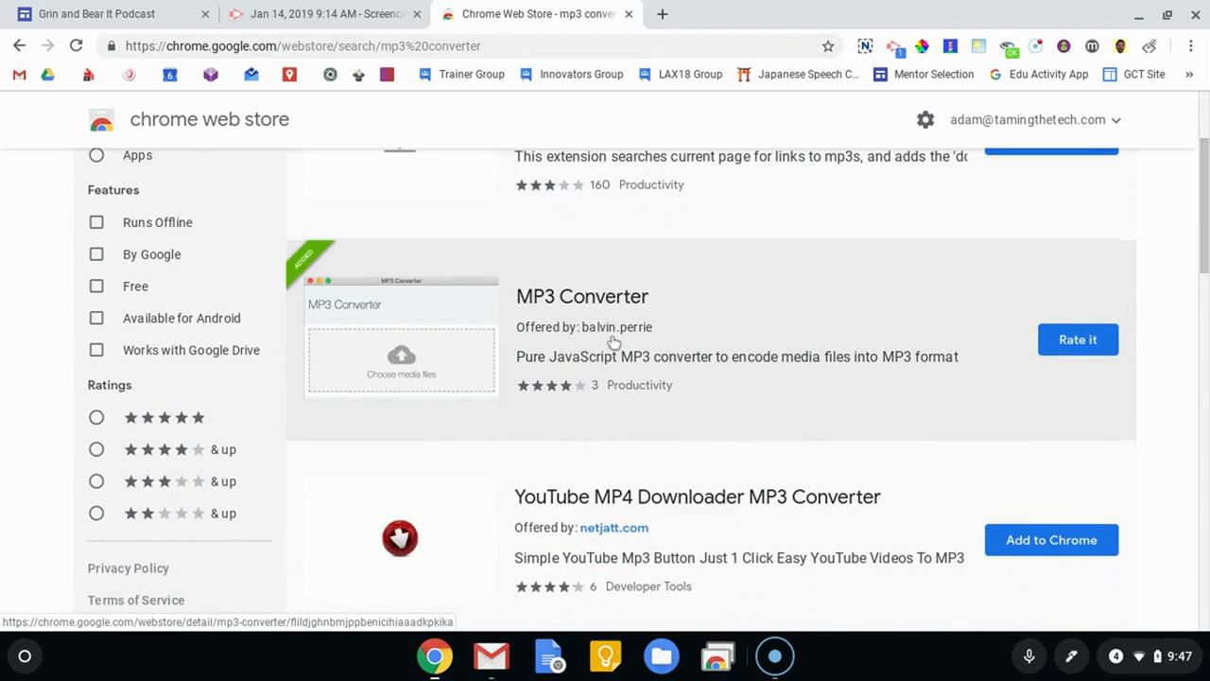
mouse_move(646, 342)
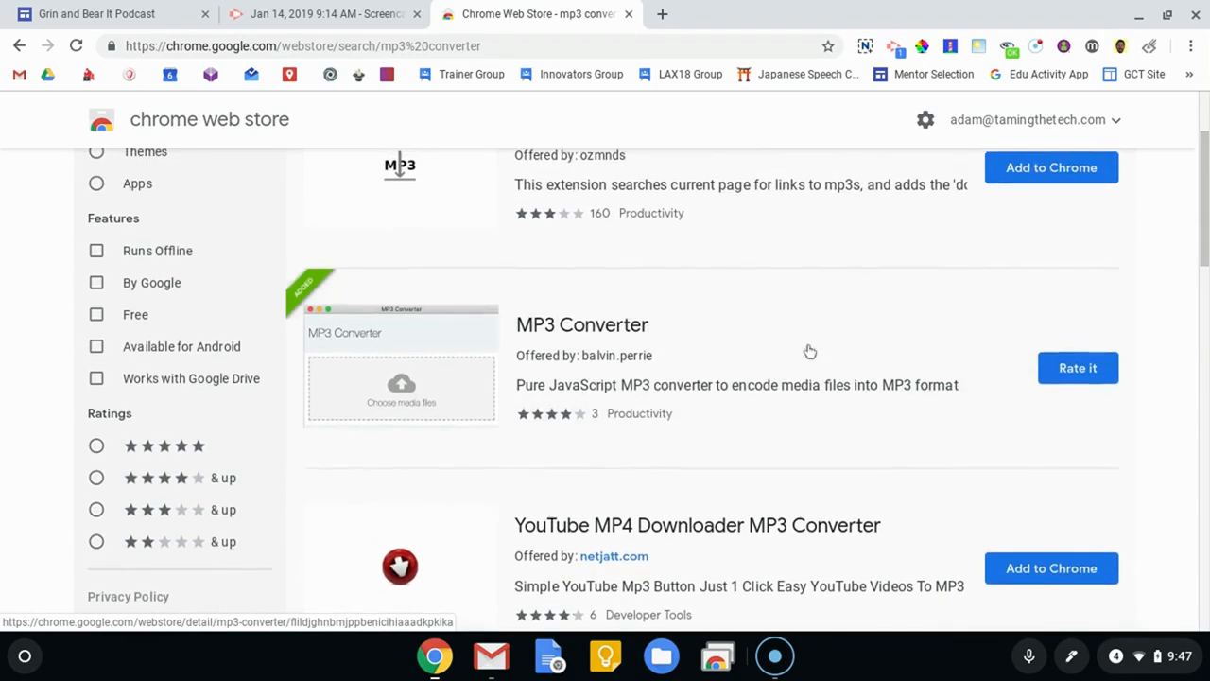
mouse_move(1078, 367)
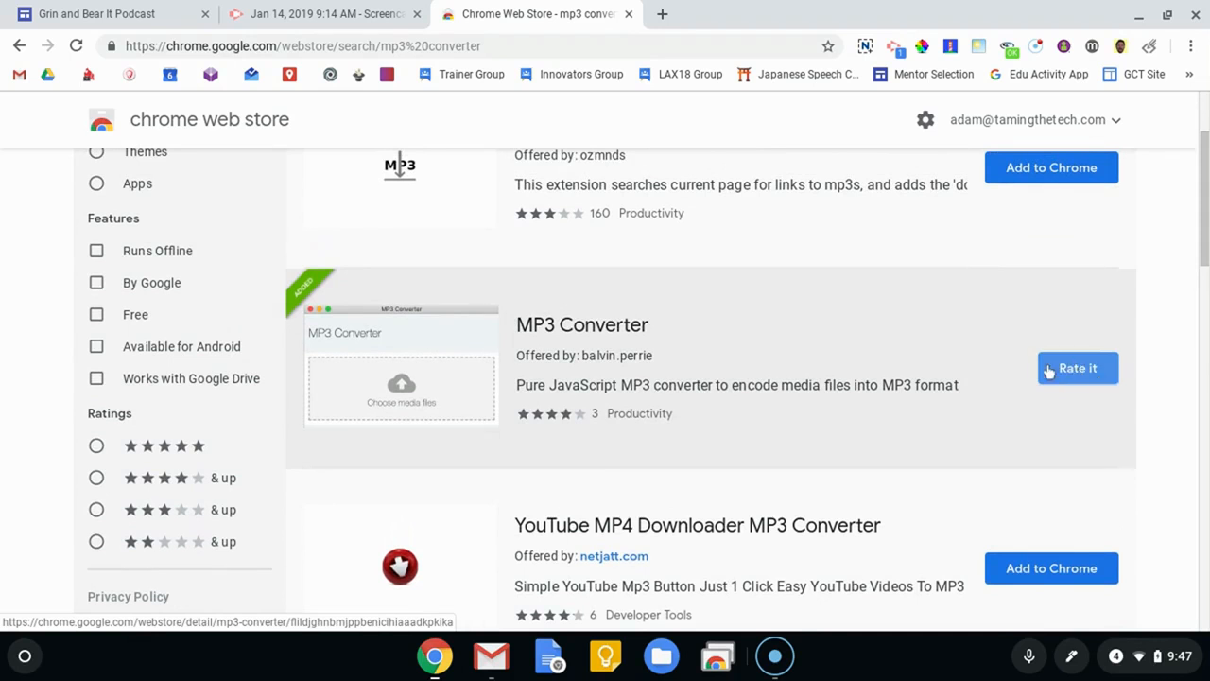
mouse_move(1085, 59)
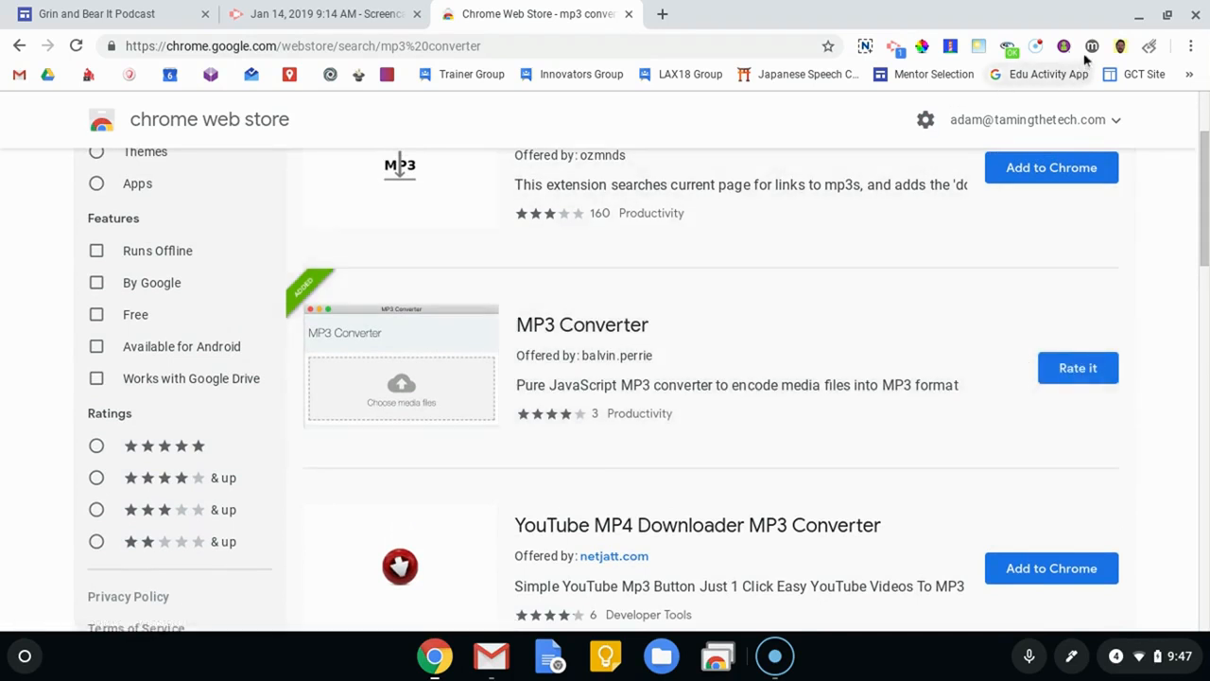
mouse_move(1092, 45)
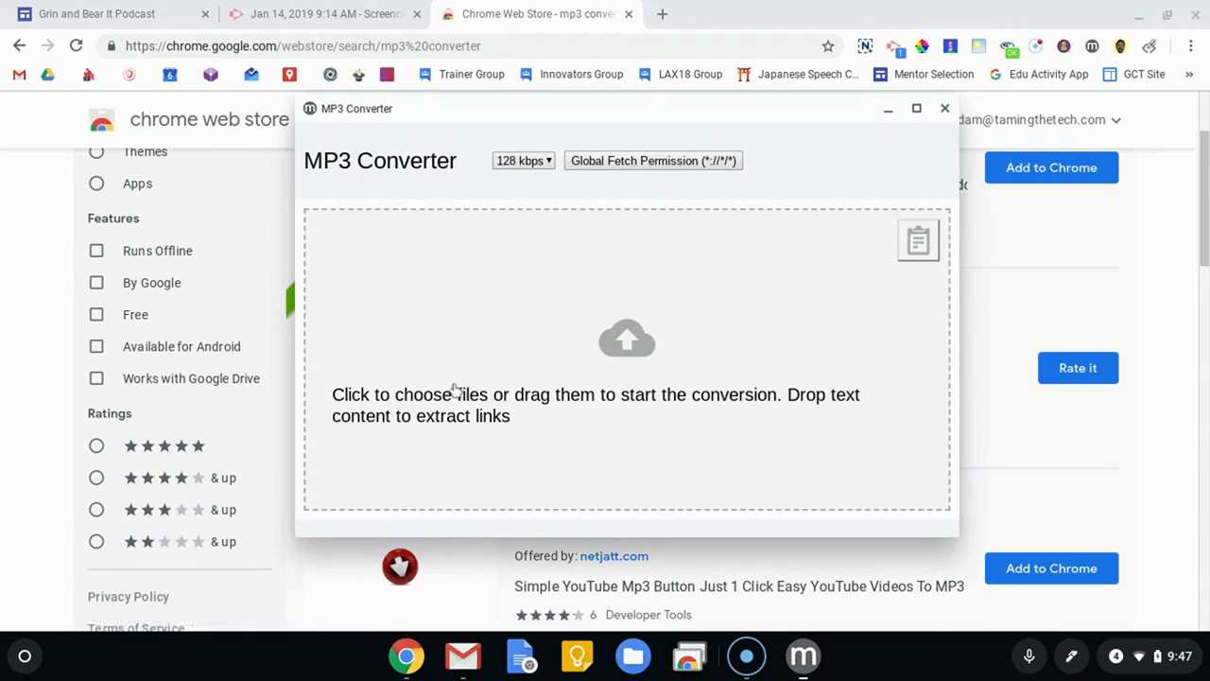
mouse_move(638, 414)
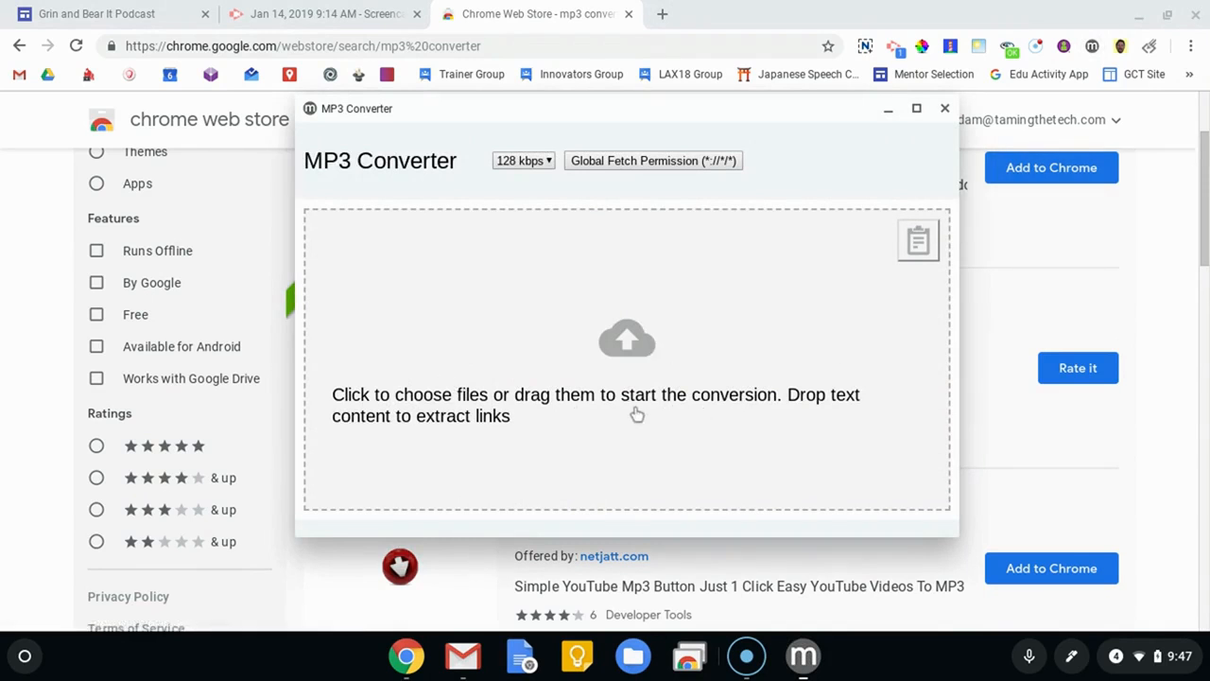
Step: Convert Jan 14, 2019 9_14 AM.webm from Downloads to MP3 in MP3 Converter
left_click(627, 338)
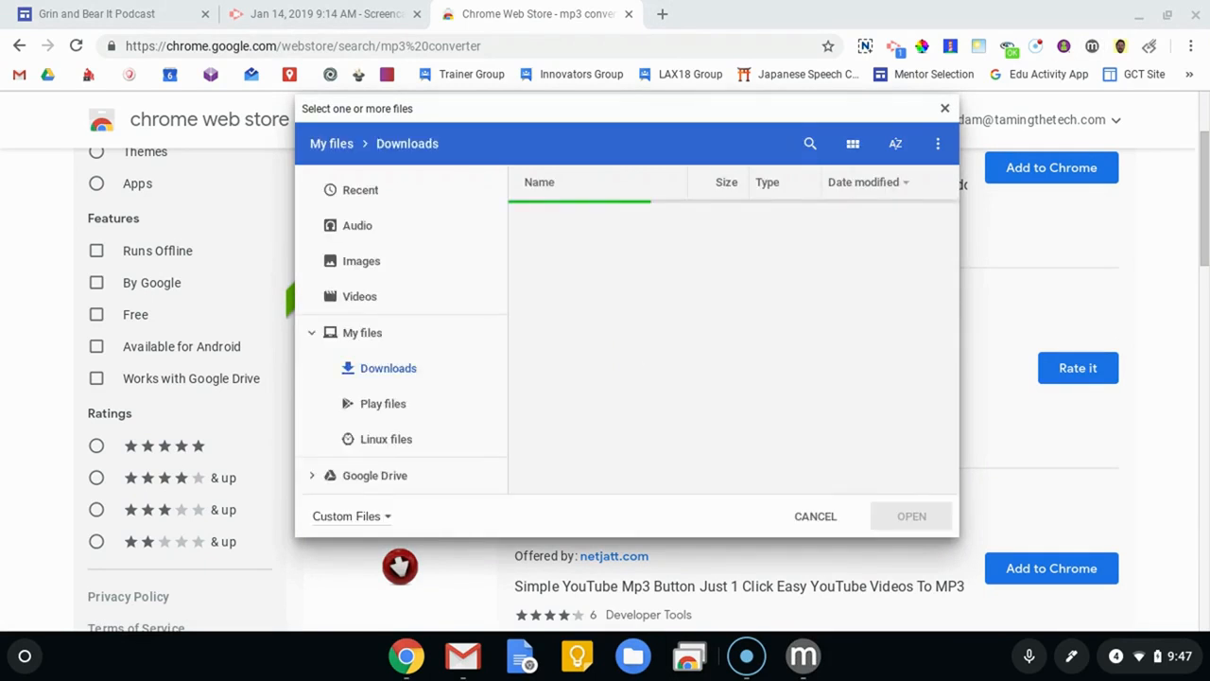
left_click(611, 218)
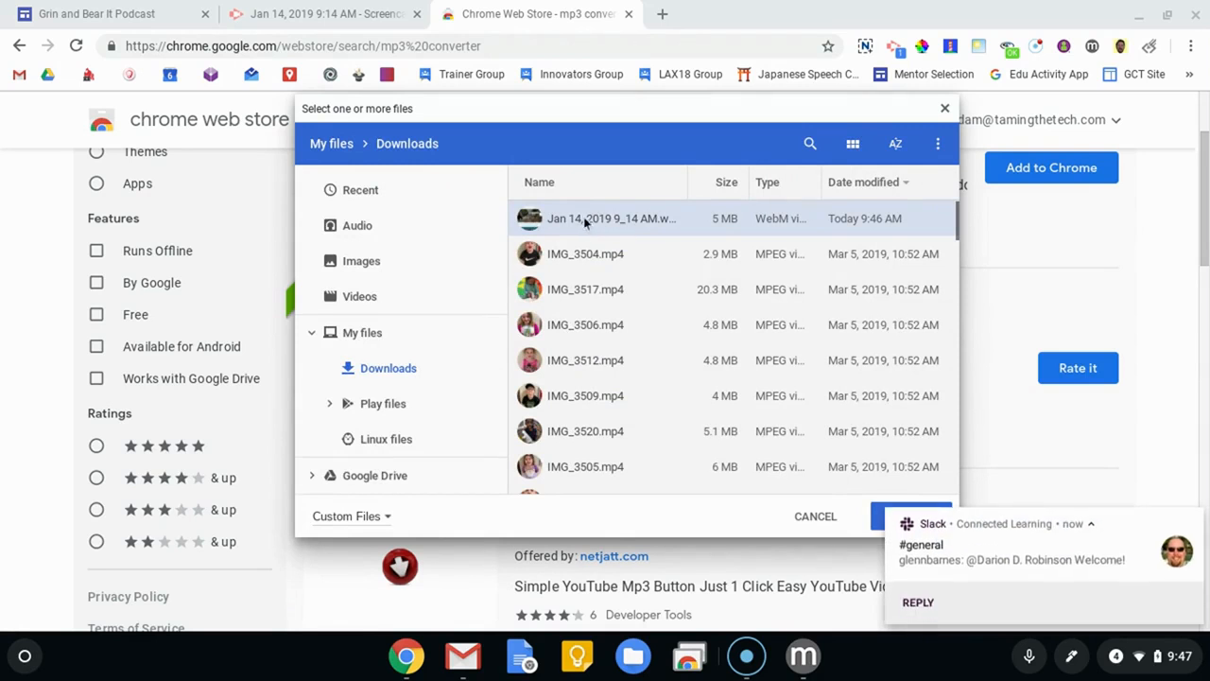
left_click(612, 218)
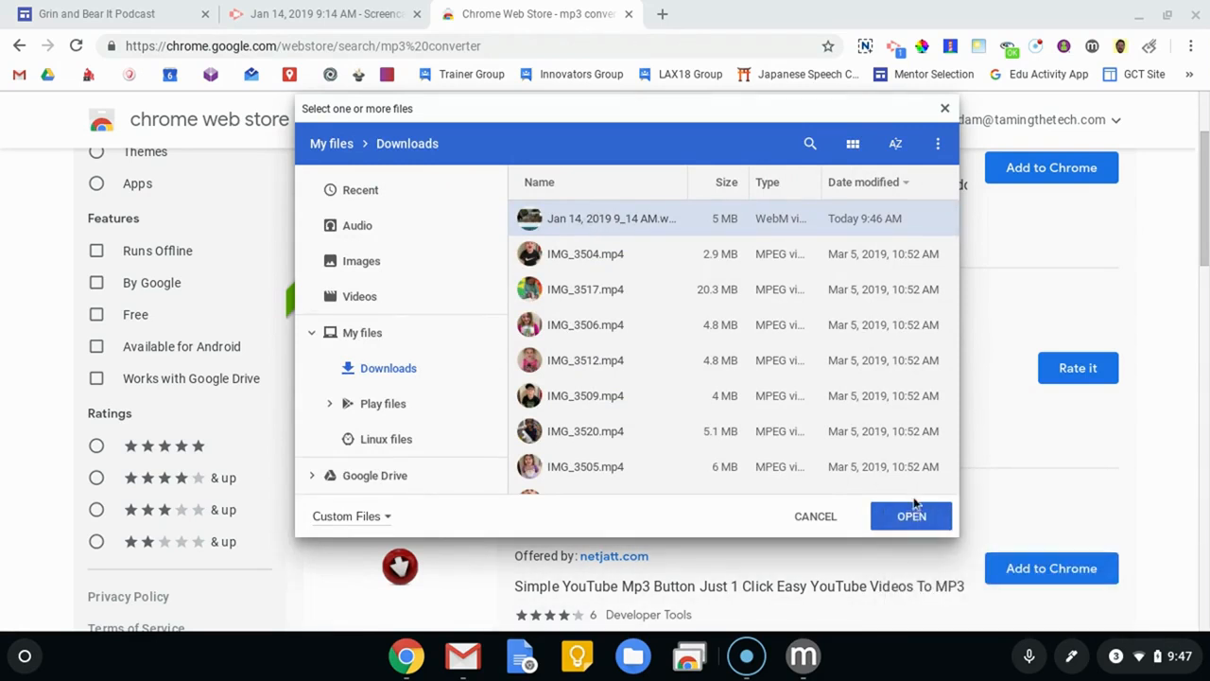
left_click(911, 515)
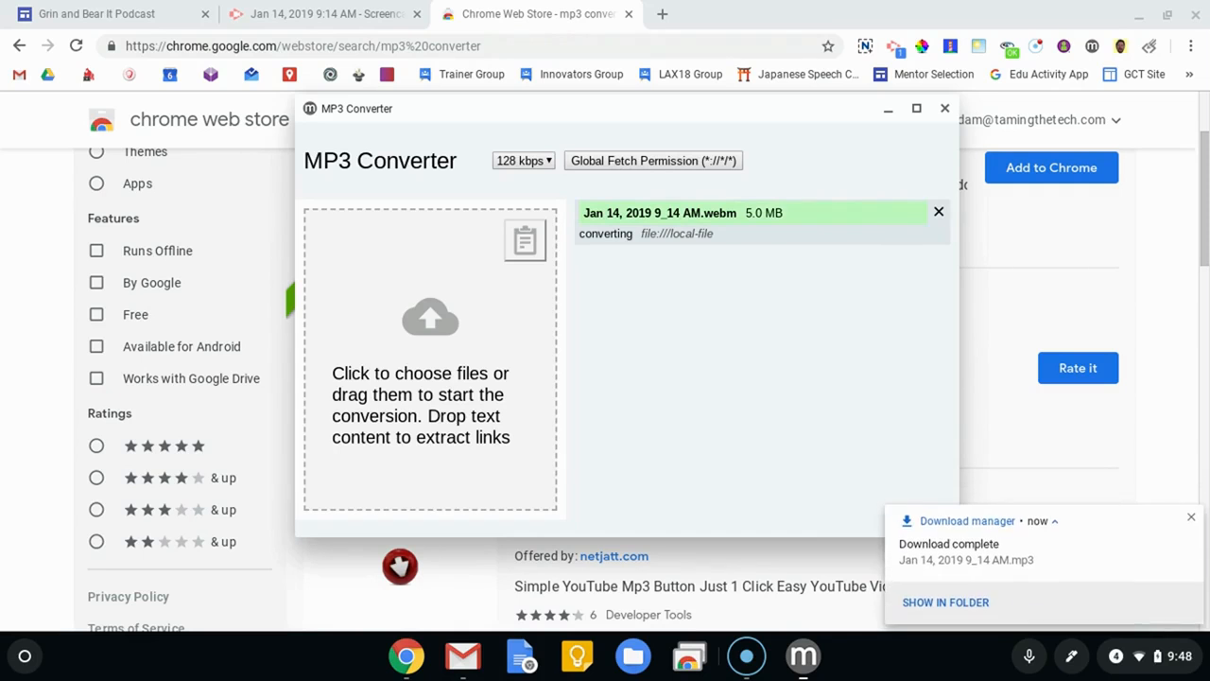
mouse_move(849, 207)
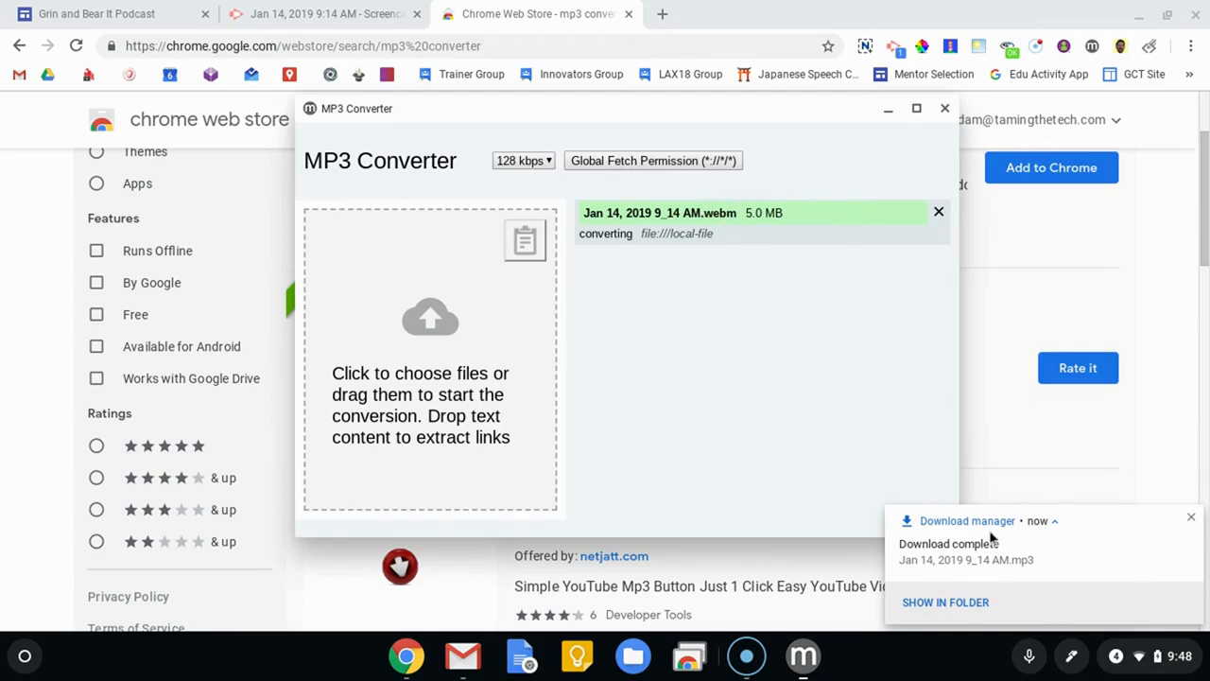
mouse_move(1077, 582)
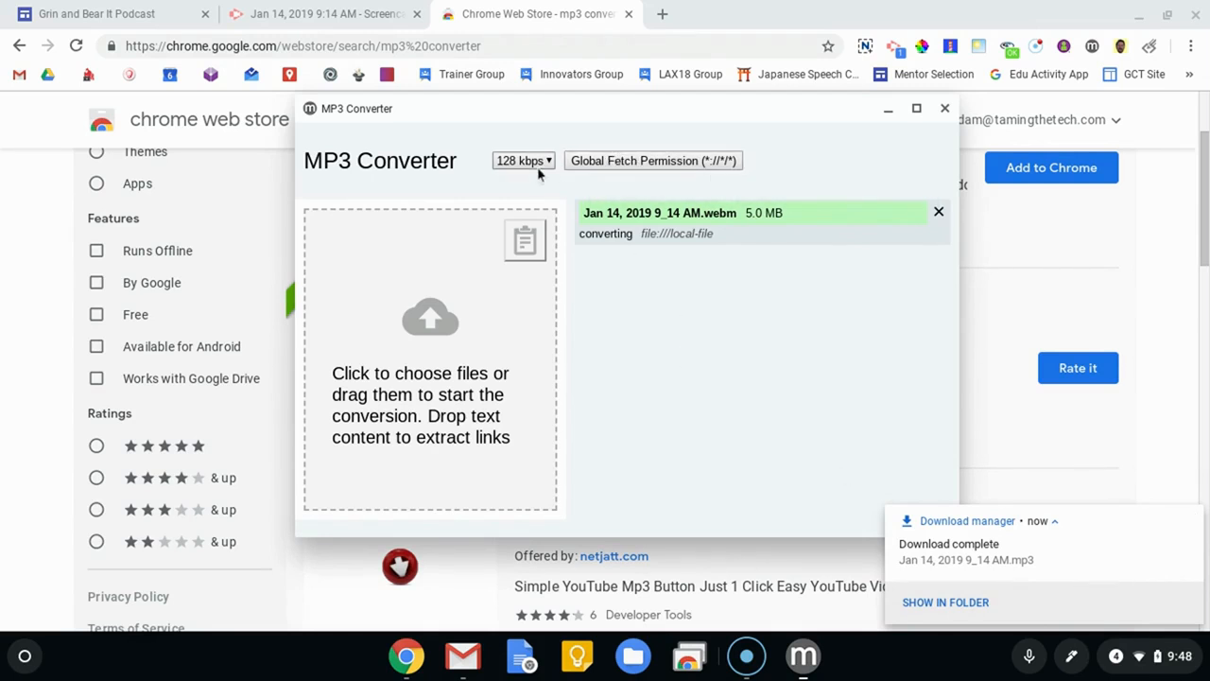
Step: Switch the MP3 Converter bitrate dropdown from 128 kbps to 320 kbps
left_click(523, 160)
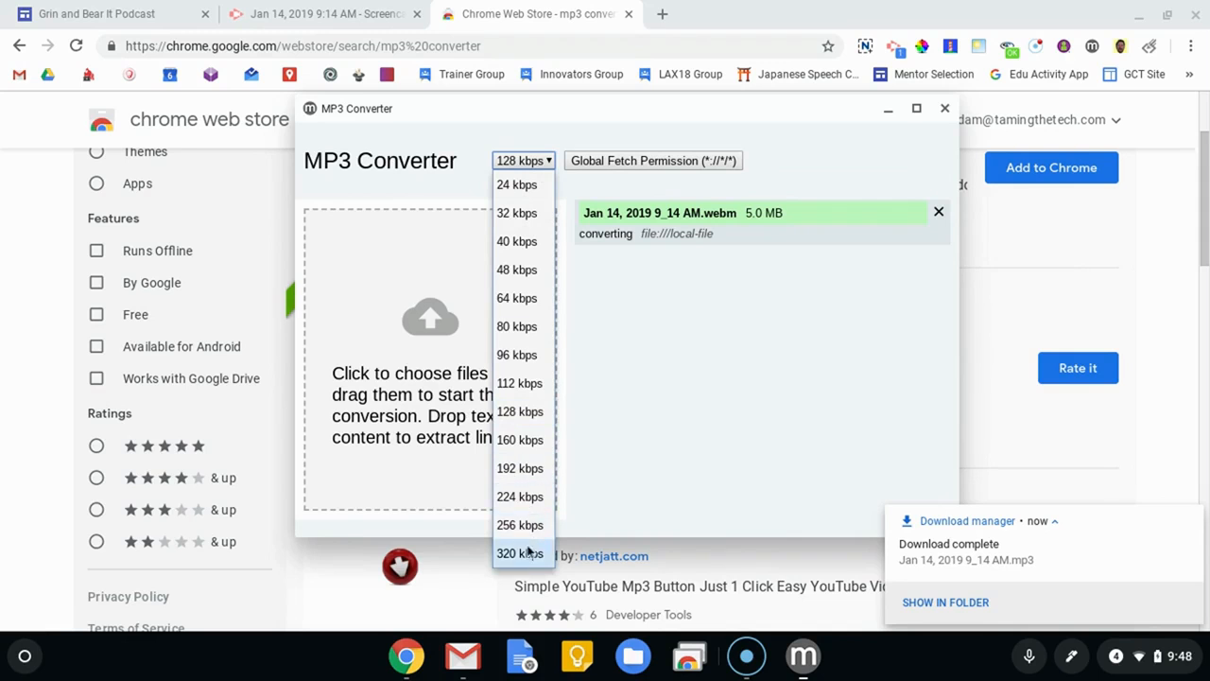
mouse_move(520, 411)
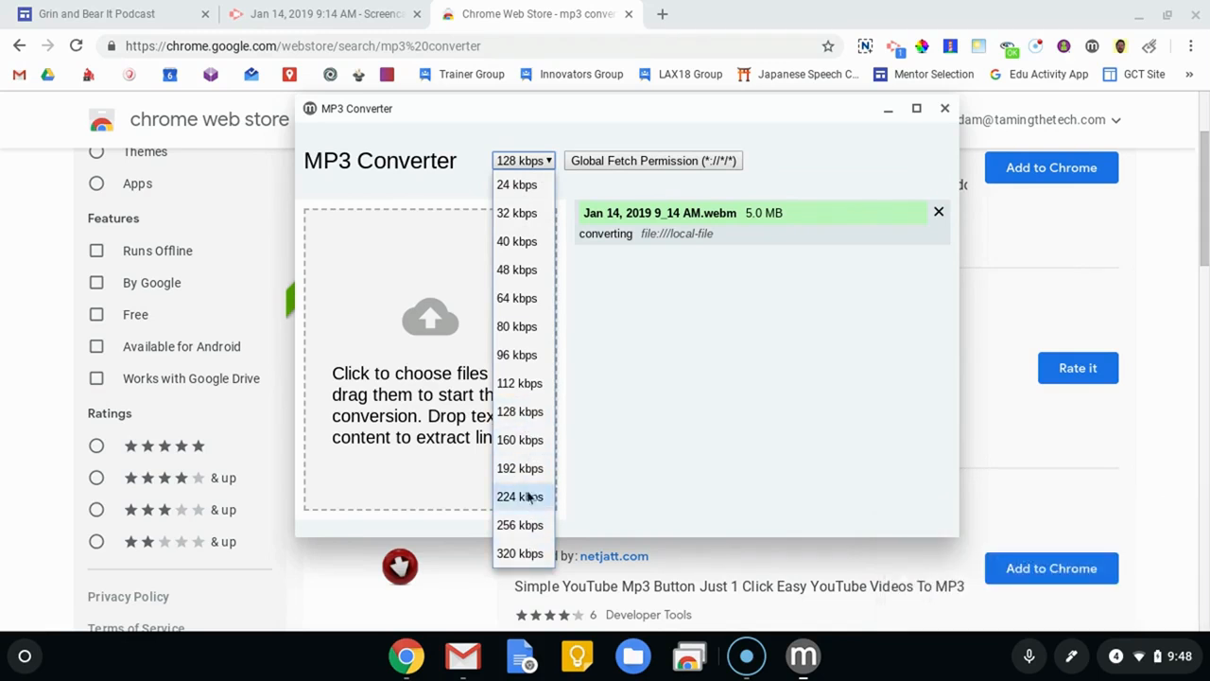
left_click(520, 553)
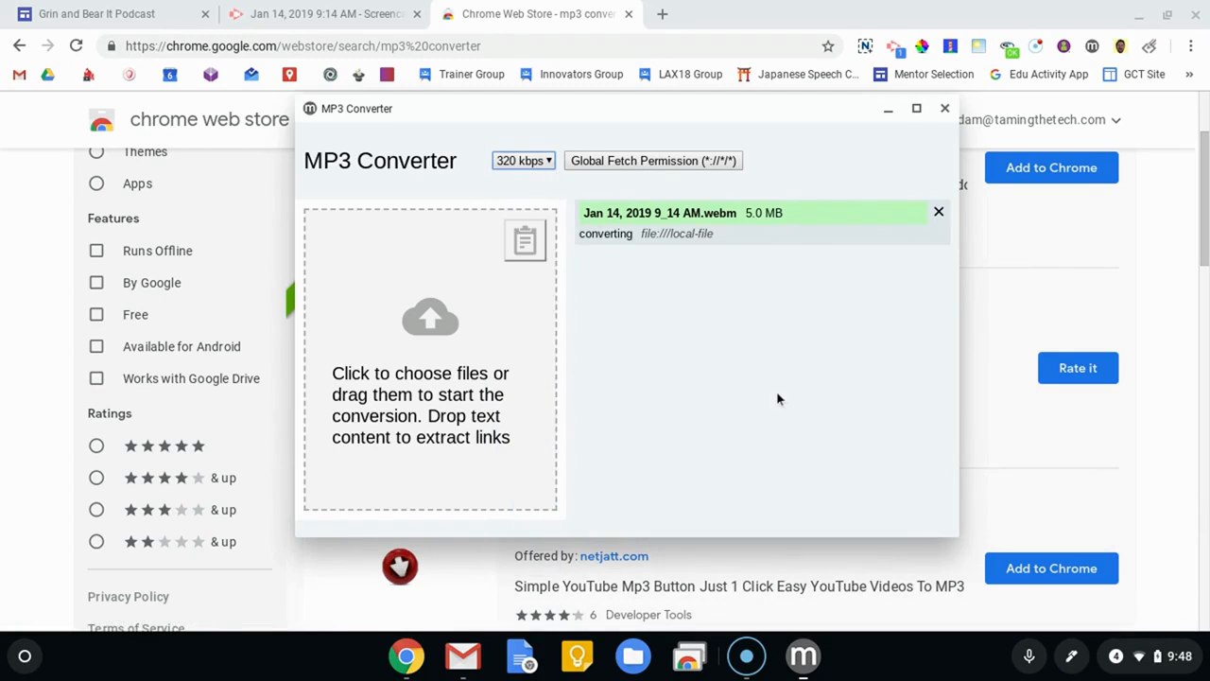
mouse_move(662, 216)
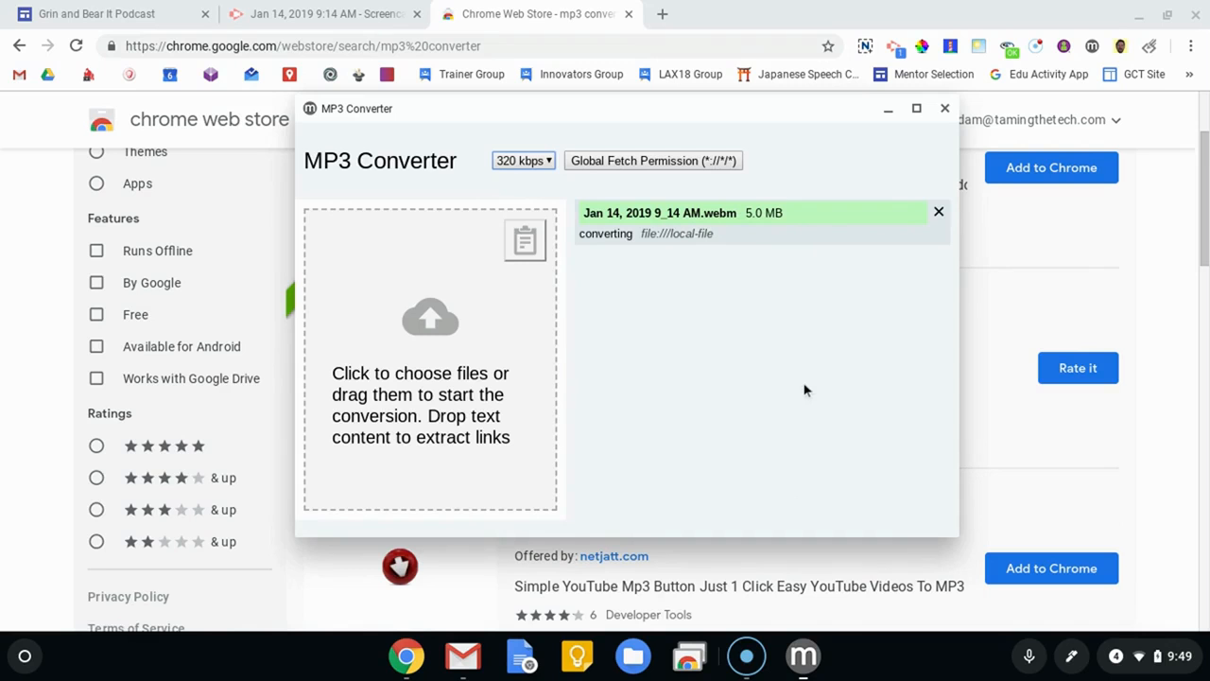
mouse_move(770, 476)
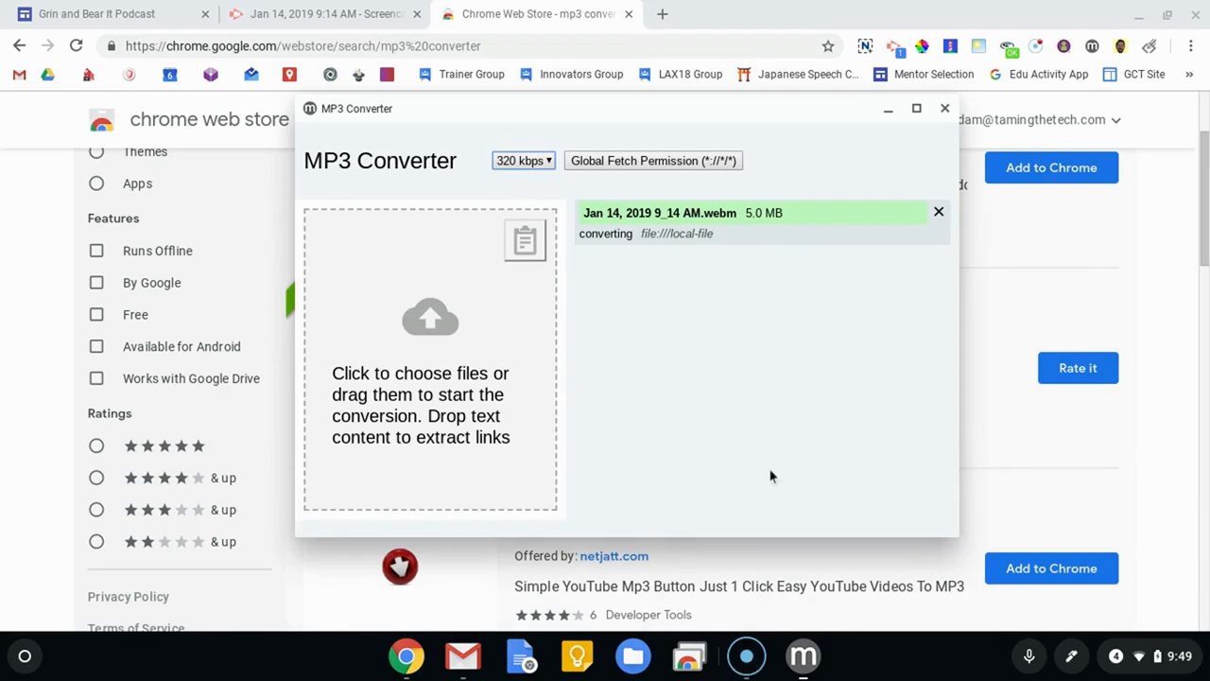
mouse_move(775, 455)
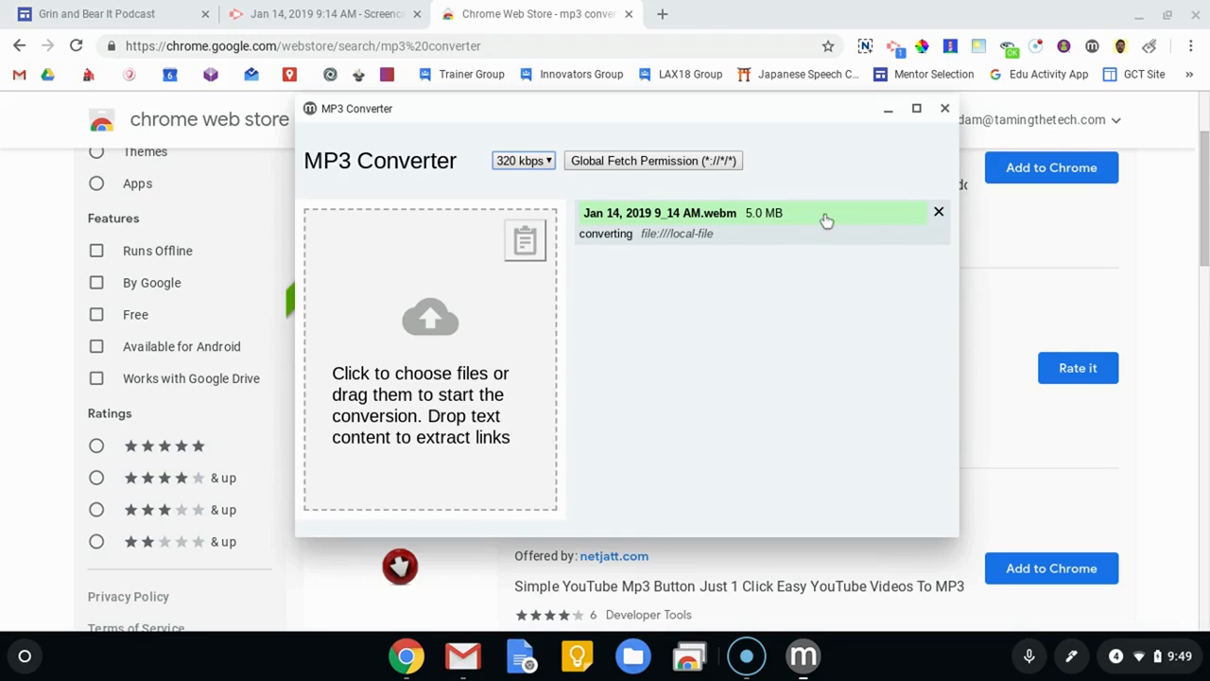
mouse_move(827, 673)
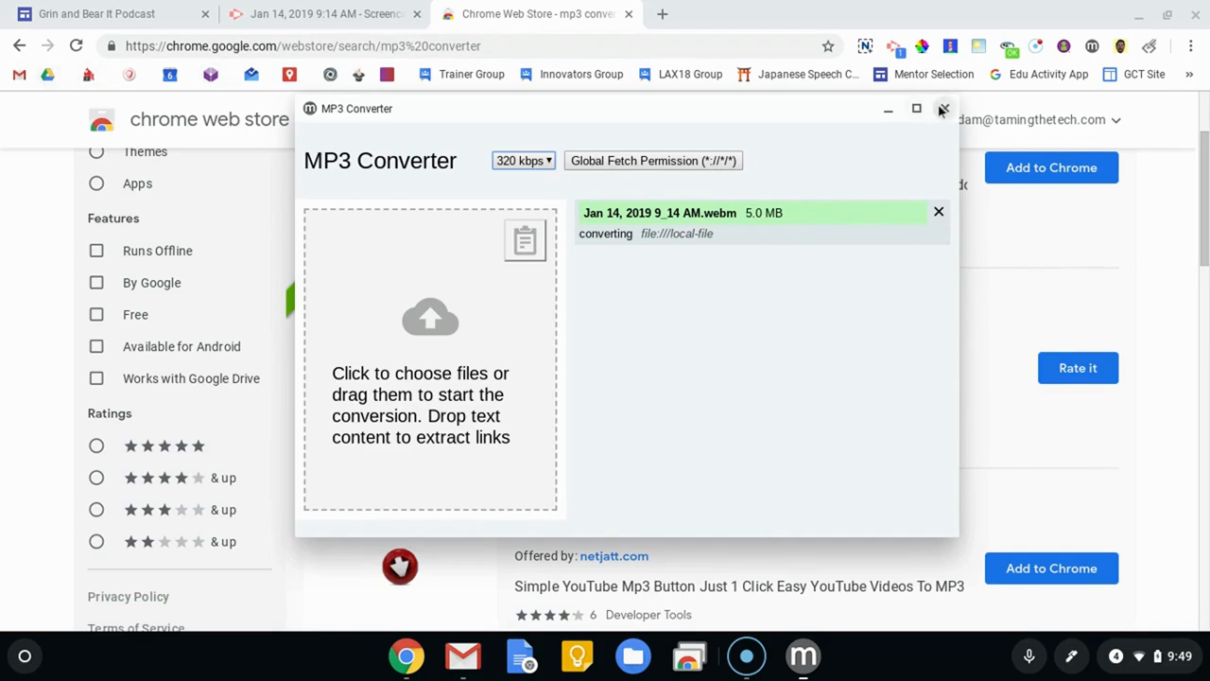
Step: Close the converter, play the 1.1 MB Jan 14 MP3 from Downloads, then close Files
left_click(942, 109)
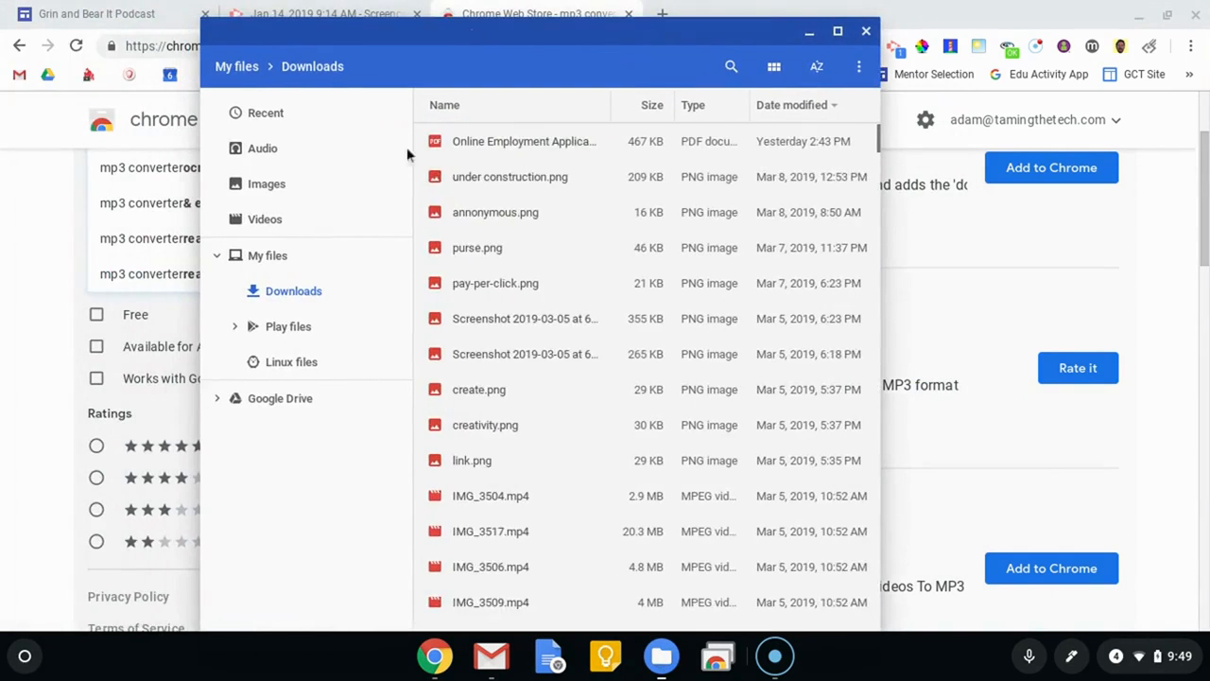
left_click(520, 141)
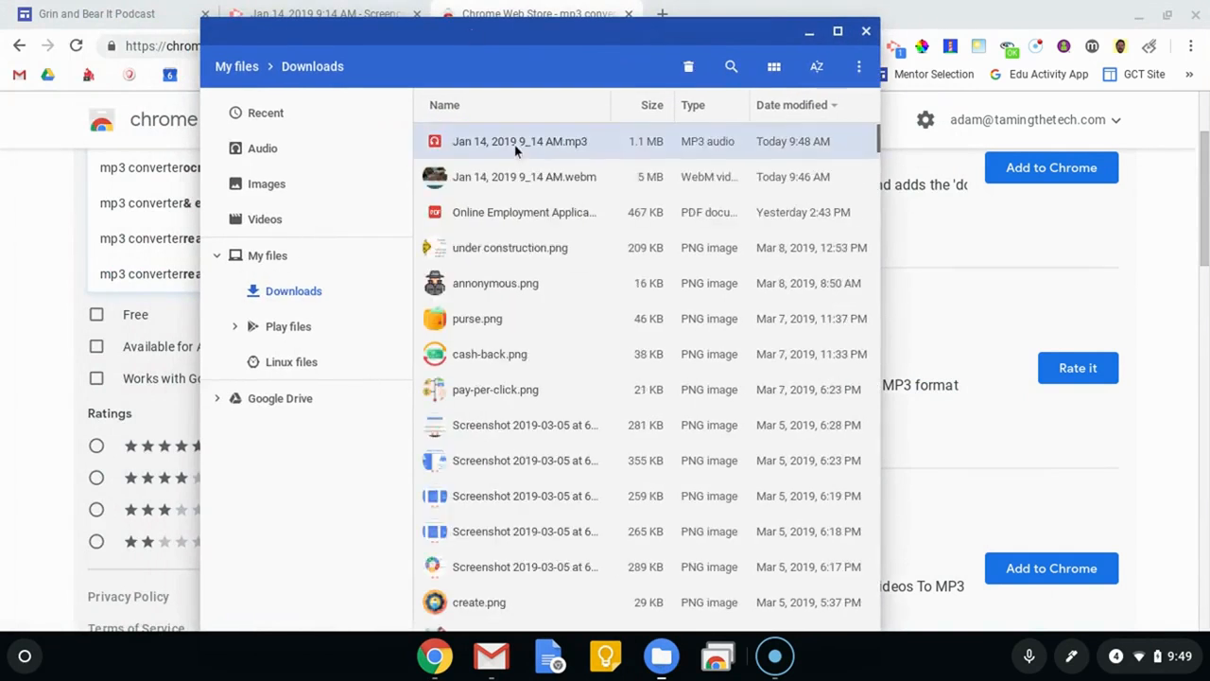
left_click(520, 141)
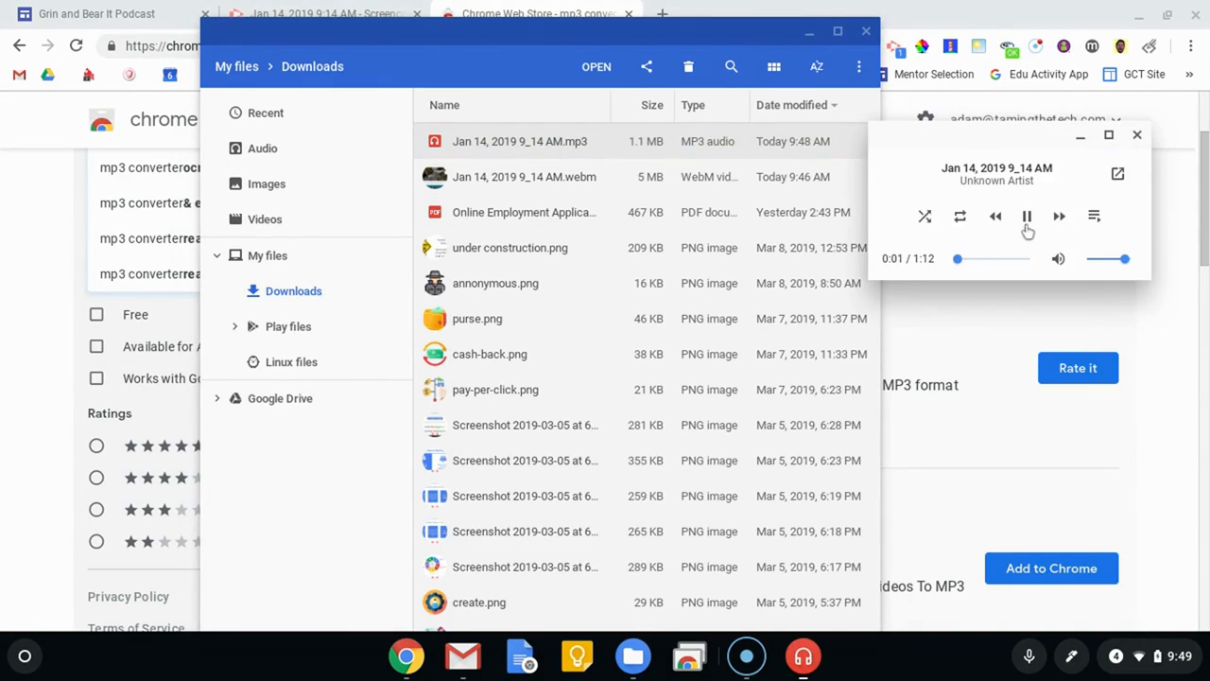
left_click(1027, 215)
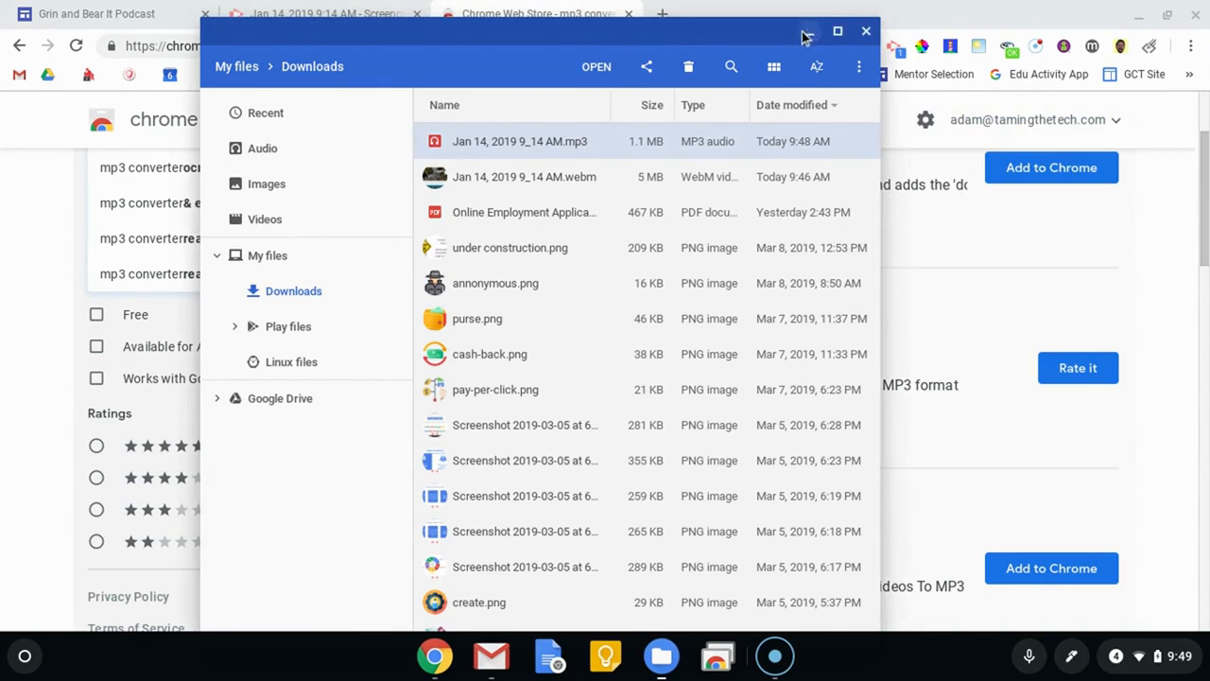
left_click(865, 31)
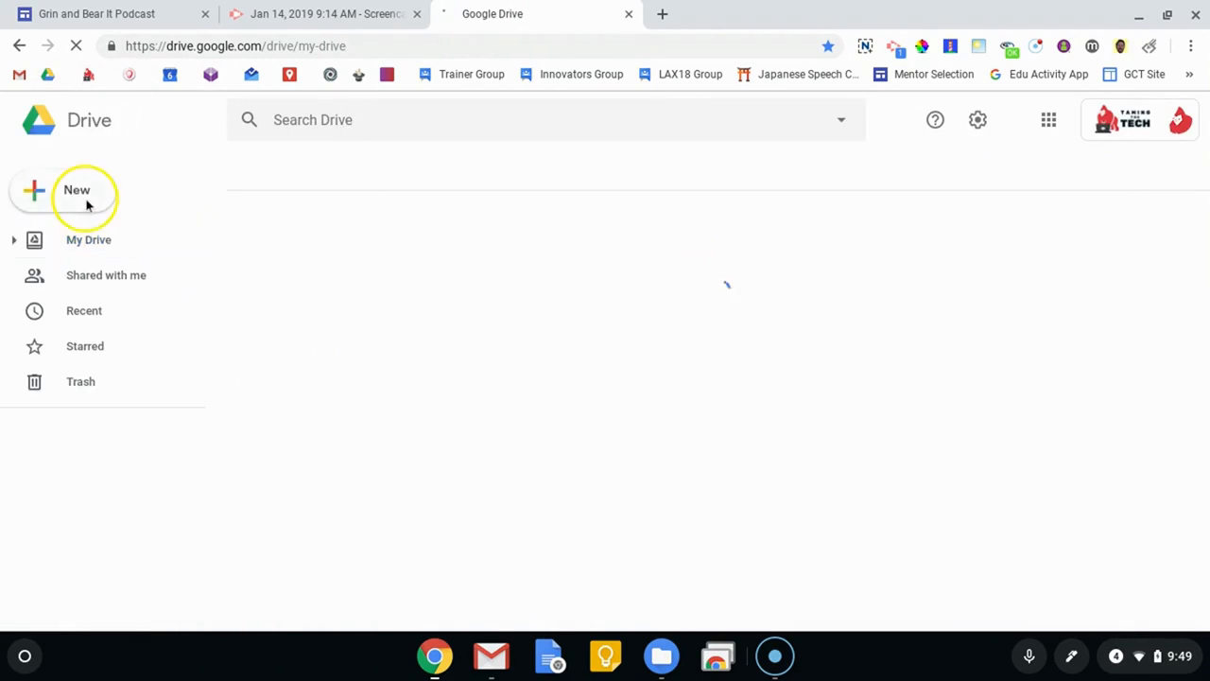
Step: Create an empty 'Podcast' folder in My Drive and open it to add items
left_click(89, 240)
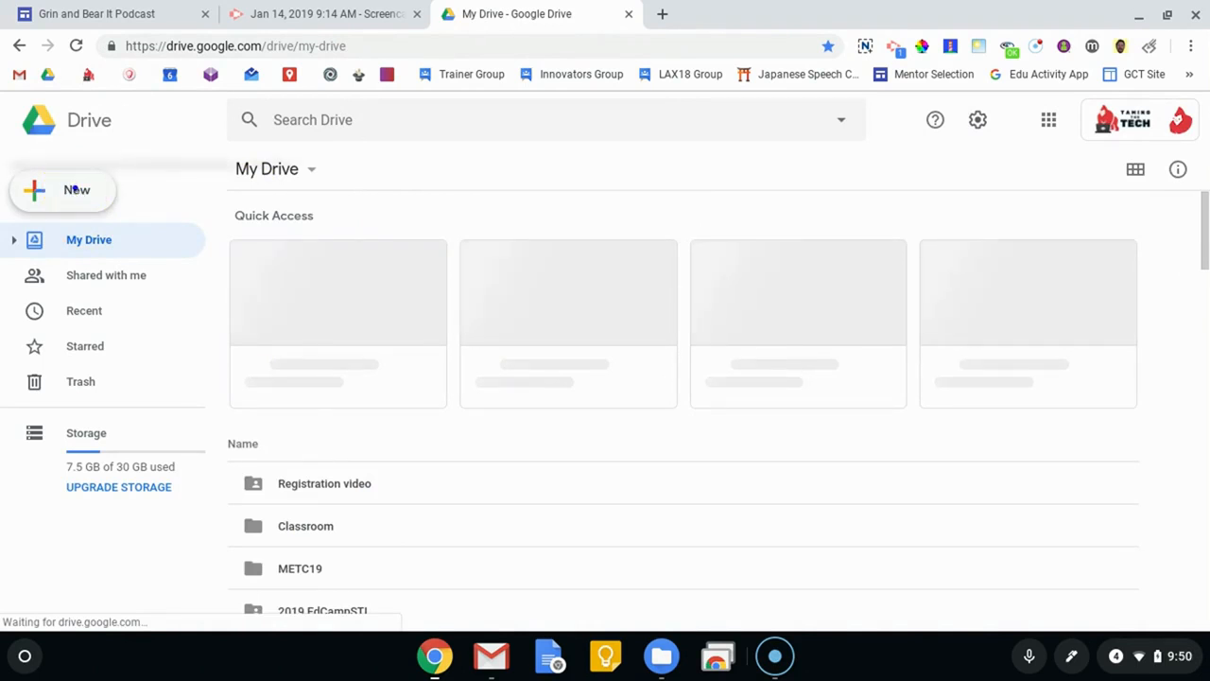
left_click(63, 190)
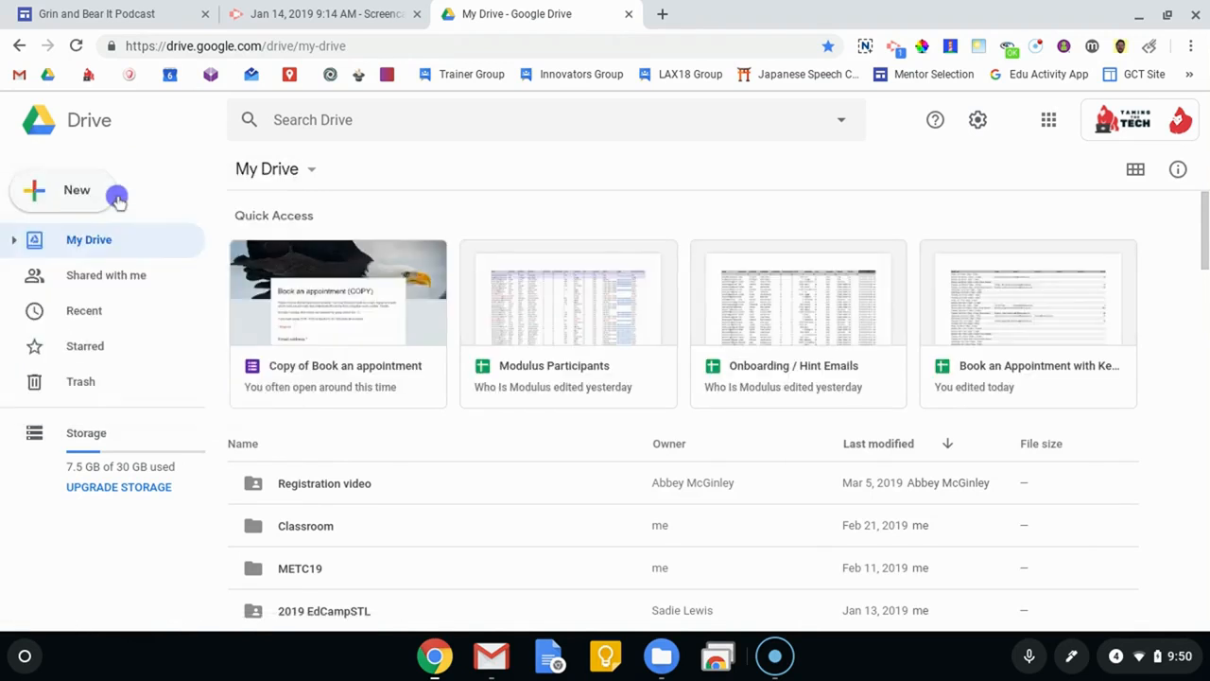
mouse_move(511, 201)
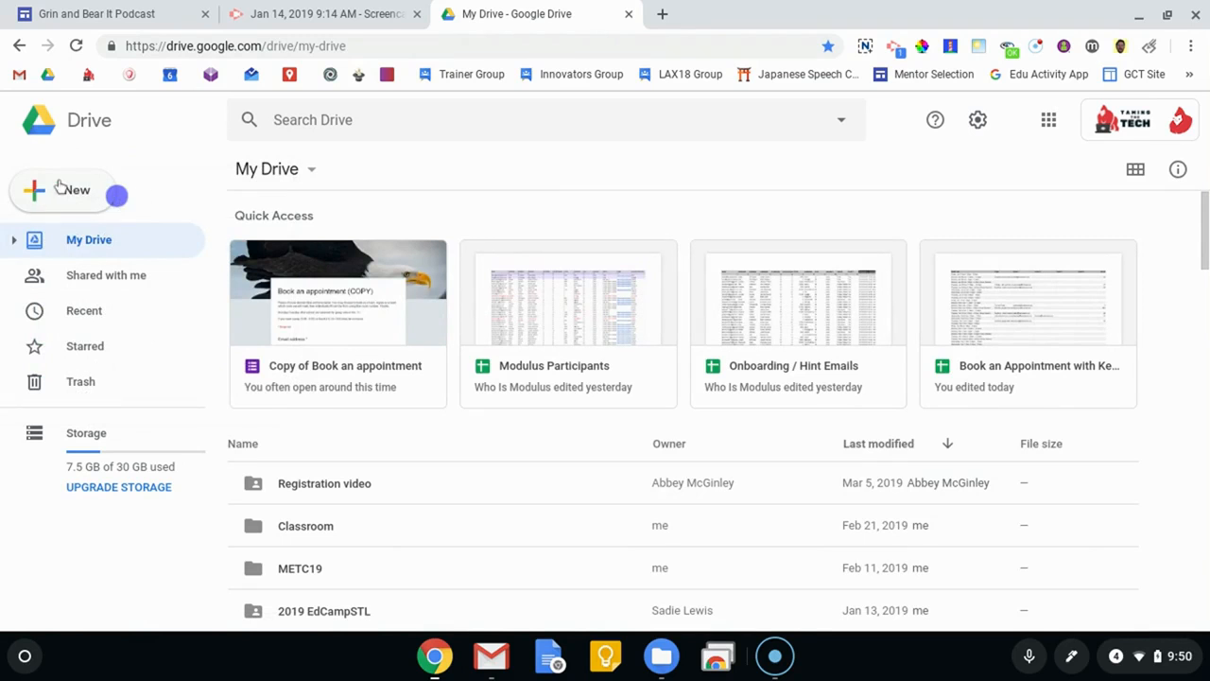
type("Podcast")
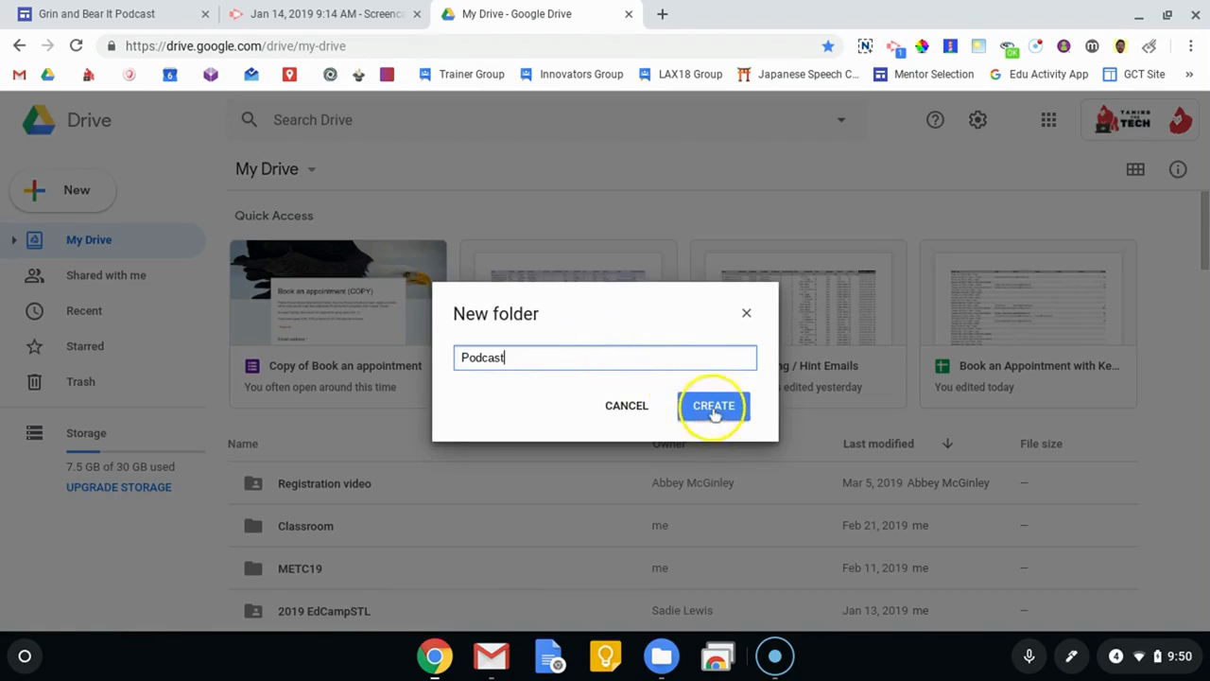
left_click(714, 405)
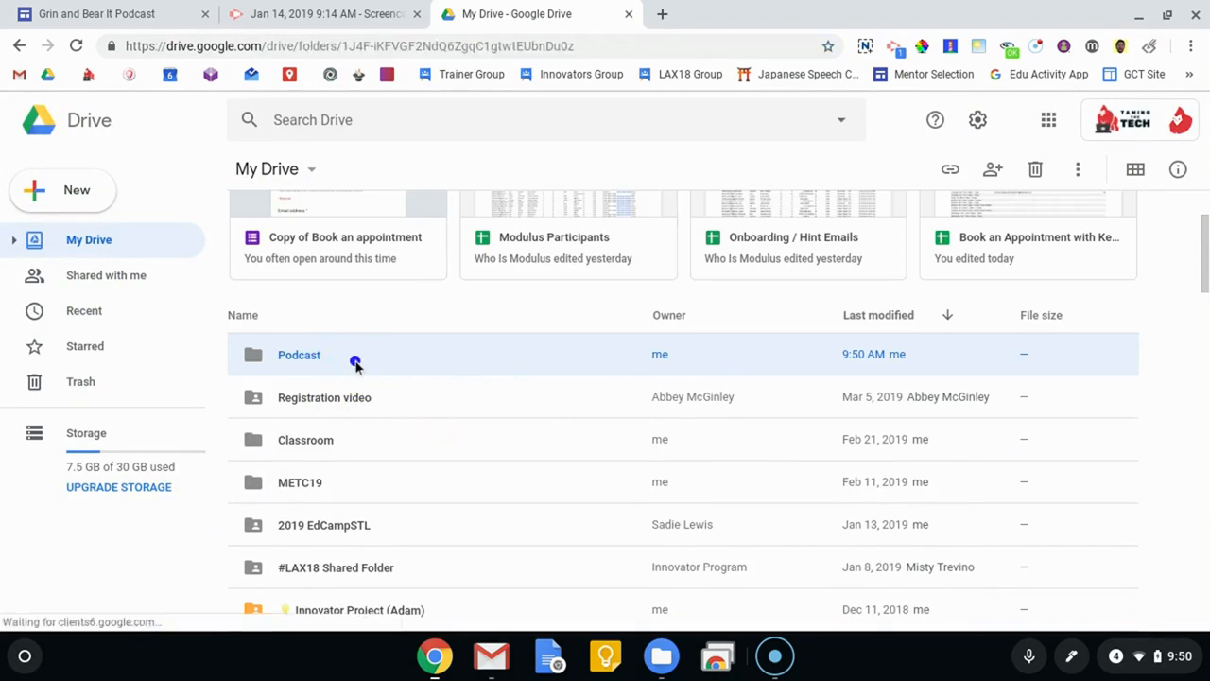
double_click(299, 354)
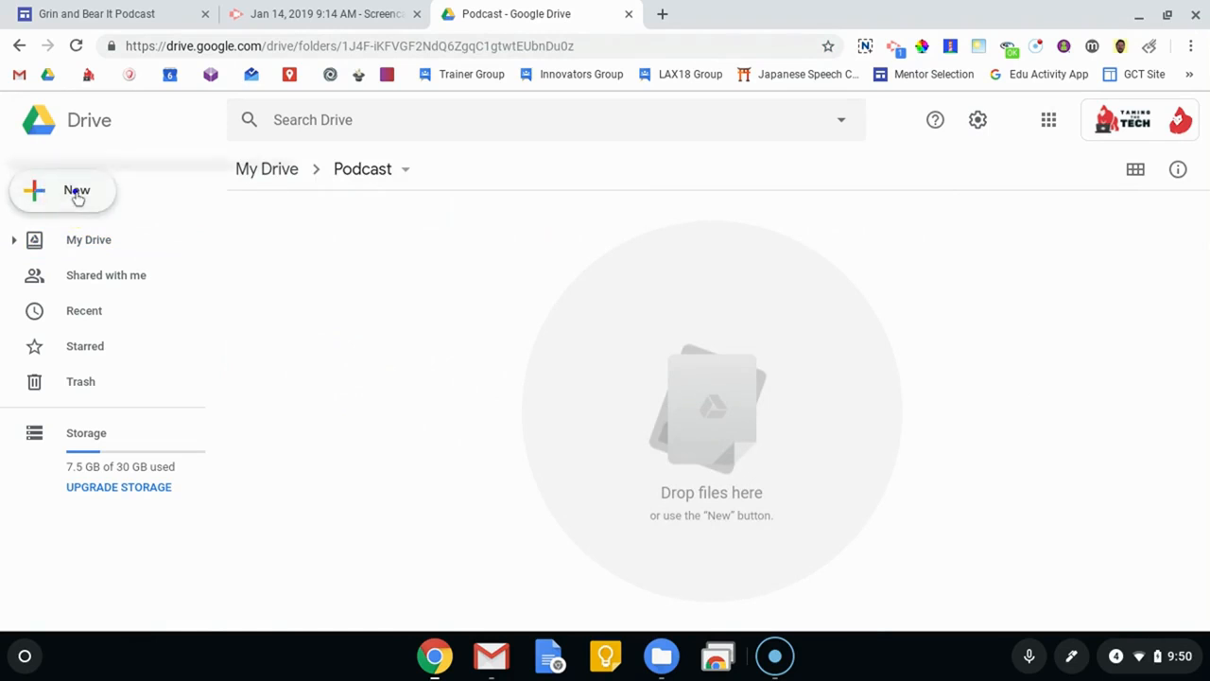
left_click(63, 190)
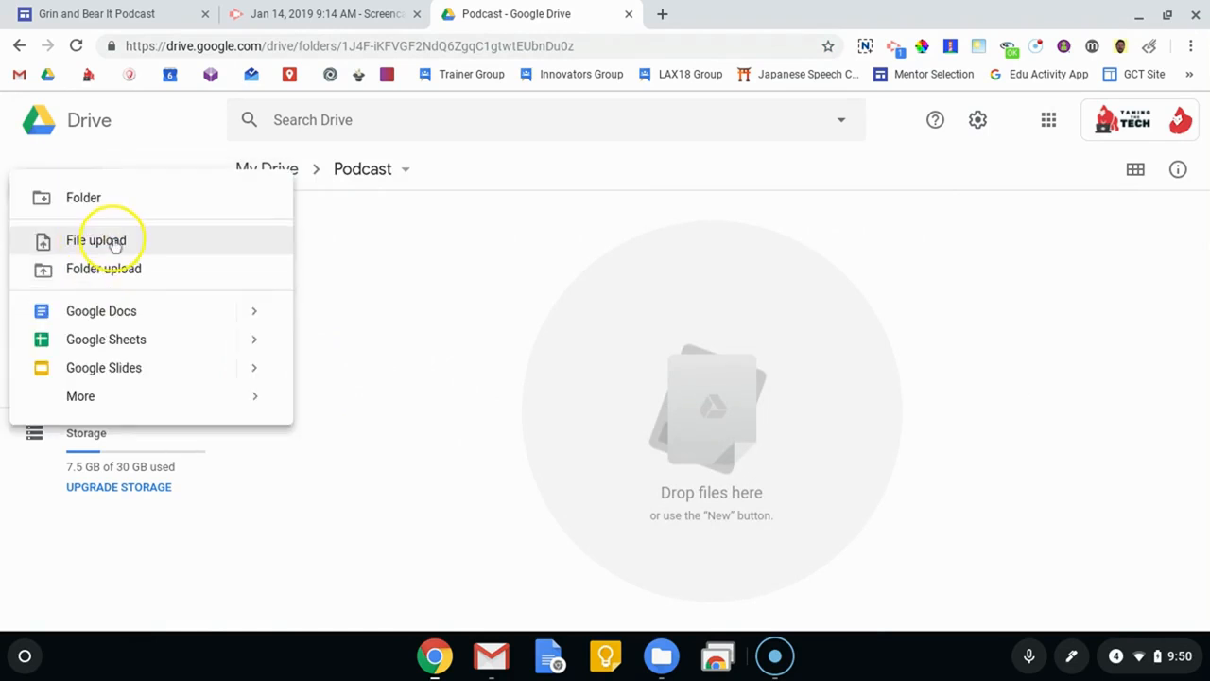
Step: Upload the 1 MB Jan 14 MP3 into the Podcast folder
left_click(95, 240)
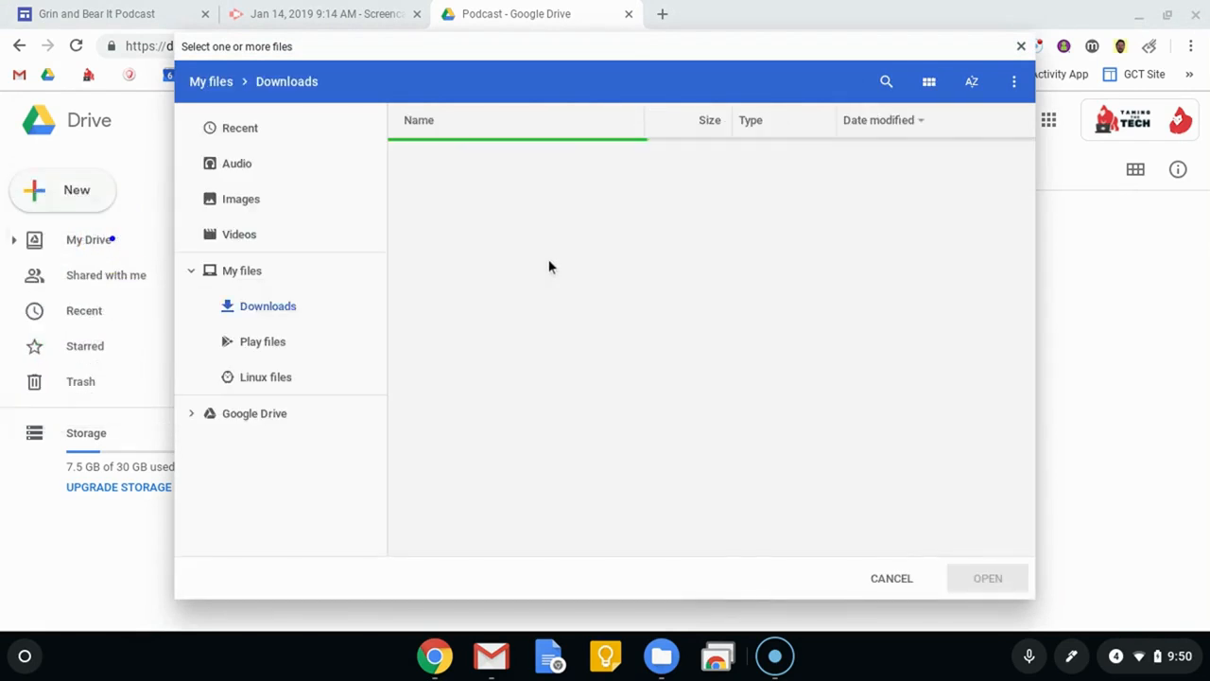
left_click(494, 156)
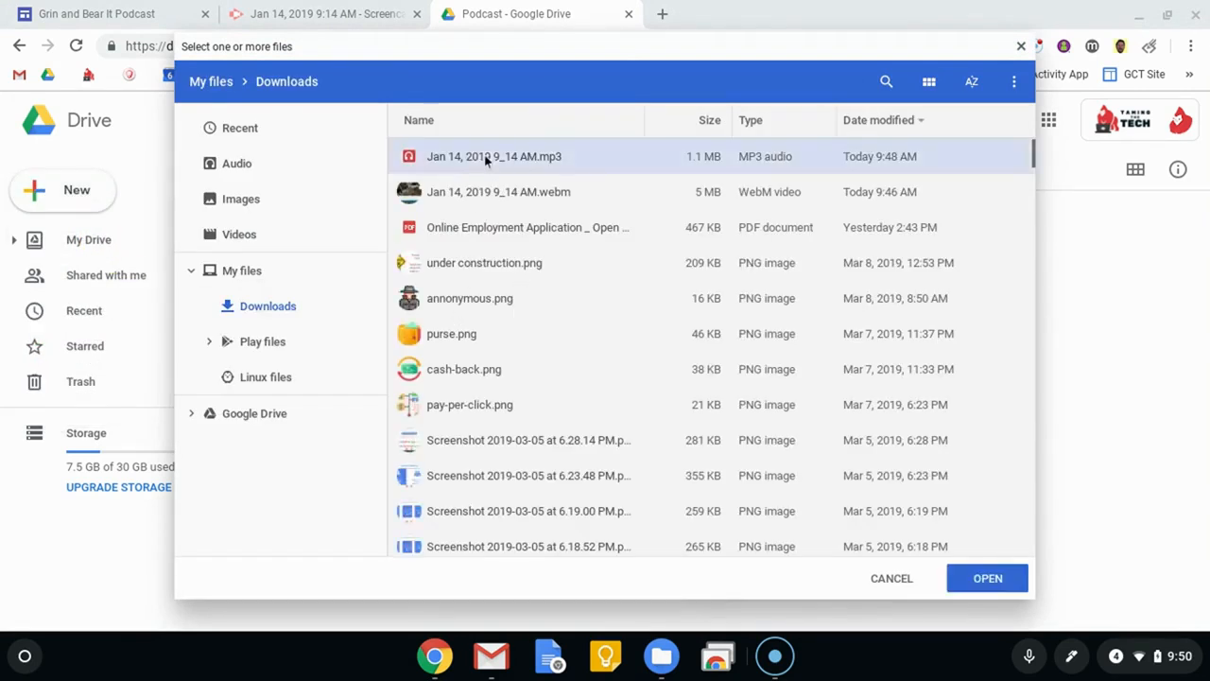
mouse_move(506, 203)
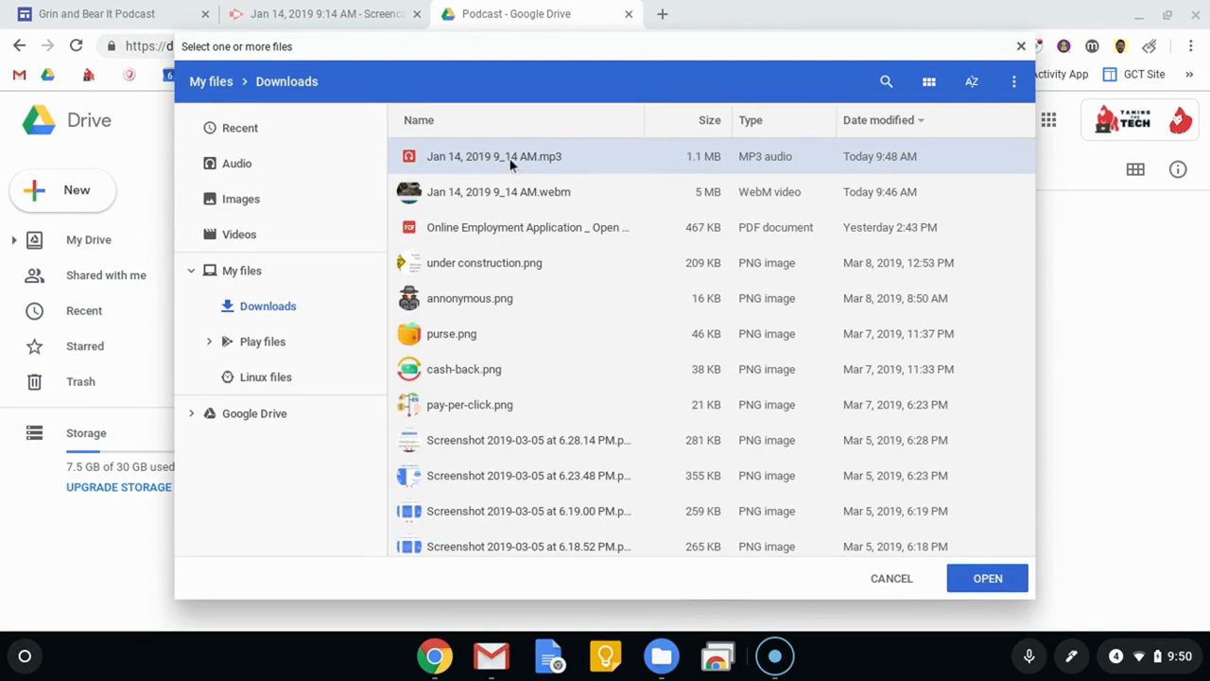
mouse_move(534, 298)
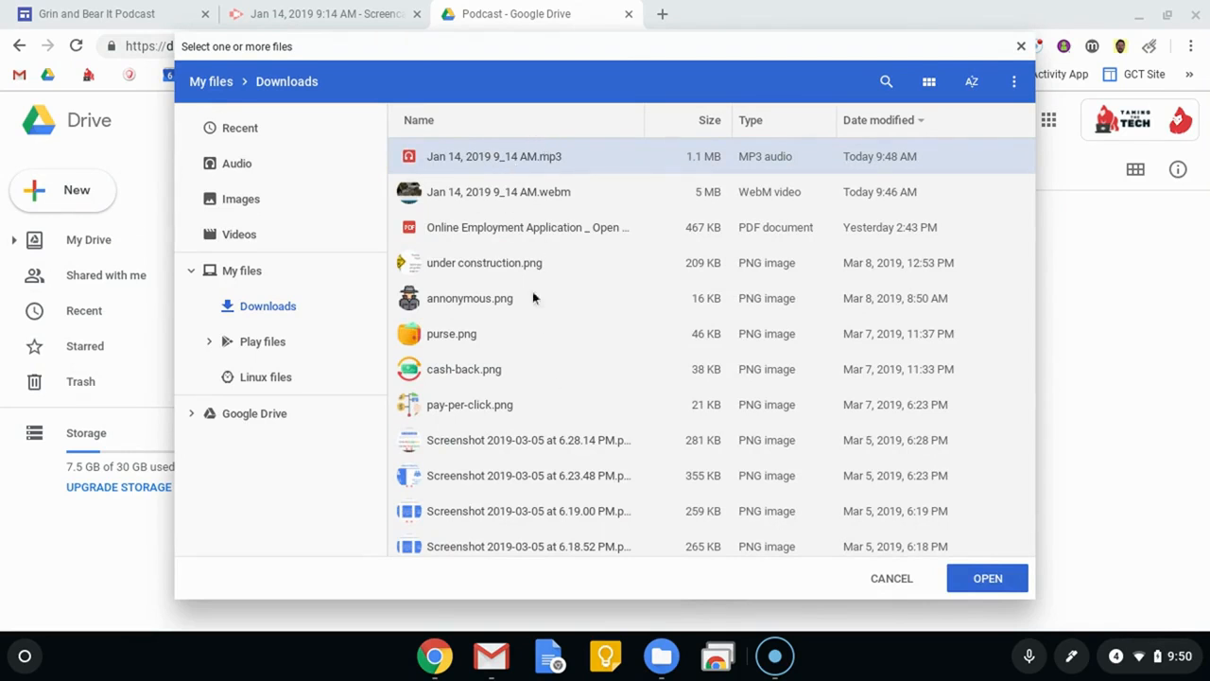
left_click(484, 262)
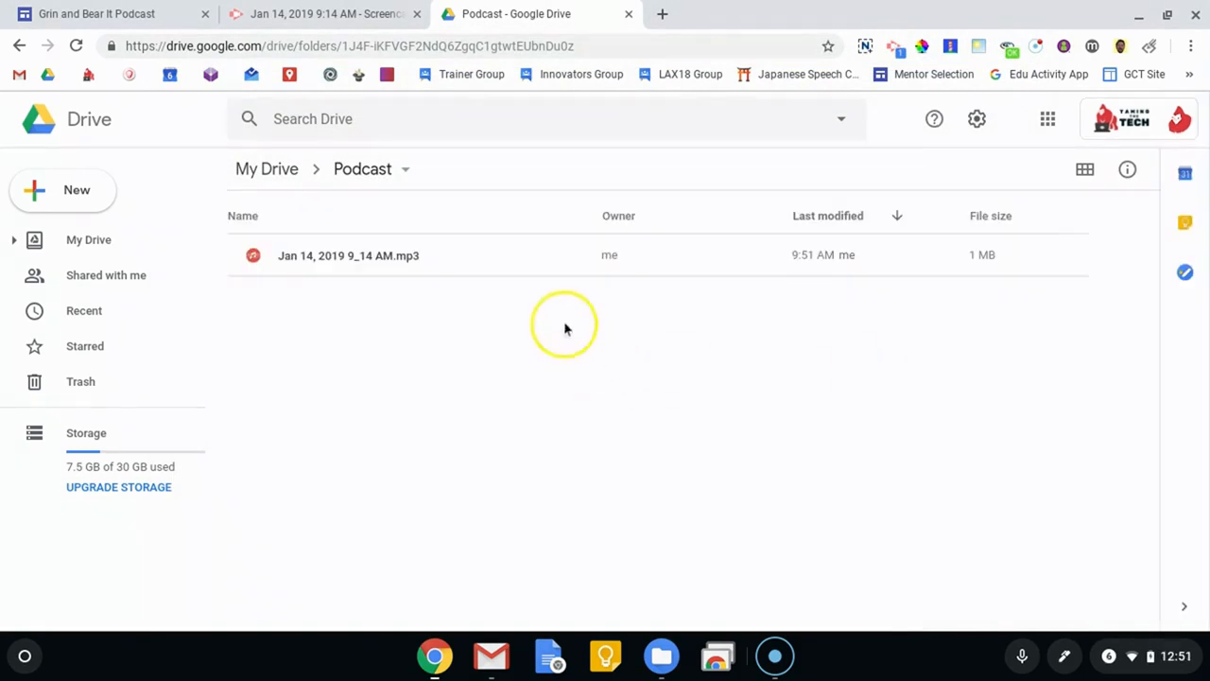
mouse_move(492, 326)
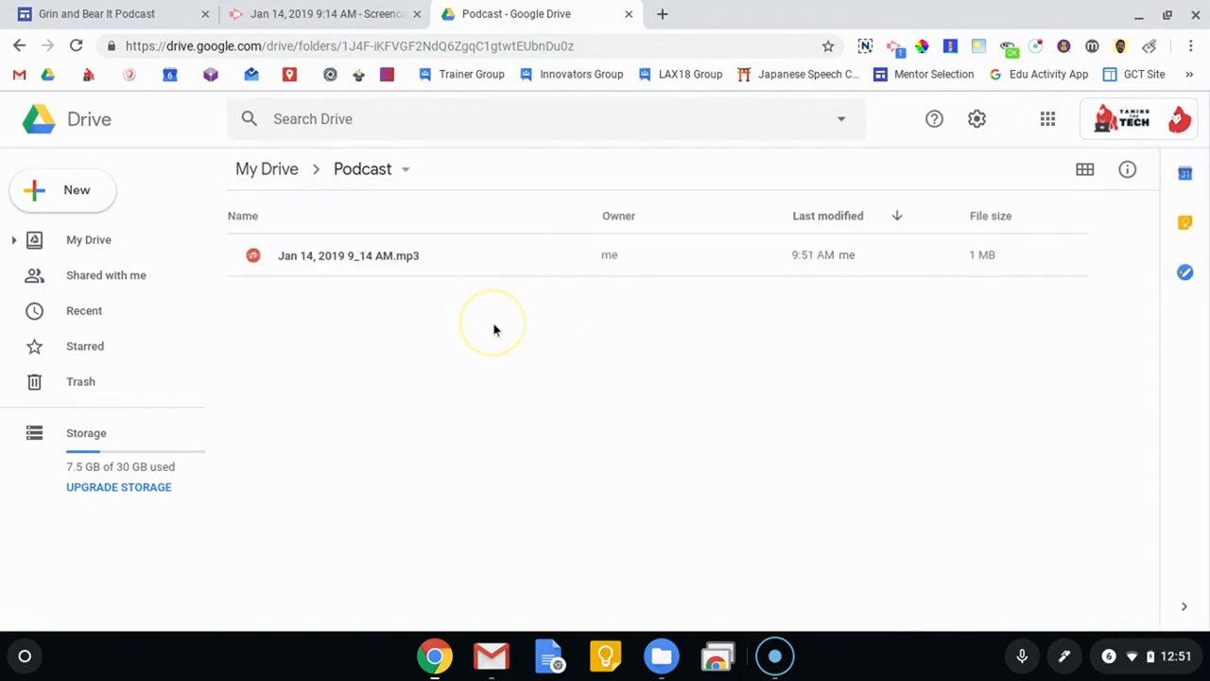
mouse_move(442, 292)
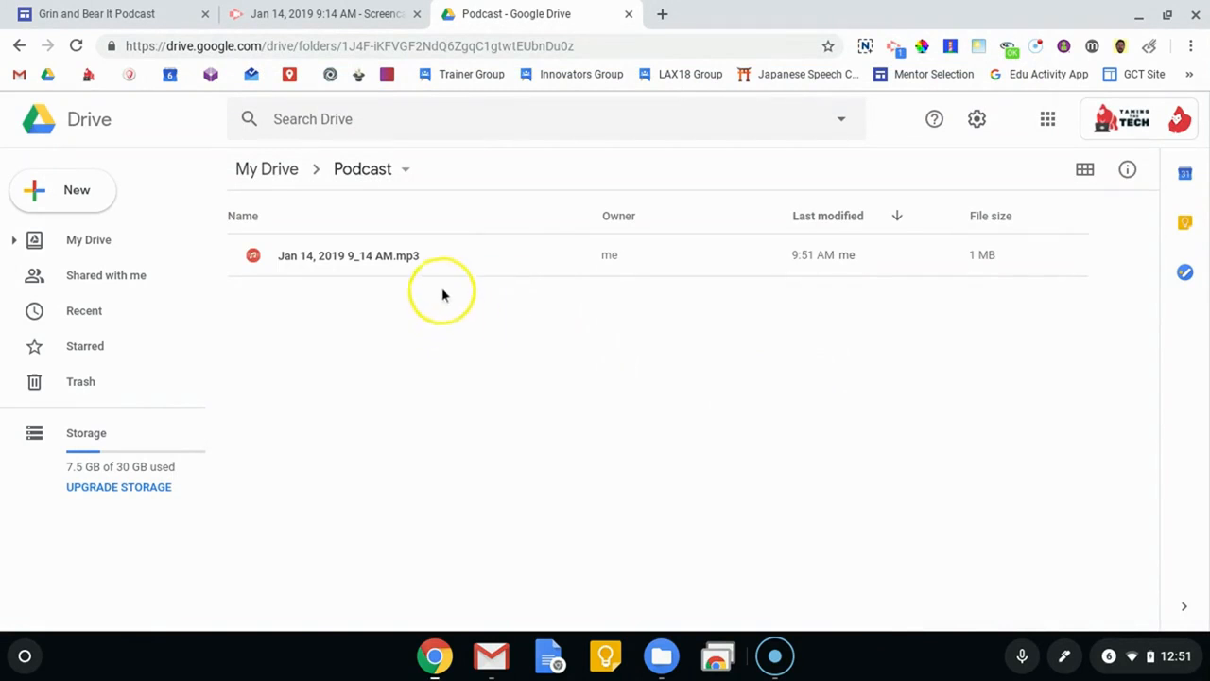
mouse_move(407, 175)
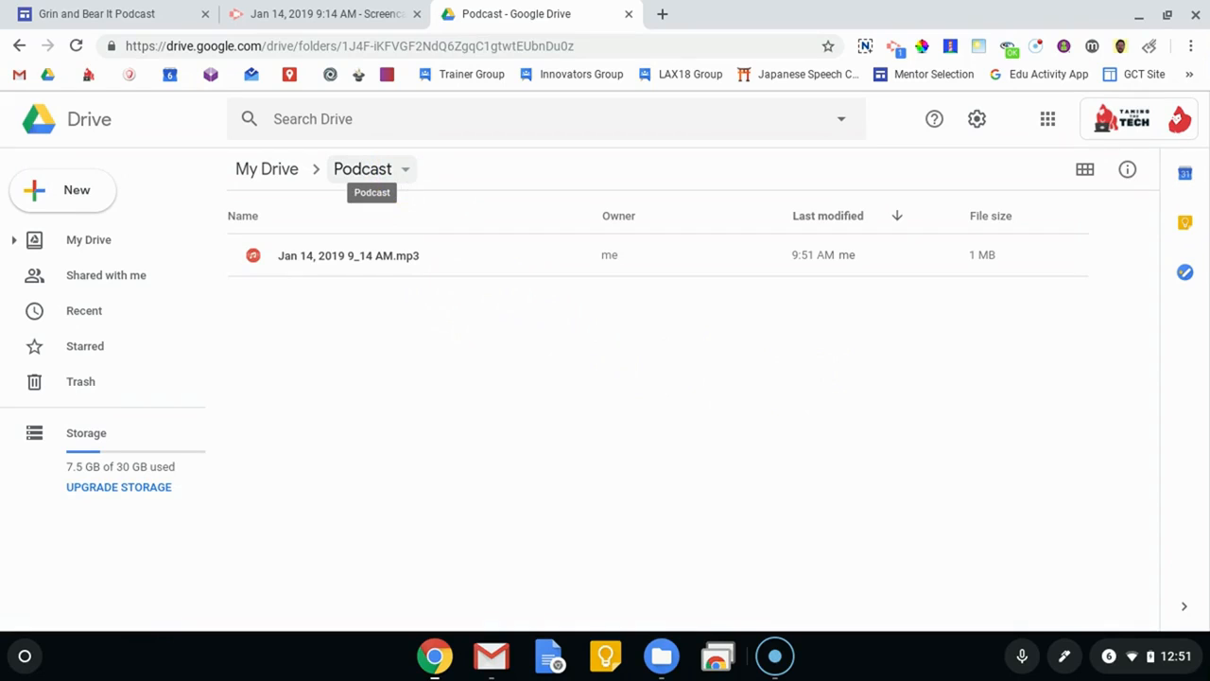
left_click(404, 169)
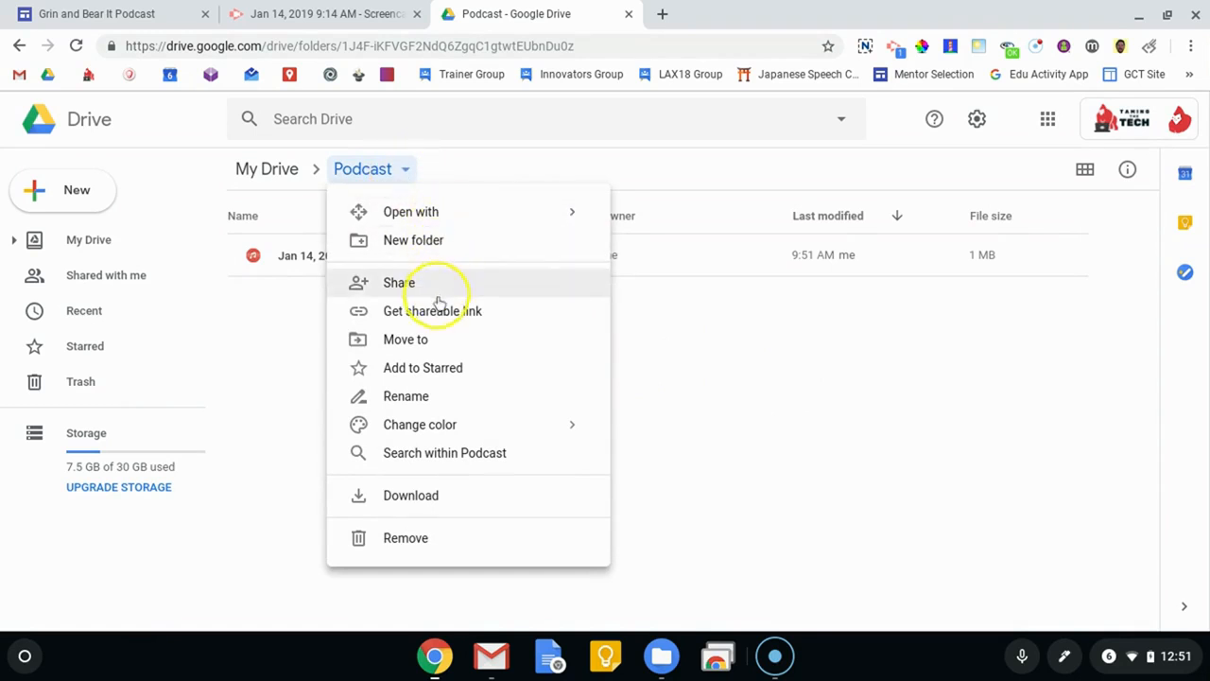
Step: Set the Podcast folder's link sharing to 'On - Anyone with the link' and save
left_click(398, 281)
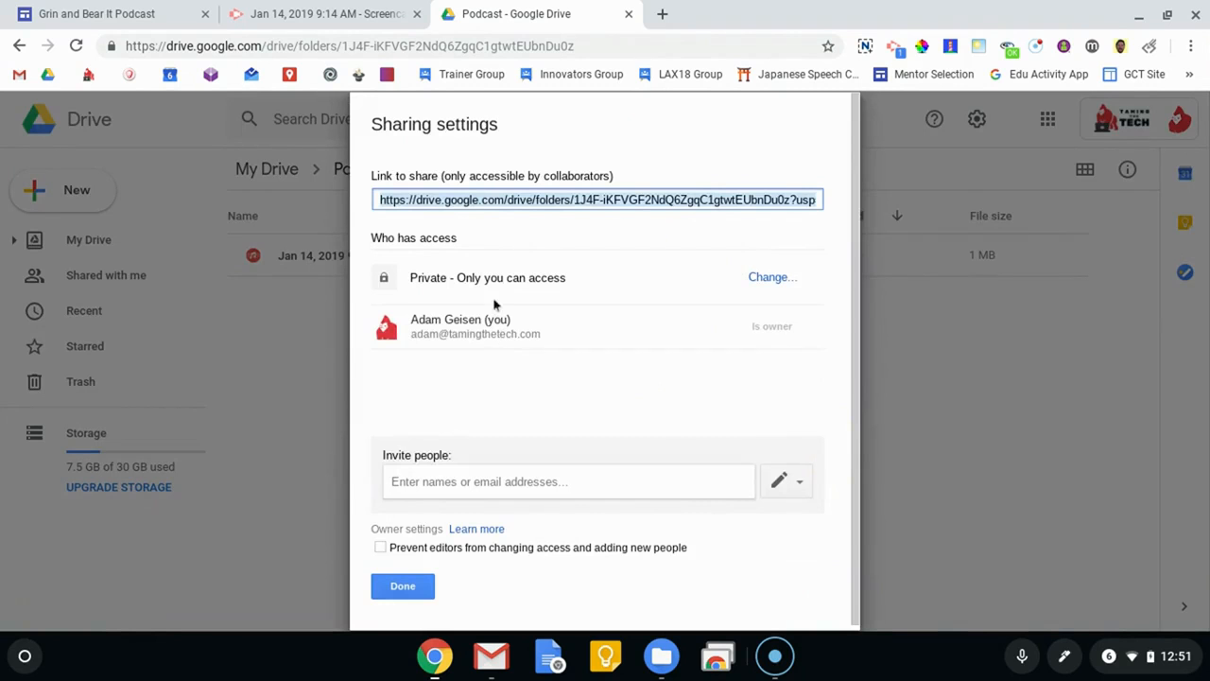
left_click(773, 277)
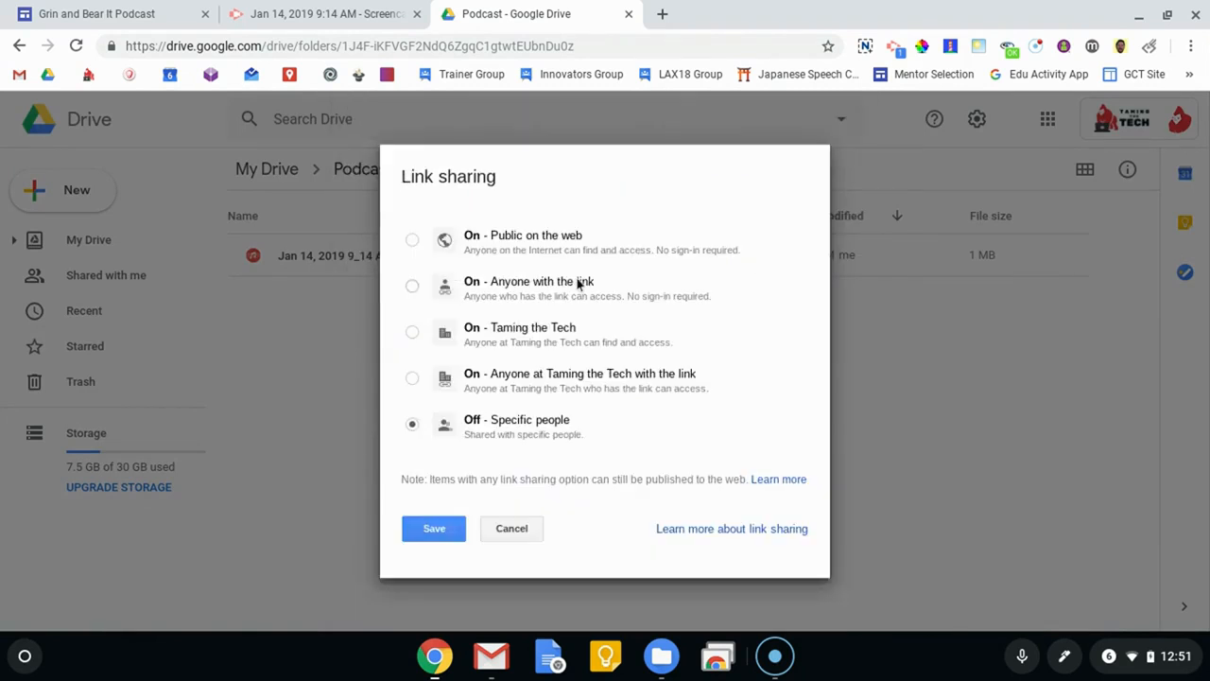
left_click(412, 286)
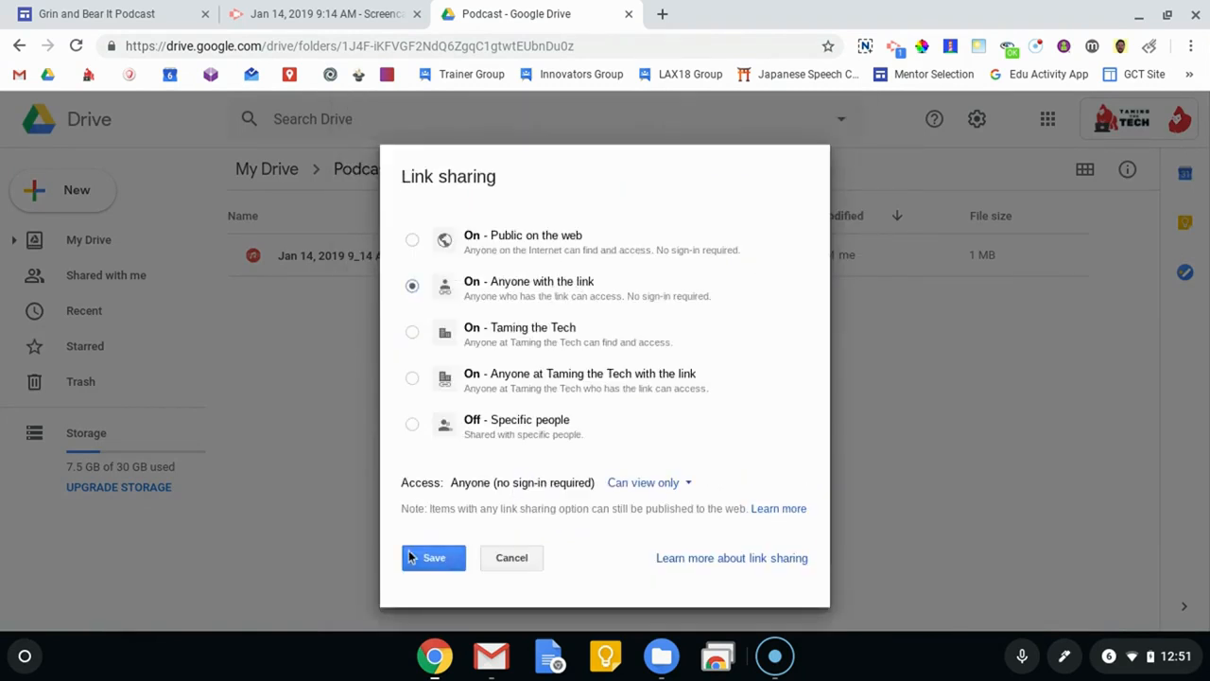
left_click(433, 556)
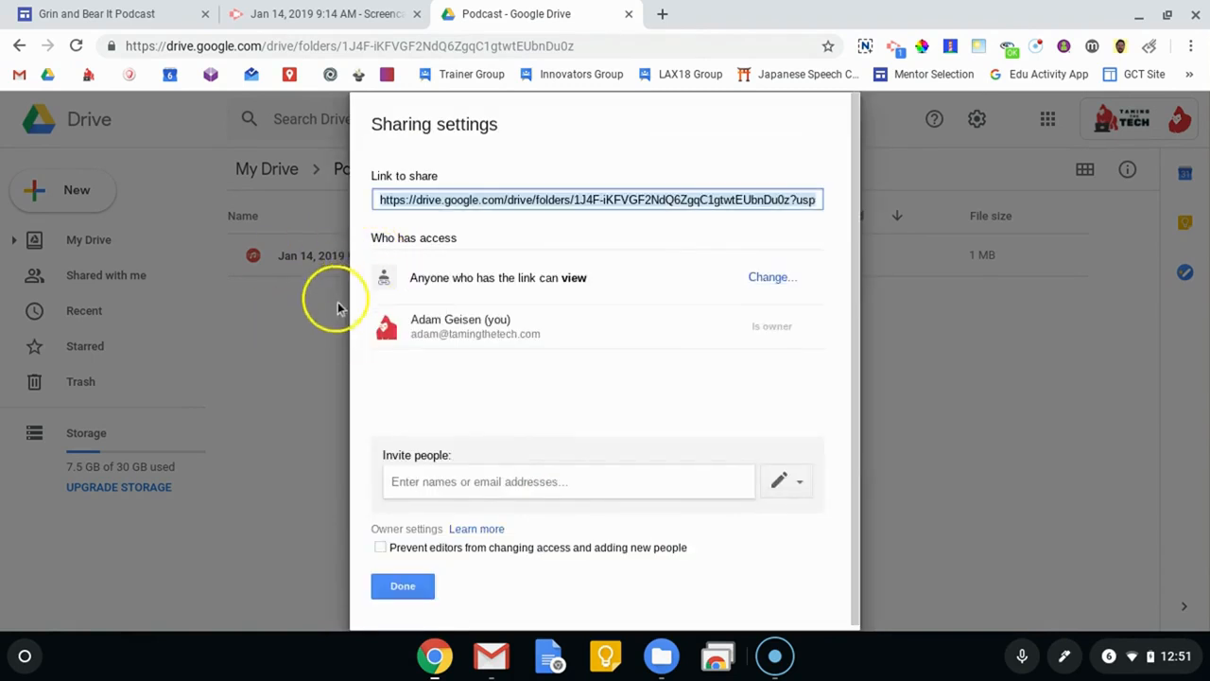
left_click(402, 585)
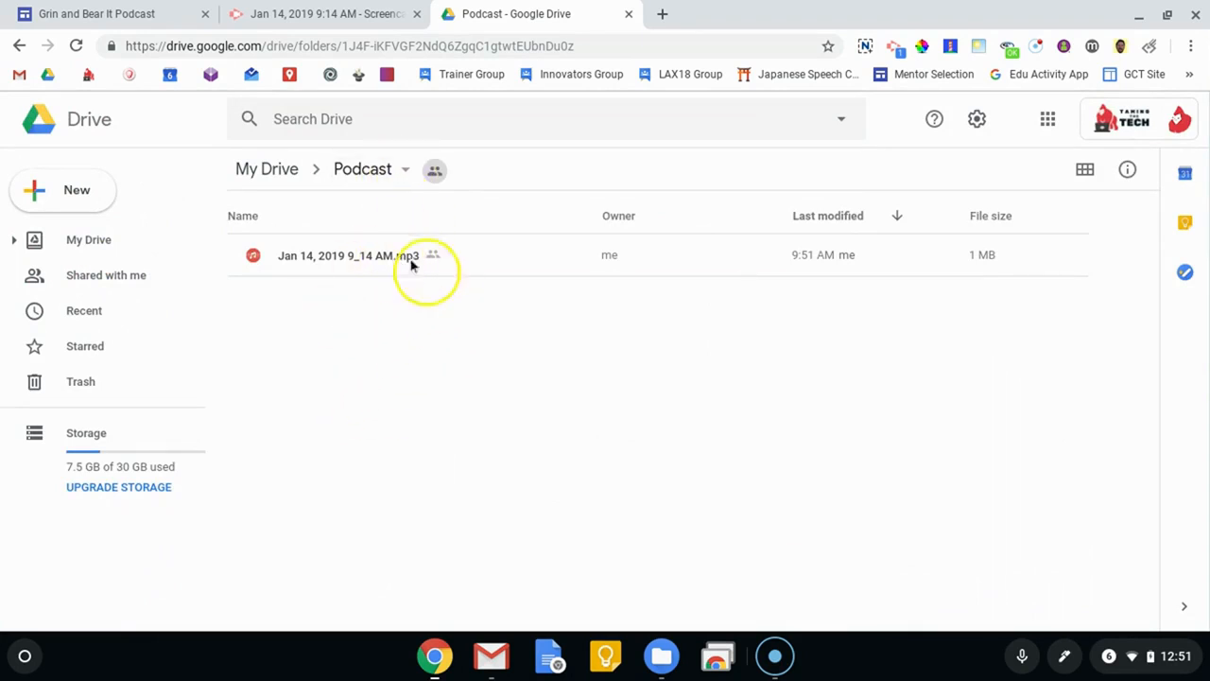
mouse_move(336, 256)
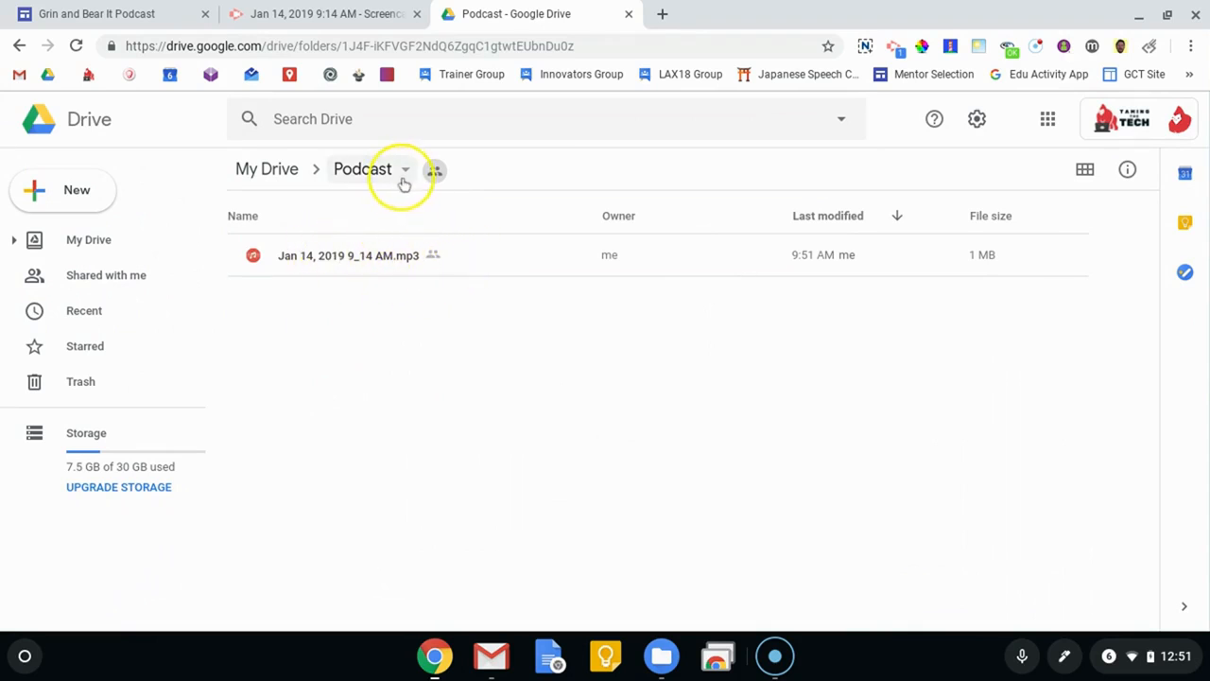
Step: Add an 'Episode 4: New Episode' title at the page bottom, narrow it, and type 'Listen to Episode' beside it
left_click(95, 13)
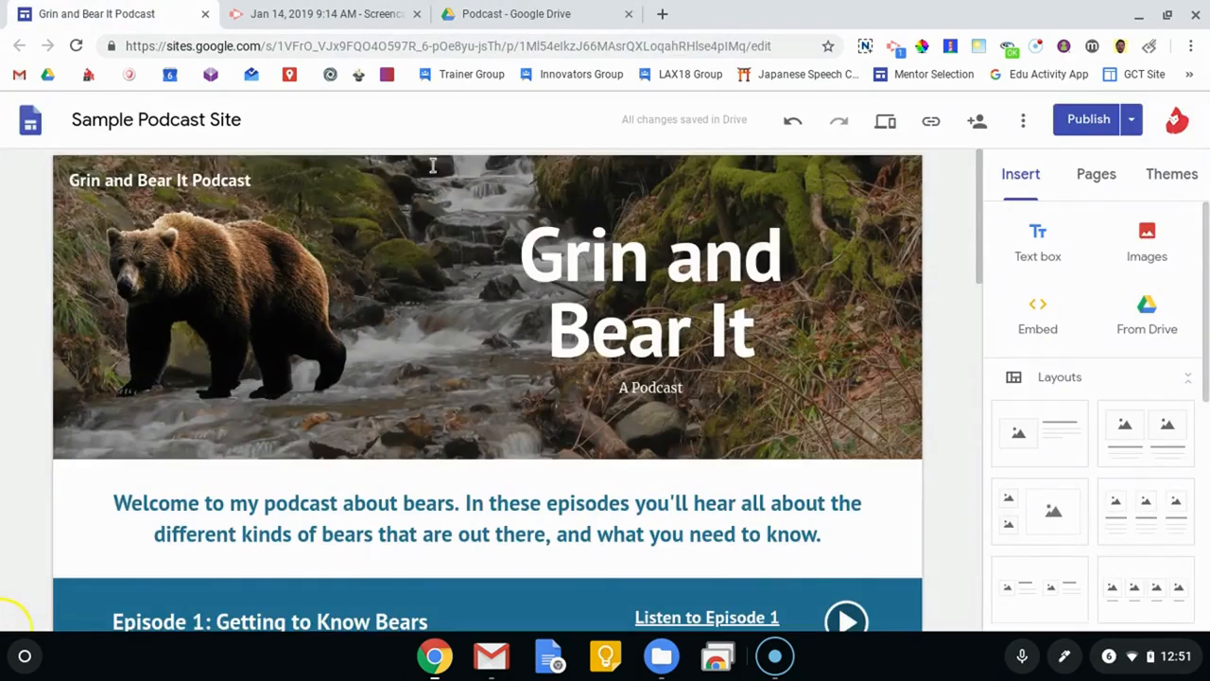
scroll("down", 3)
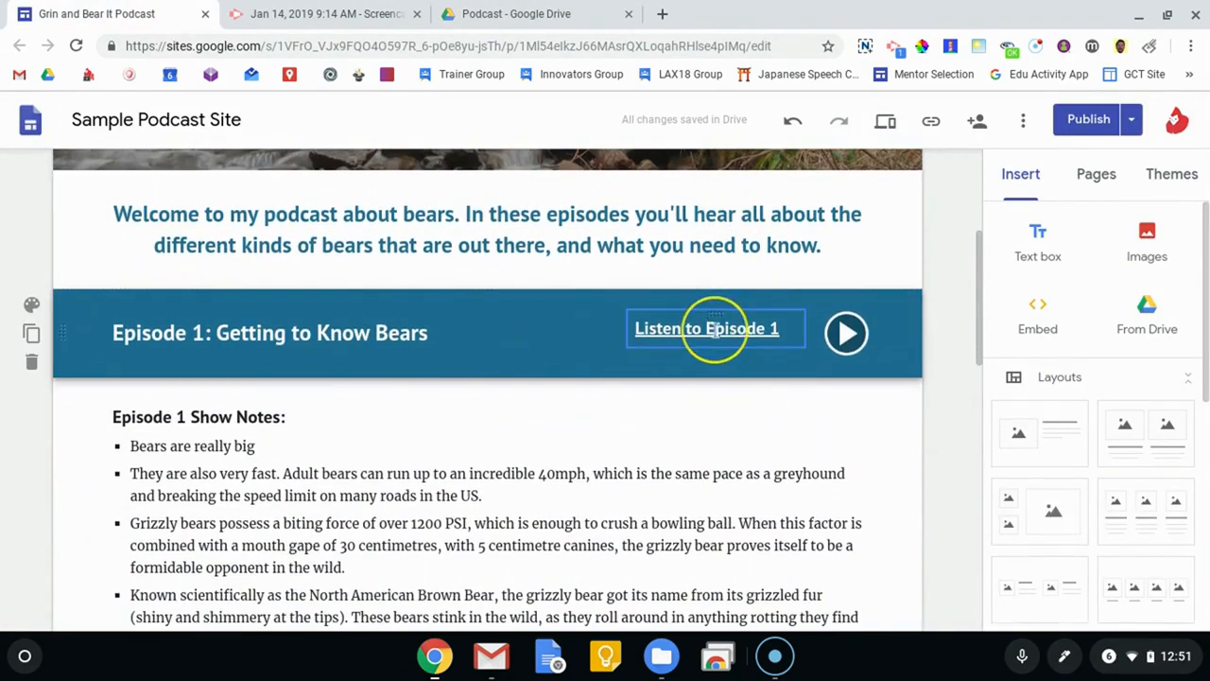
scroll("down", 3)
type("E")
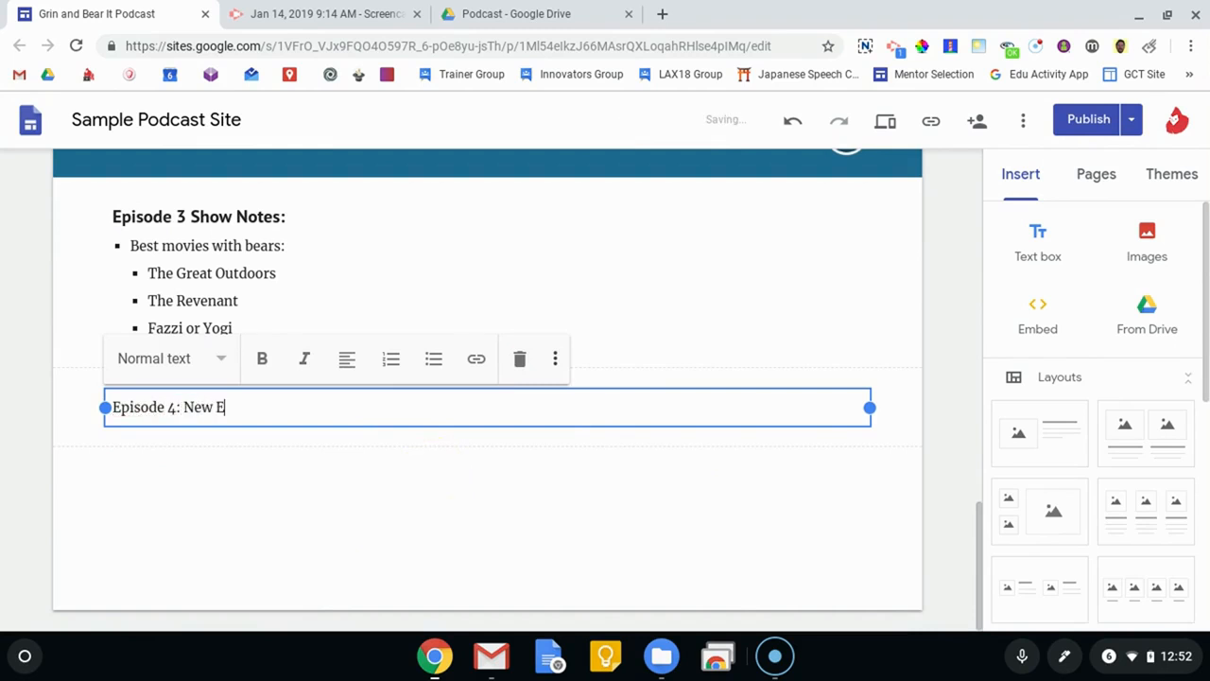
type("pis")
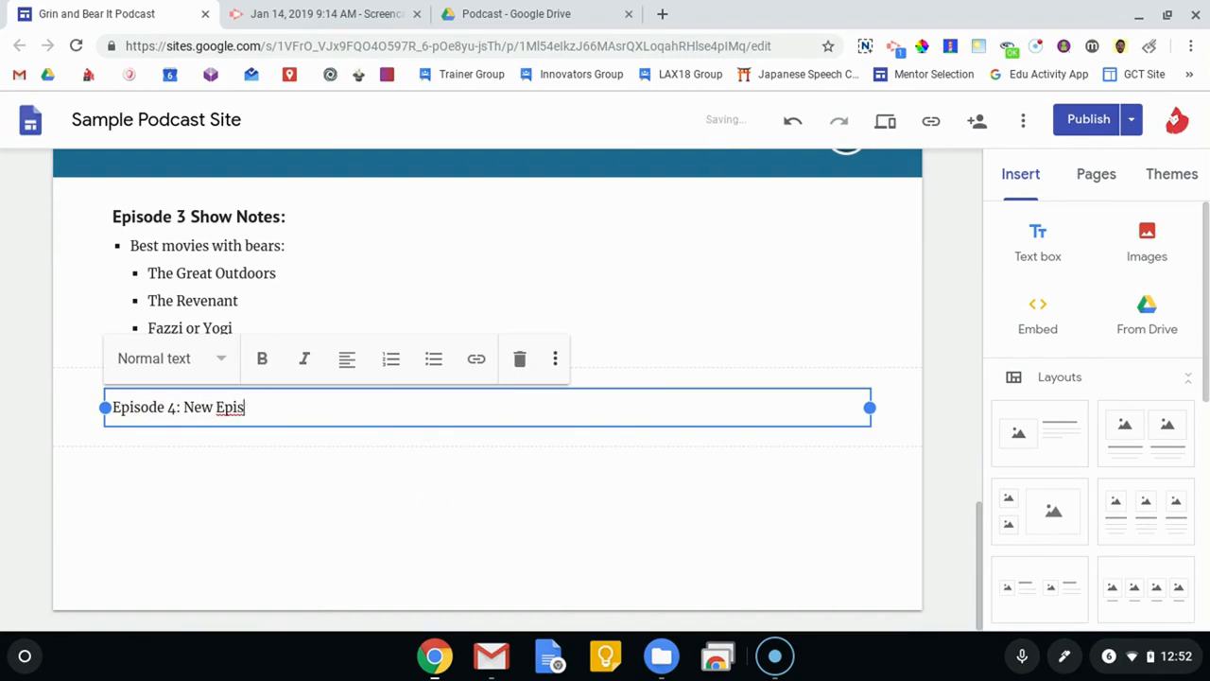
key("Backspace")
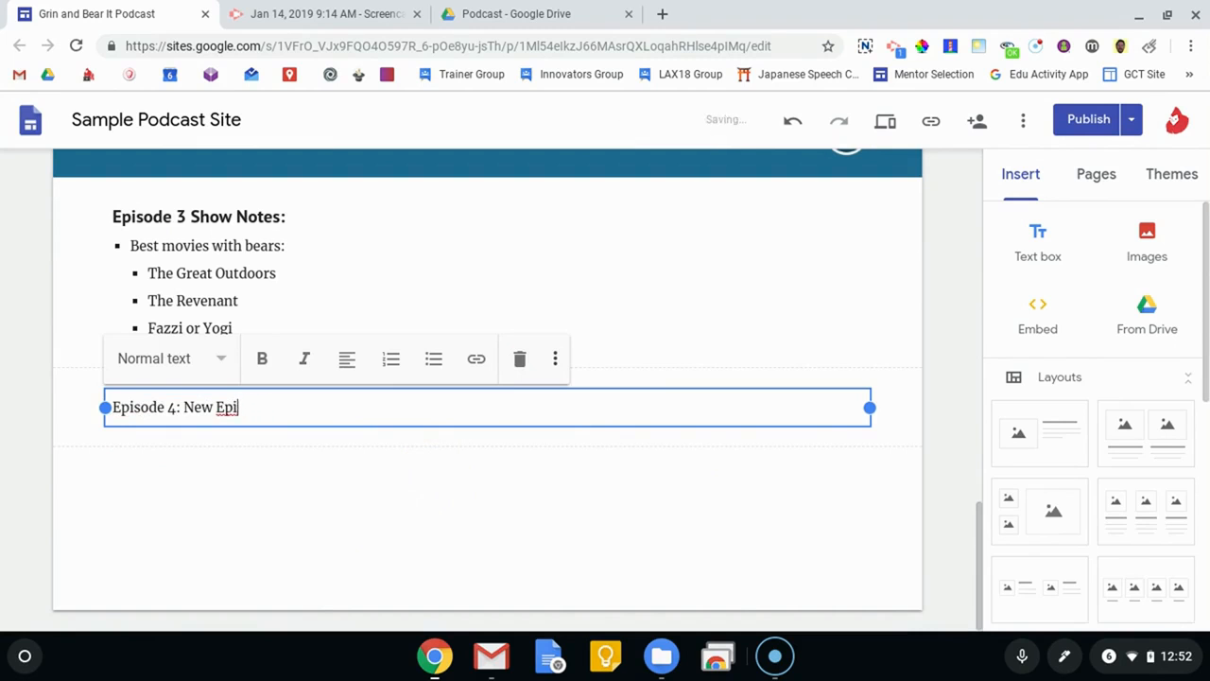
type("sode")
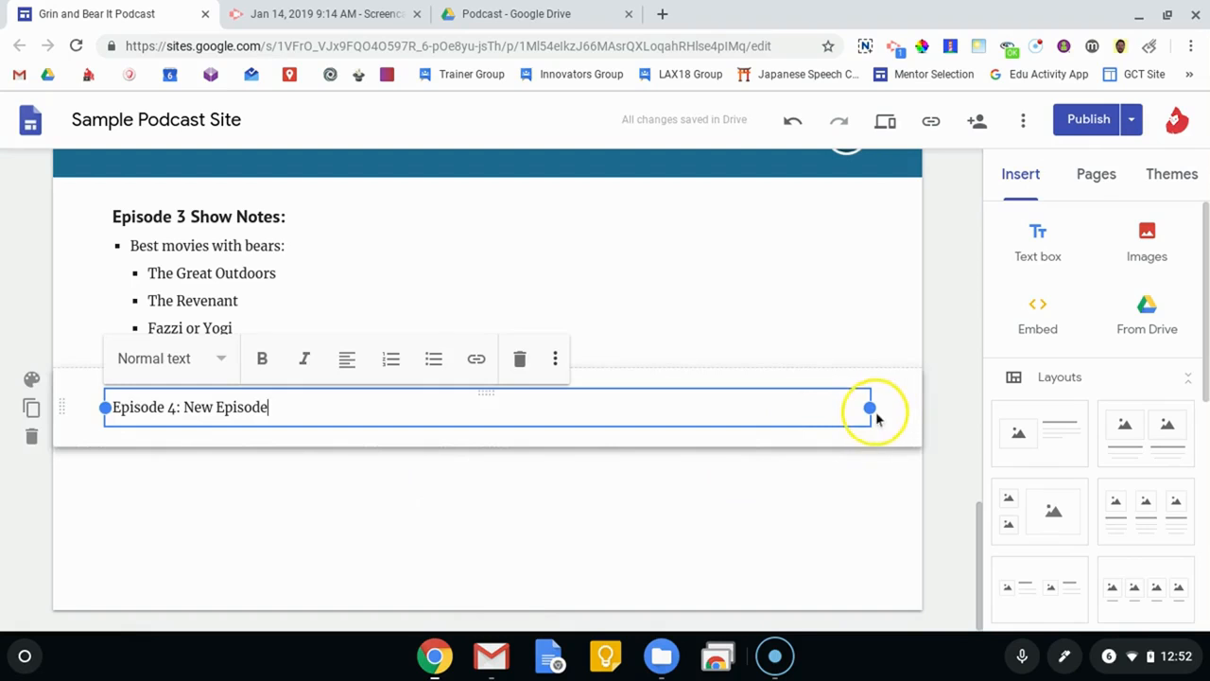
left_click_drag(870, 407, 655, 408)
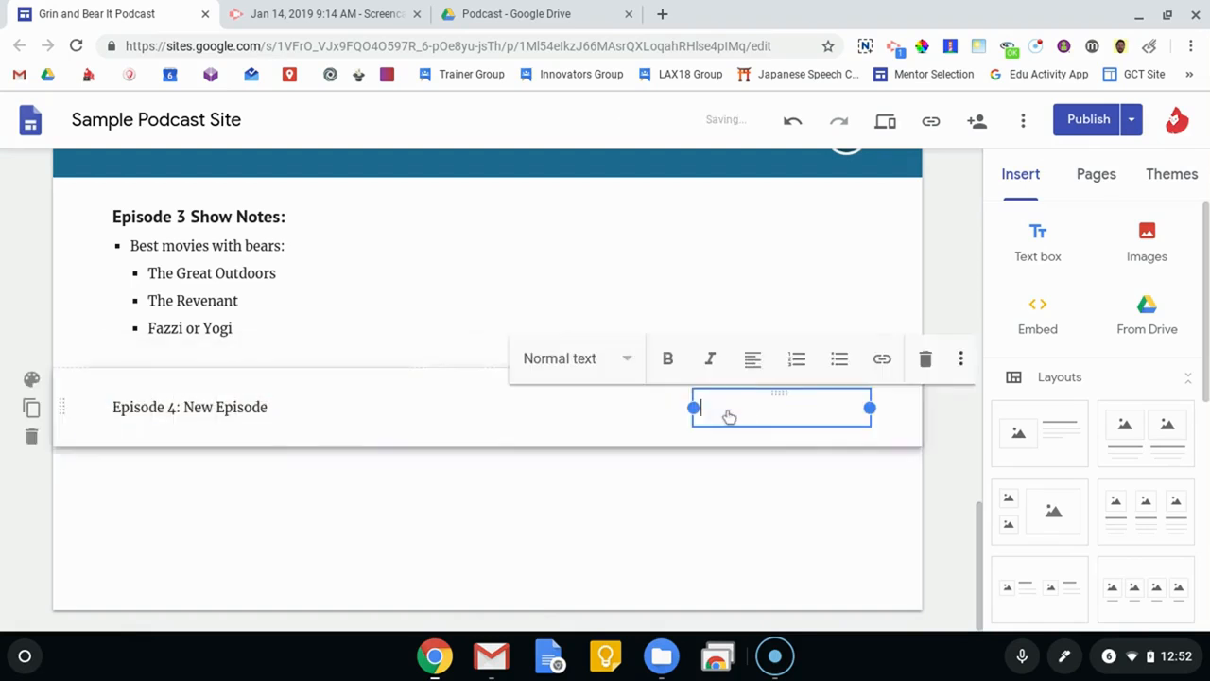
type("Listen to Episode")
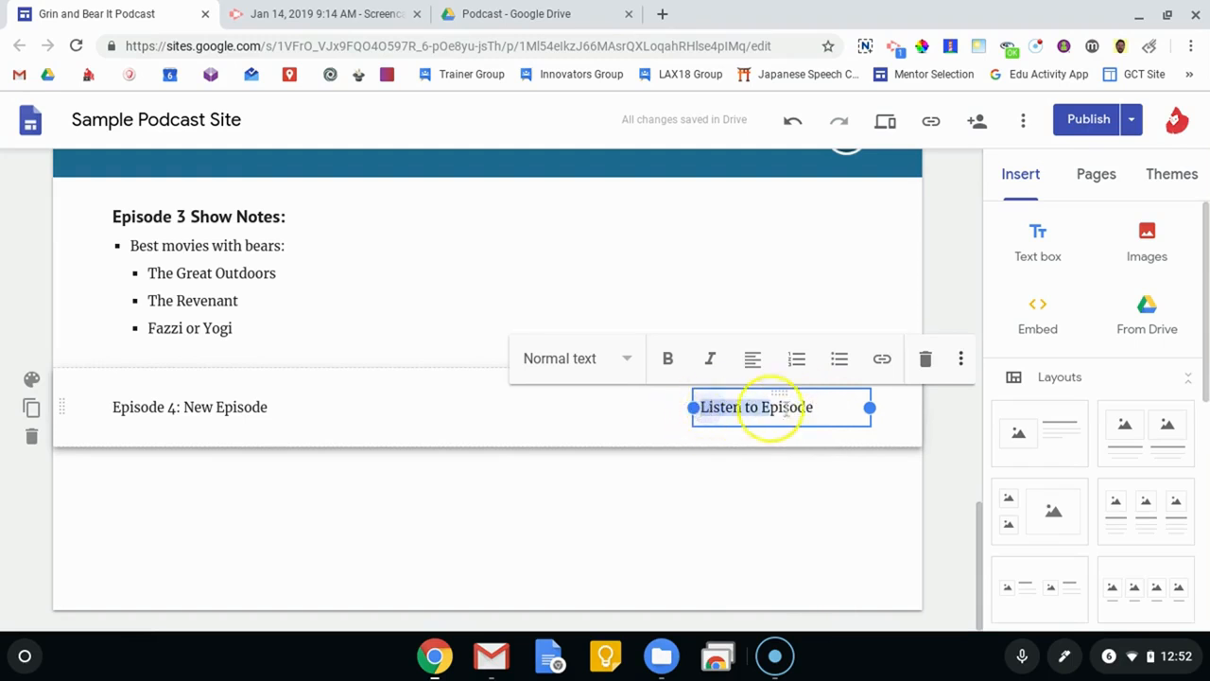
Step: Link 'Listen to Episode' in the Episode 4 section to the podcast MP3's shareable Drive link
left_click(881, 358)
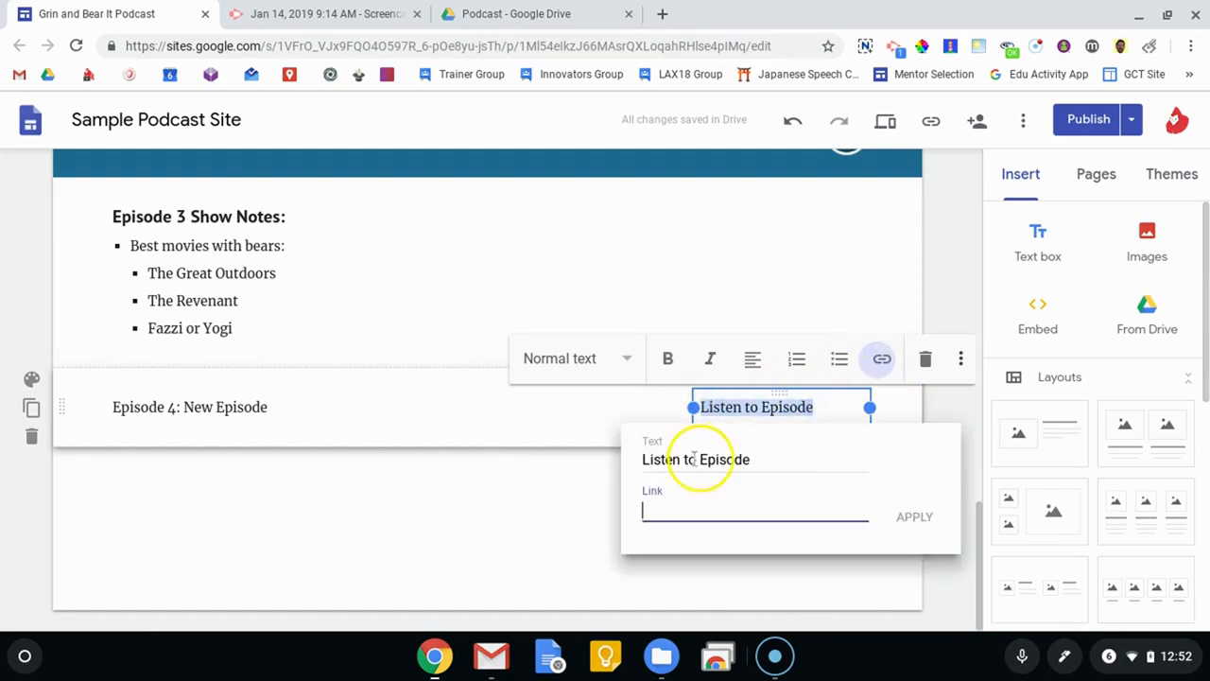
left_click(515, 13)
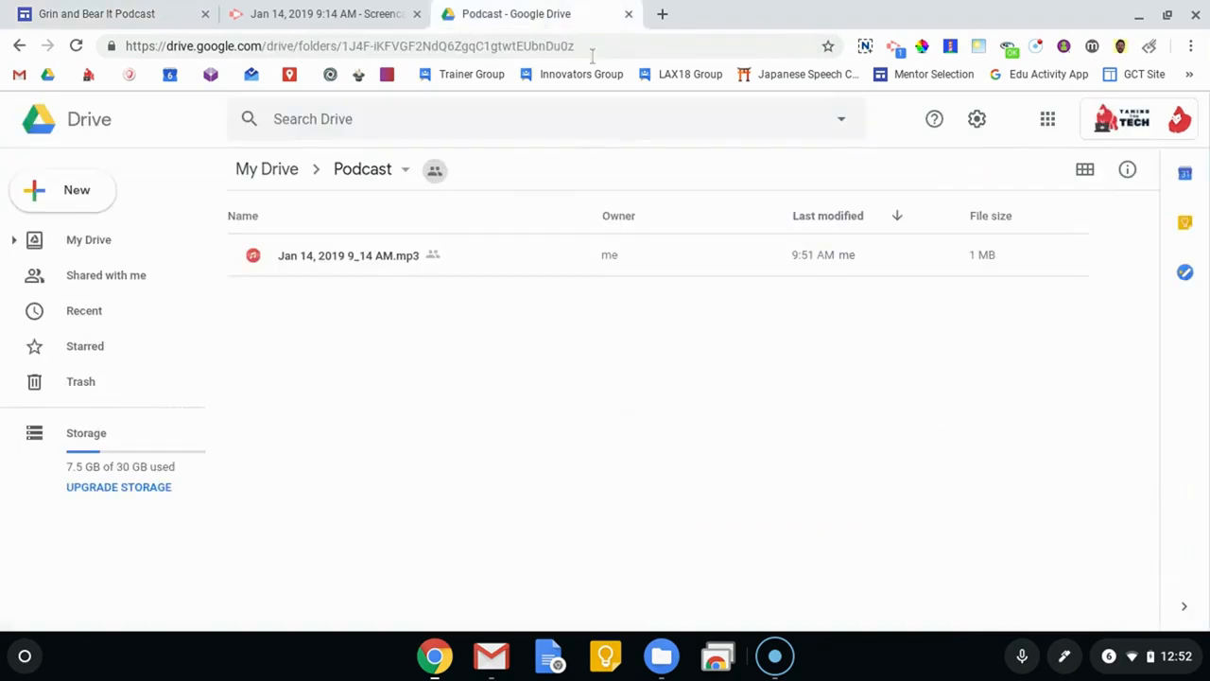
left_click(348, 255)
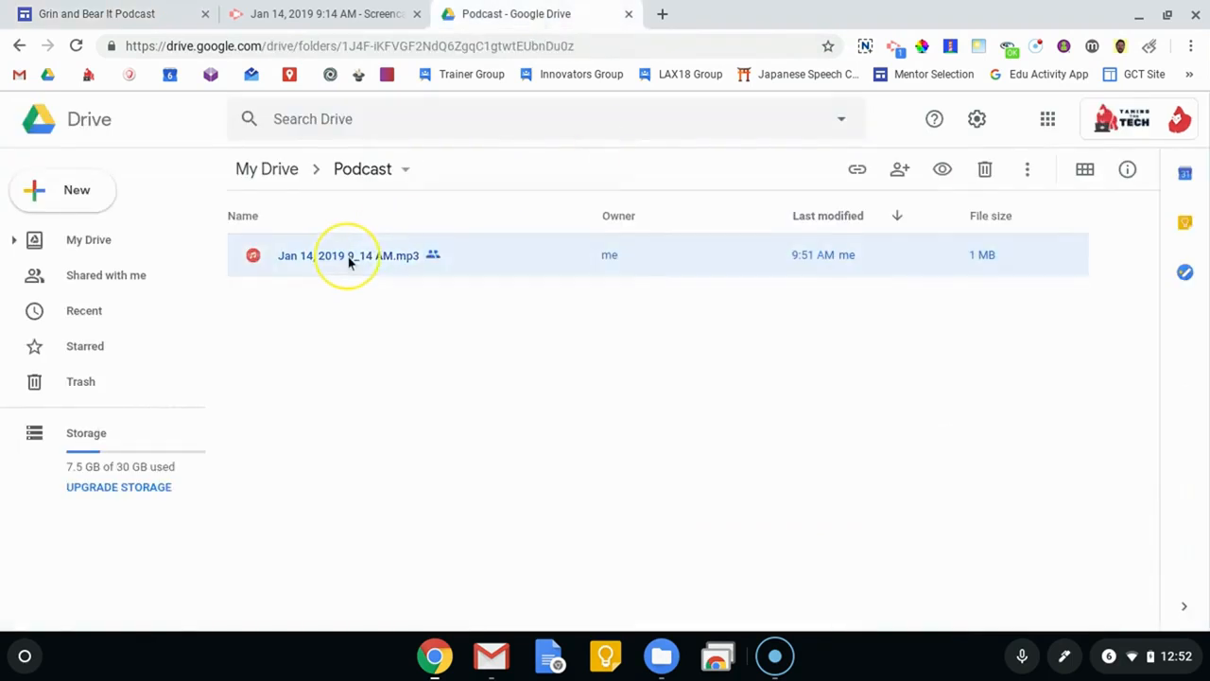
right_click(349, 255)
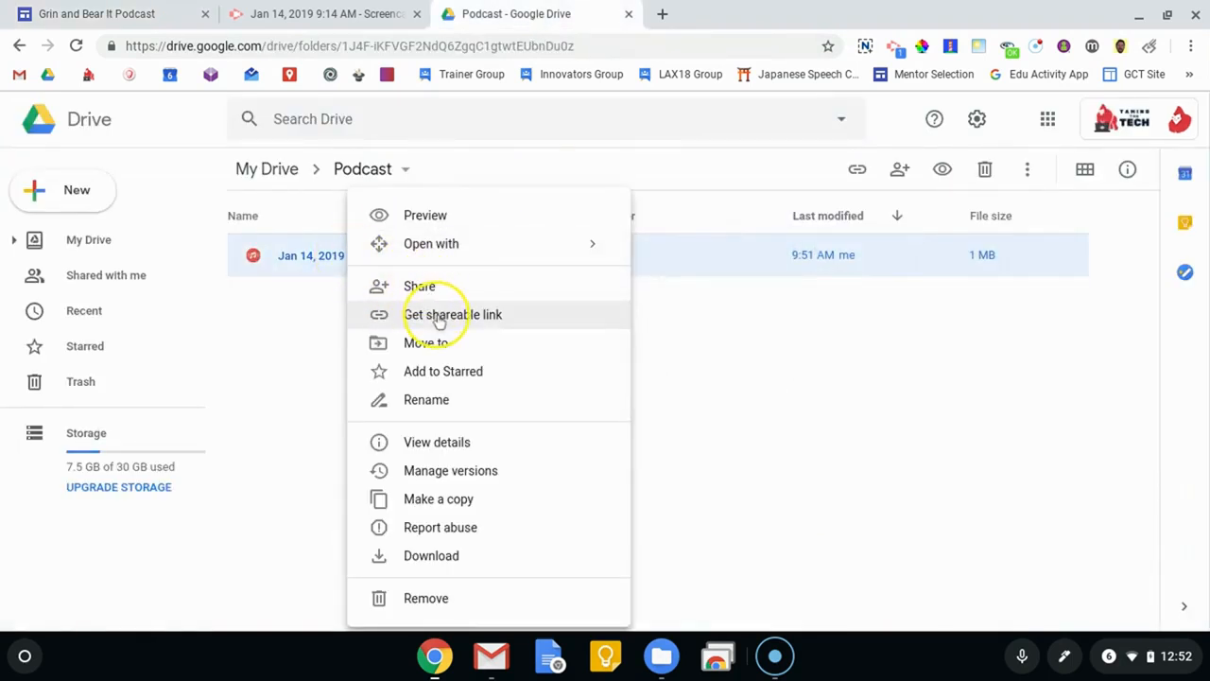
left_click(453, 314)
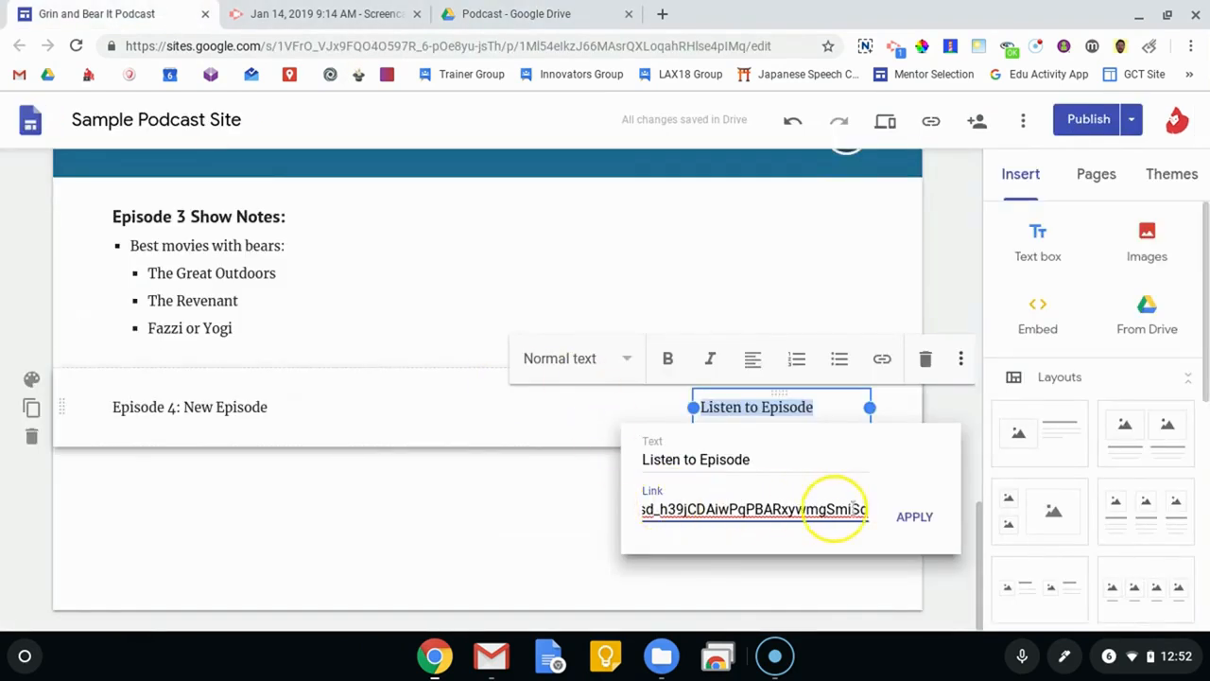
left_click(914, 516)
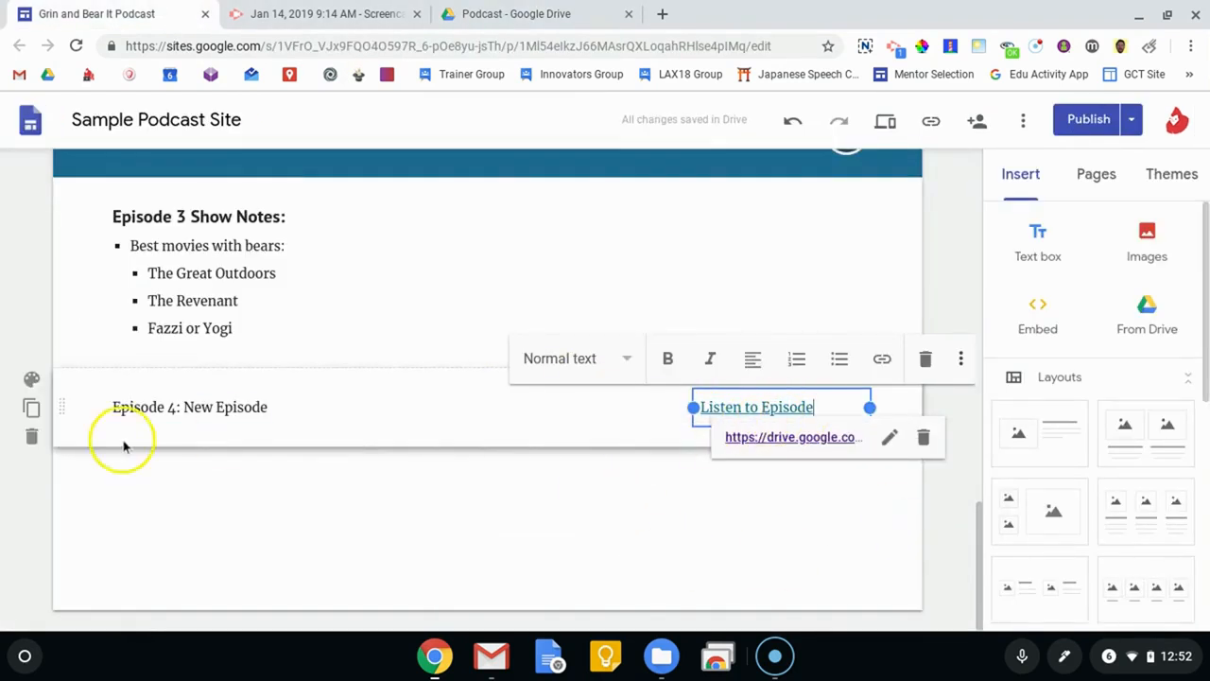
left_click(371, 504)
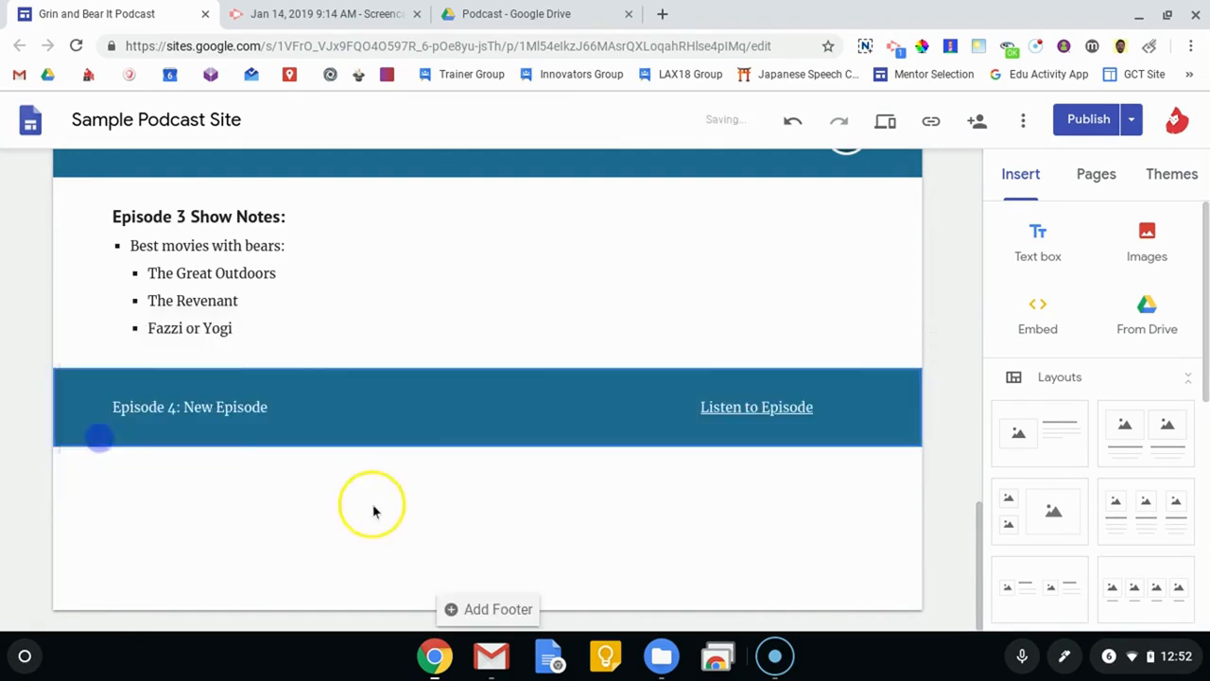
scroll("down", 3)
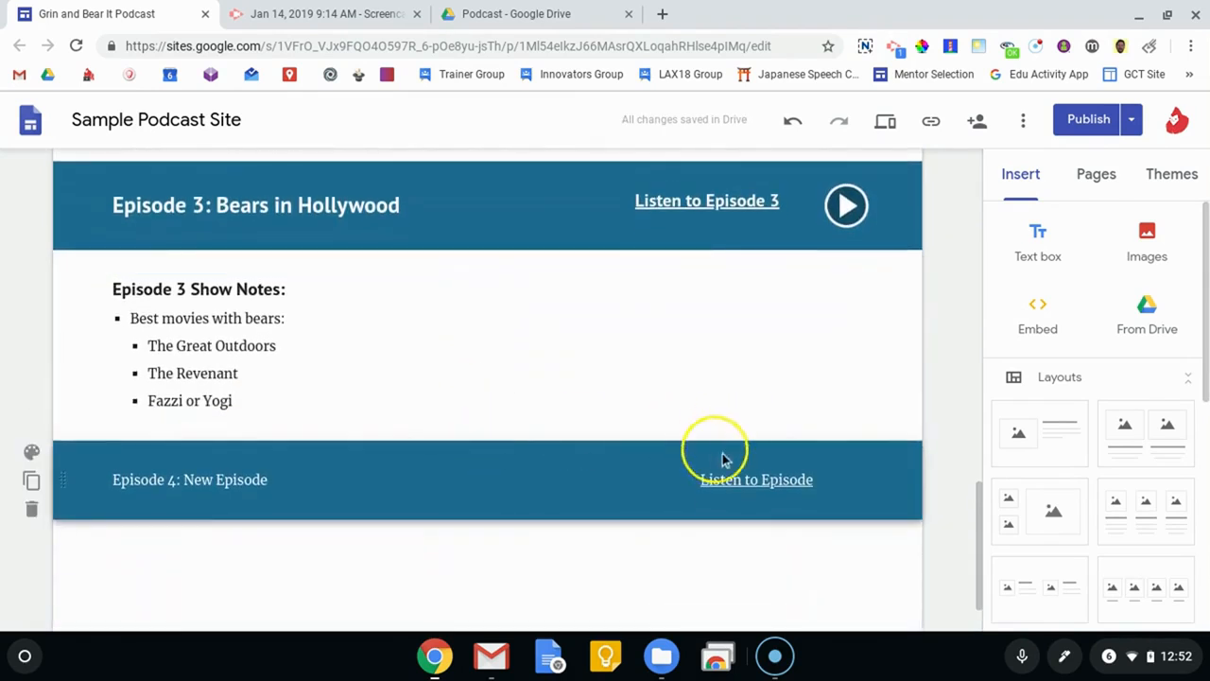
Step: Preview the site, test the Episode 4 listen link, and return to the Drive Podcast folder
left_click(846, 206)
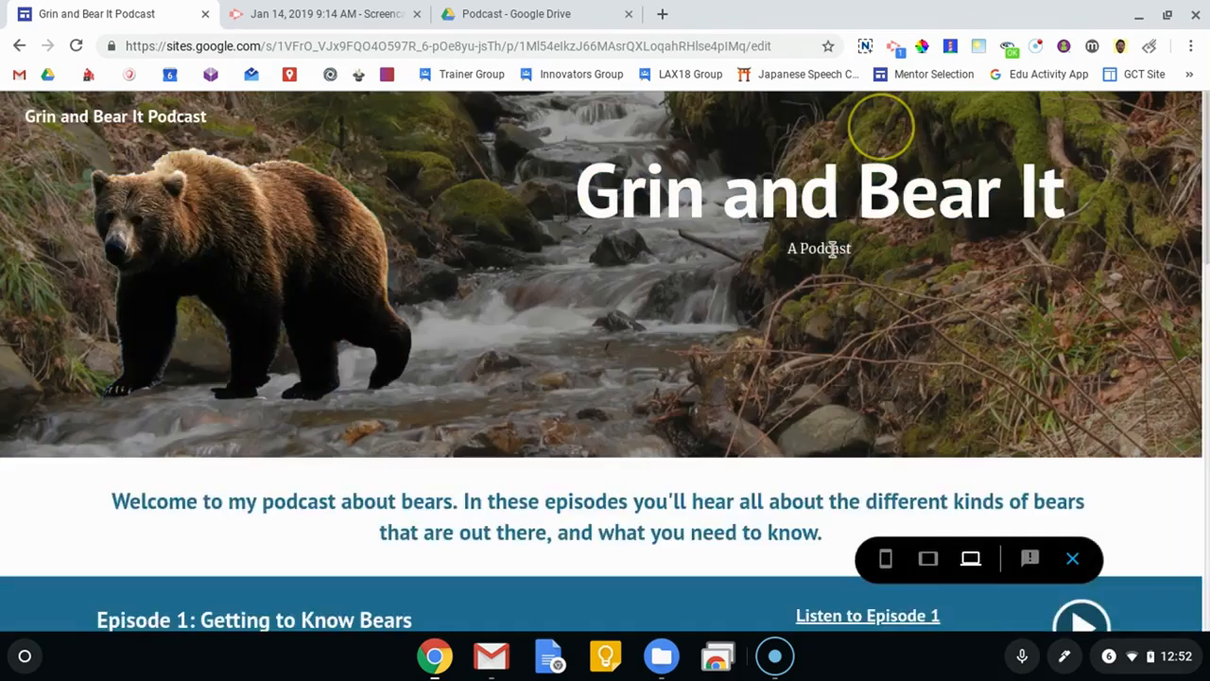
scroll("down", 3)
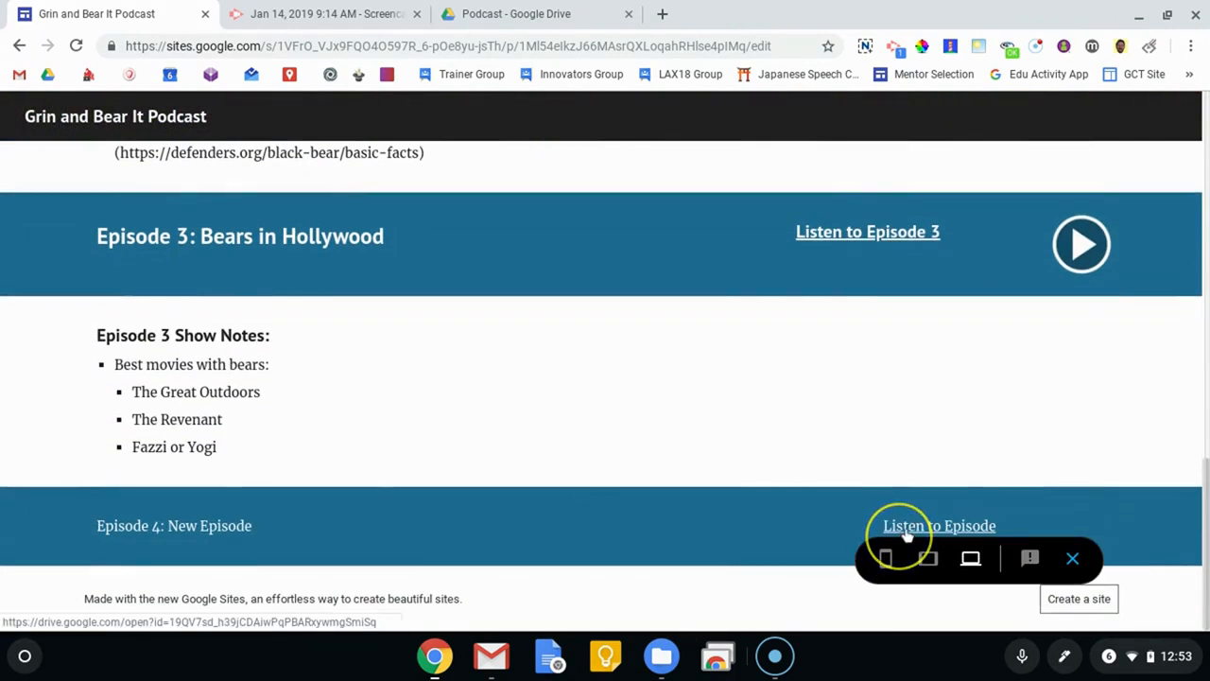
left_click(938, 526)
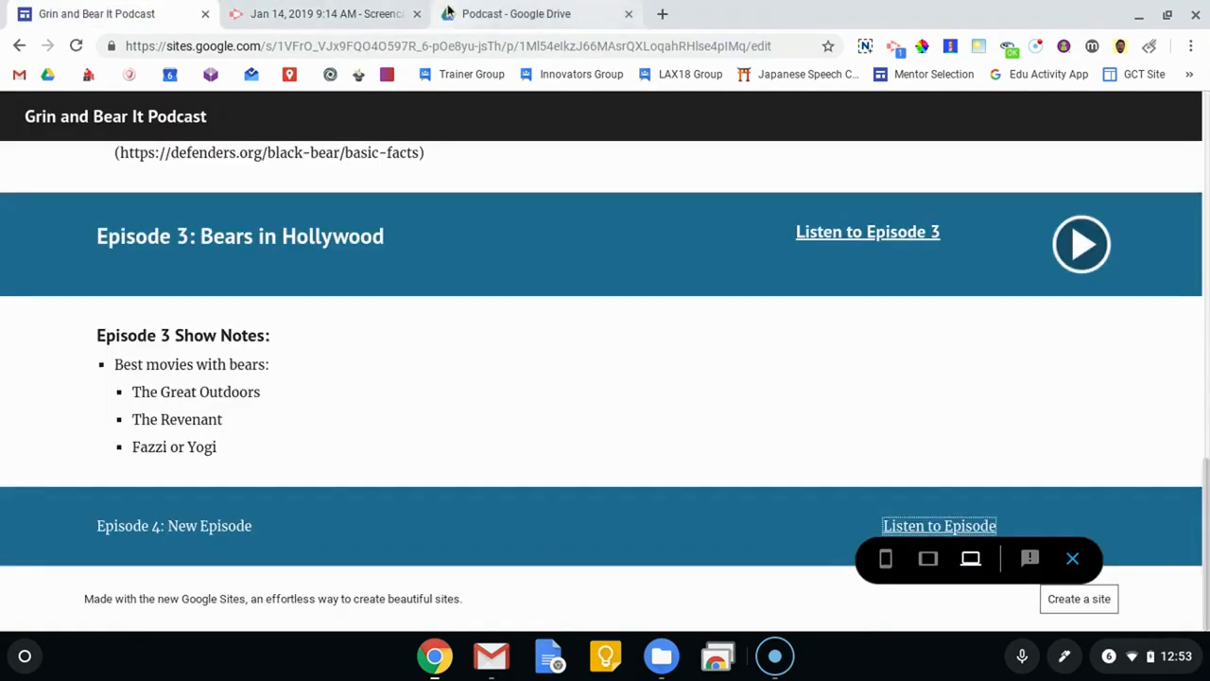
left_click(516, 13)
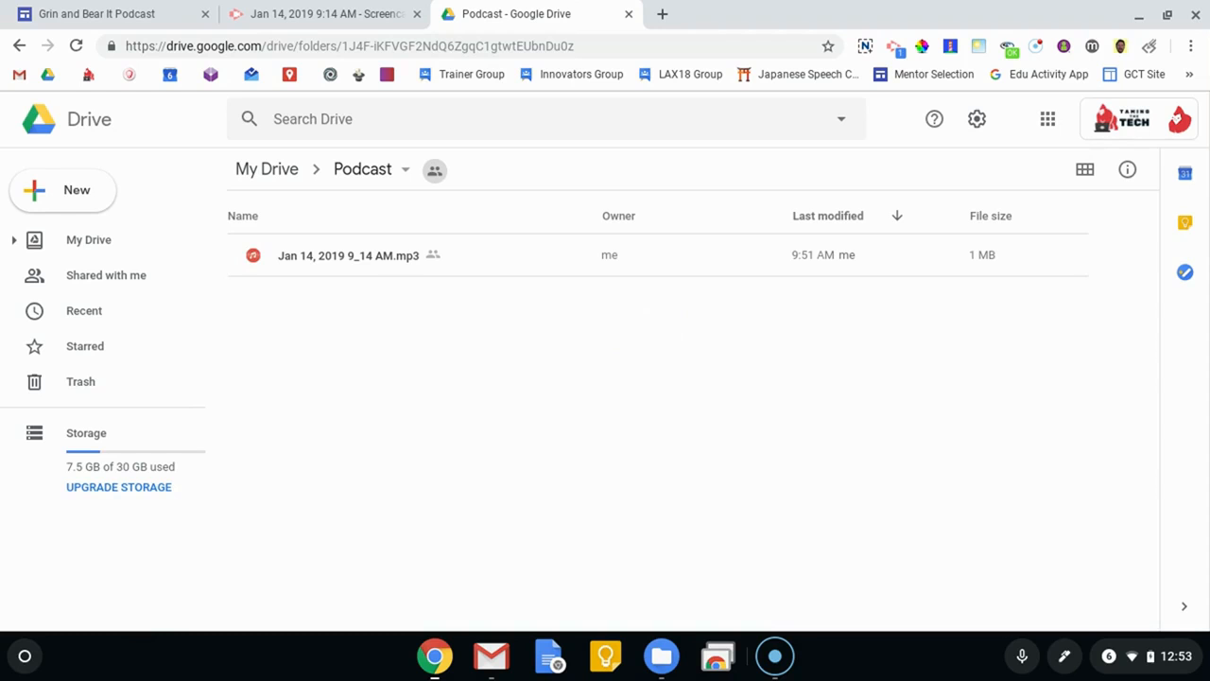
mouse_move(774, 603)
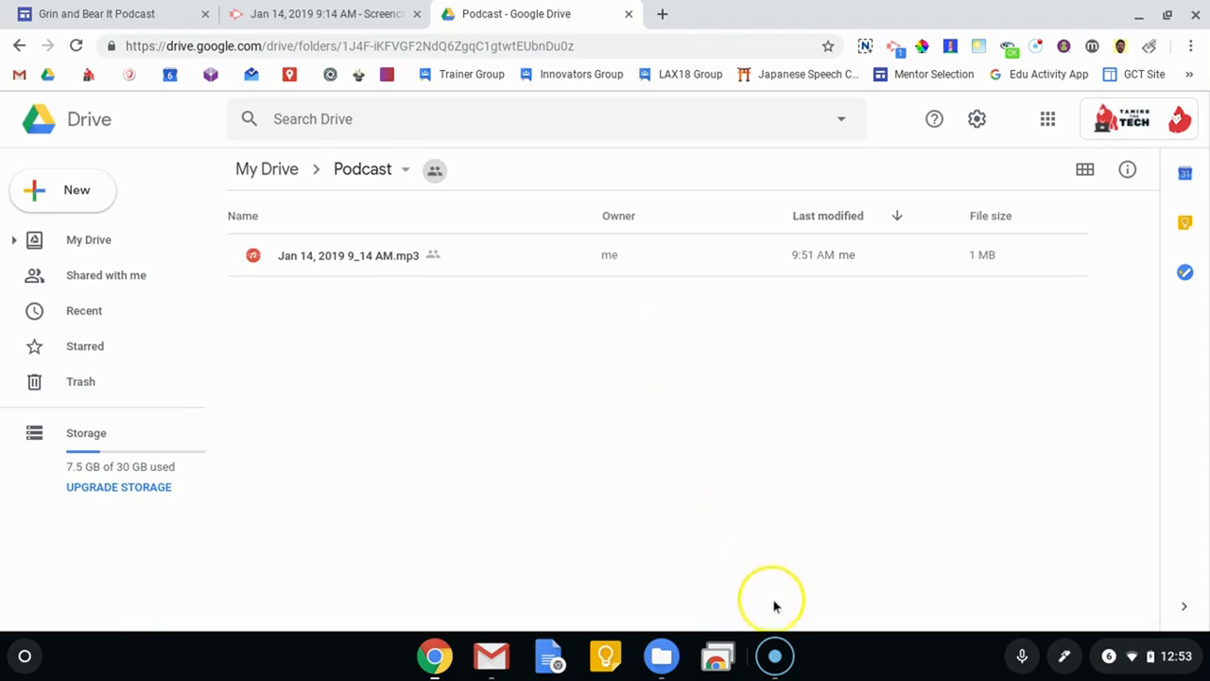